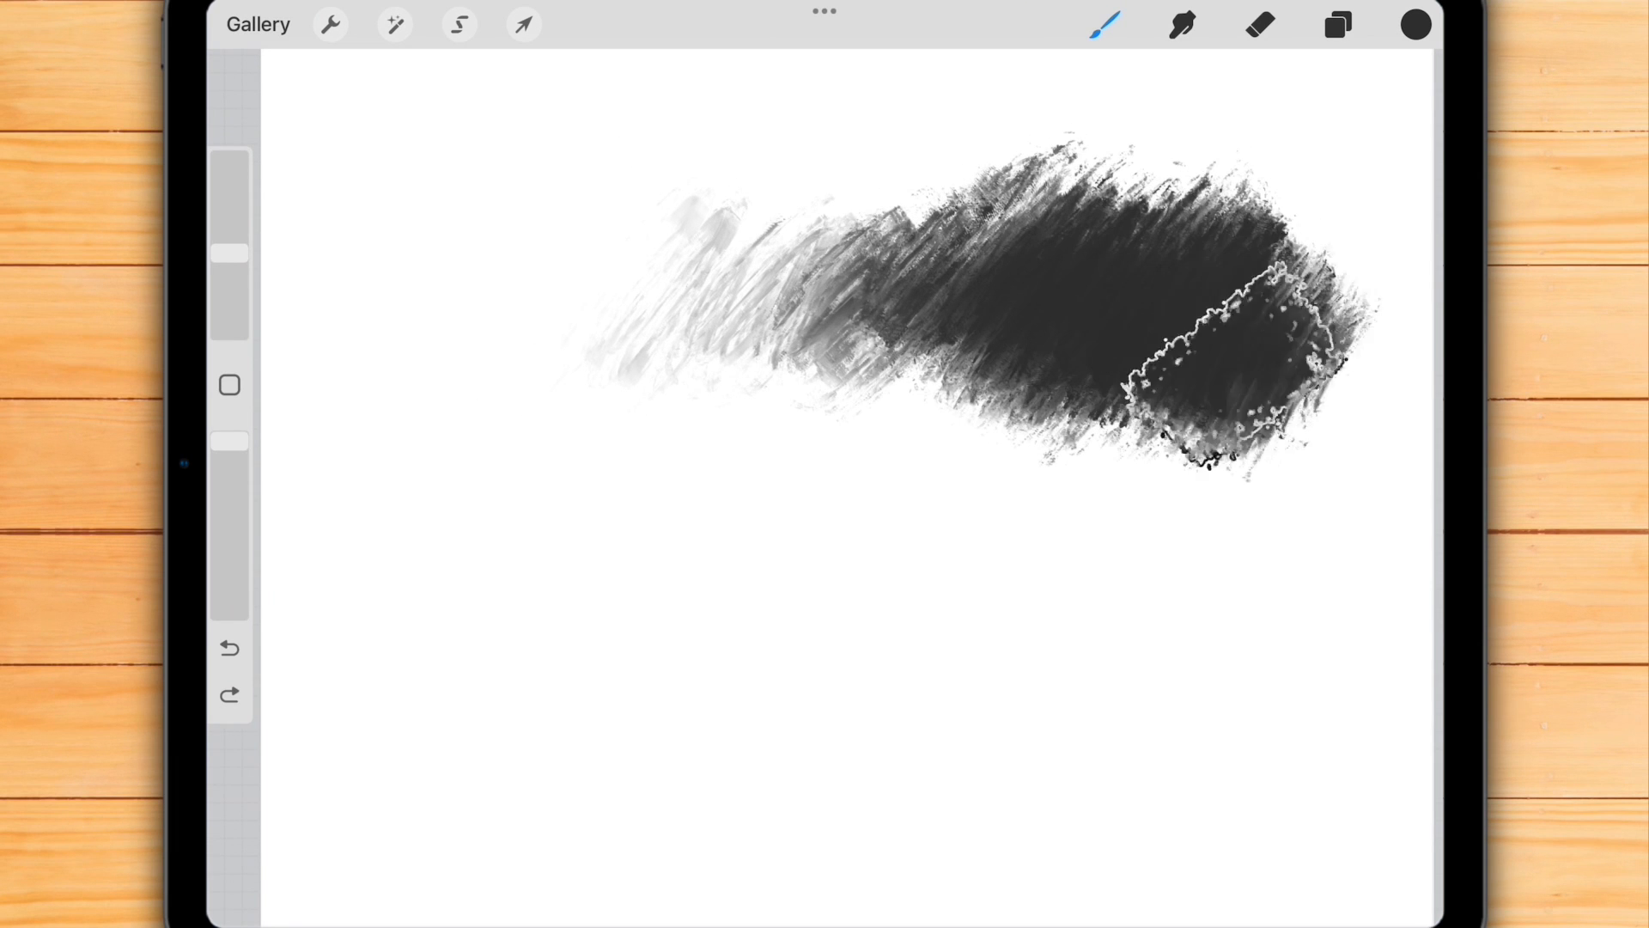
# Step: Review the global Pressure and Smoothing curve in the app preferences
pyautogui.click(330, 24)
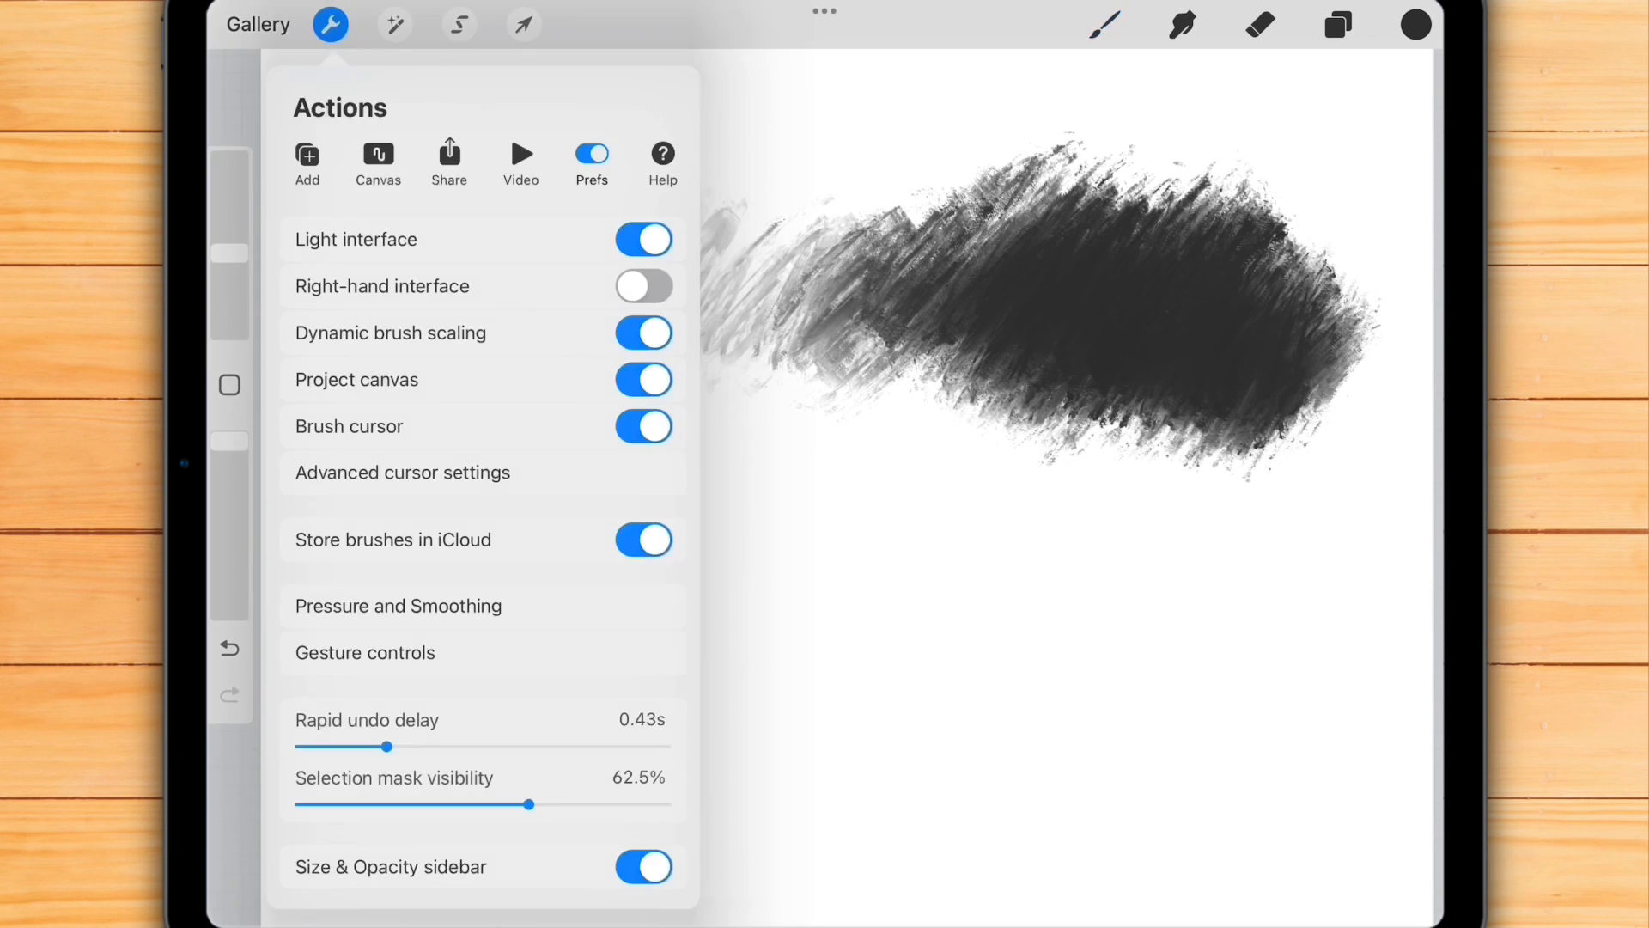
pyautogui.click(396, 605)
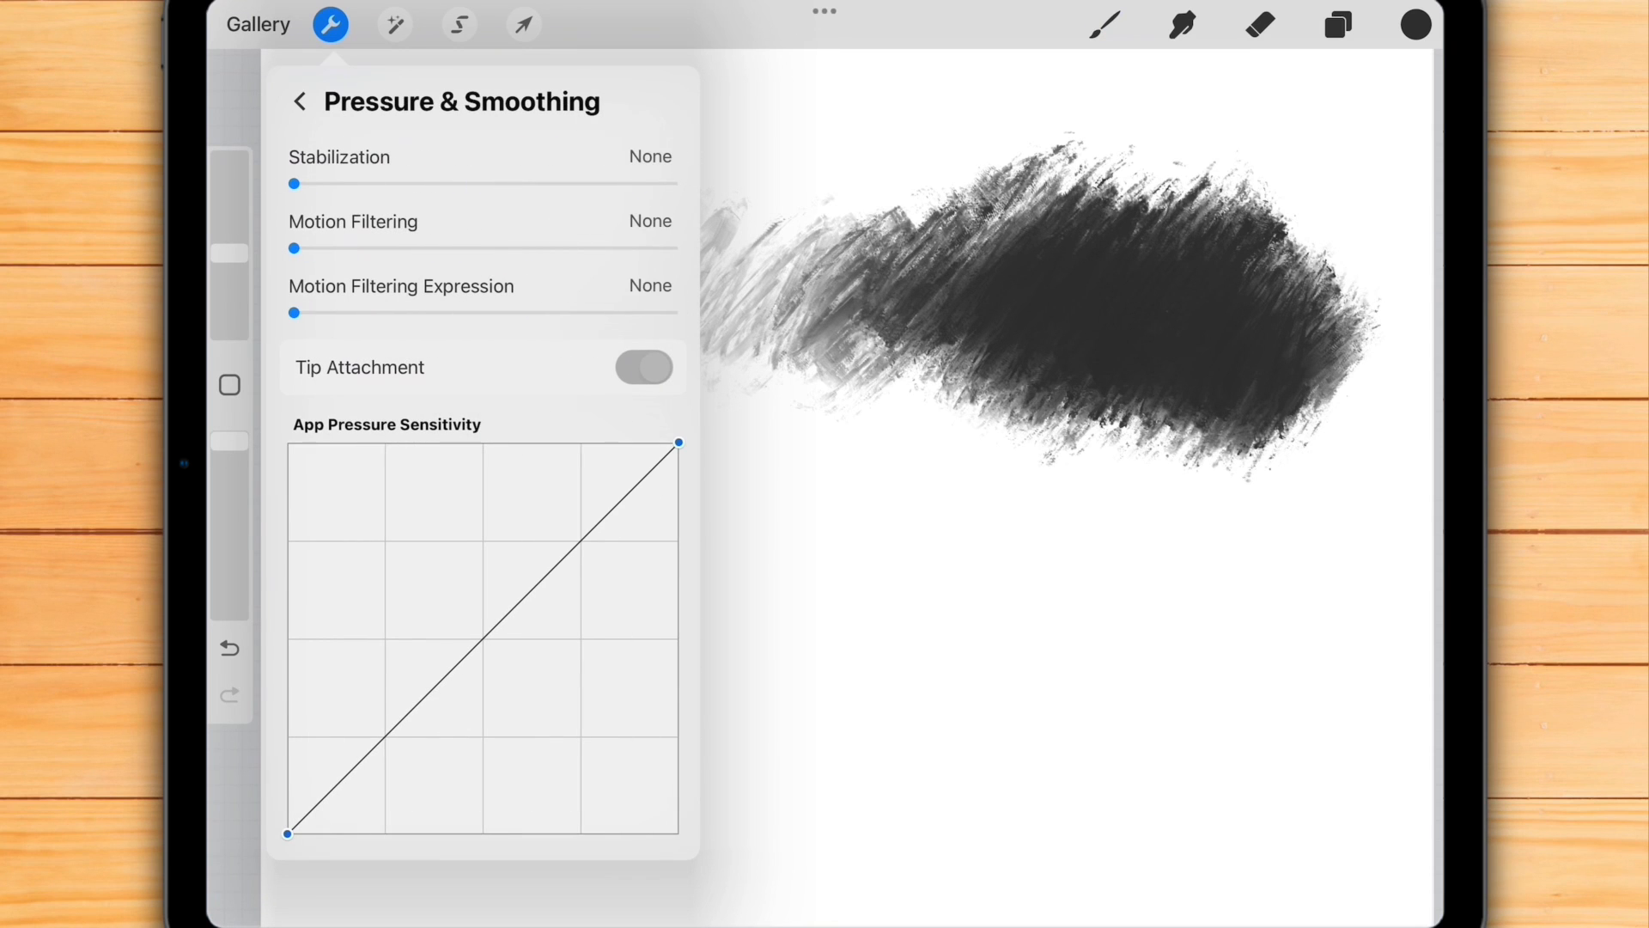
pyautogui.moveTo(679, 441); pyautogui.dragTo(471, 442)
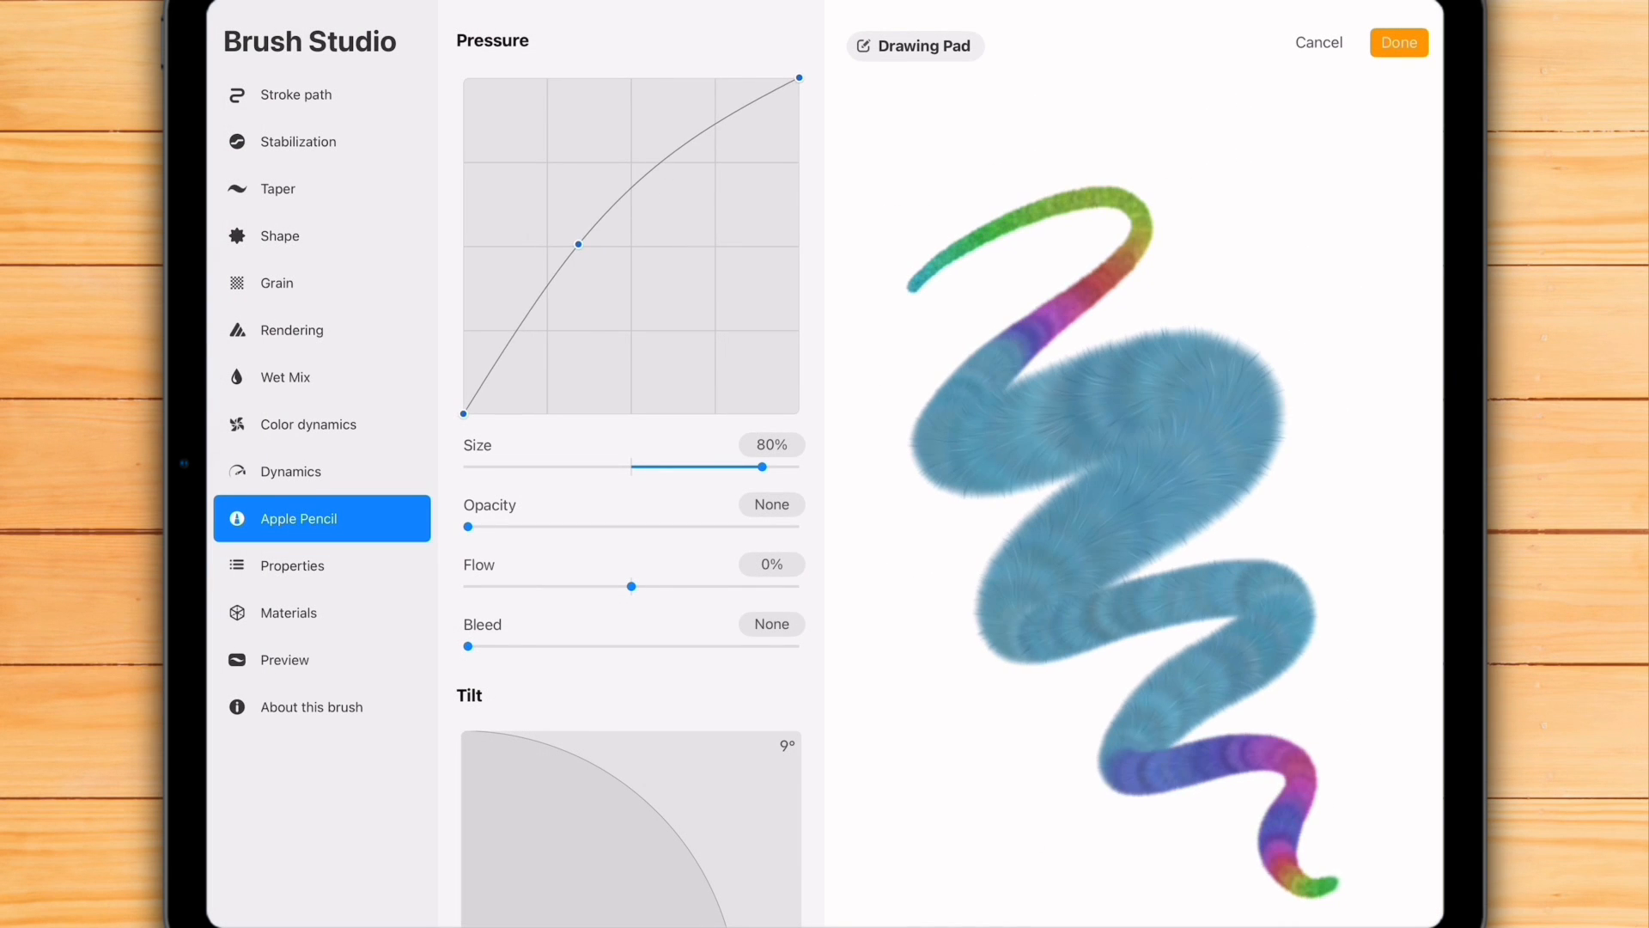
# Step: Bow the fluffy brush's pressure curve midpoint upward so light pressure draws larger, then finish
pyautogui.moveTo(579, 242); pyautogui.dragTo(635, 289)
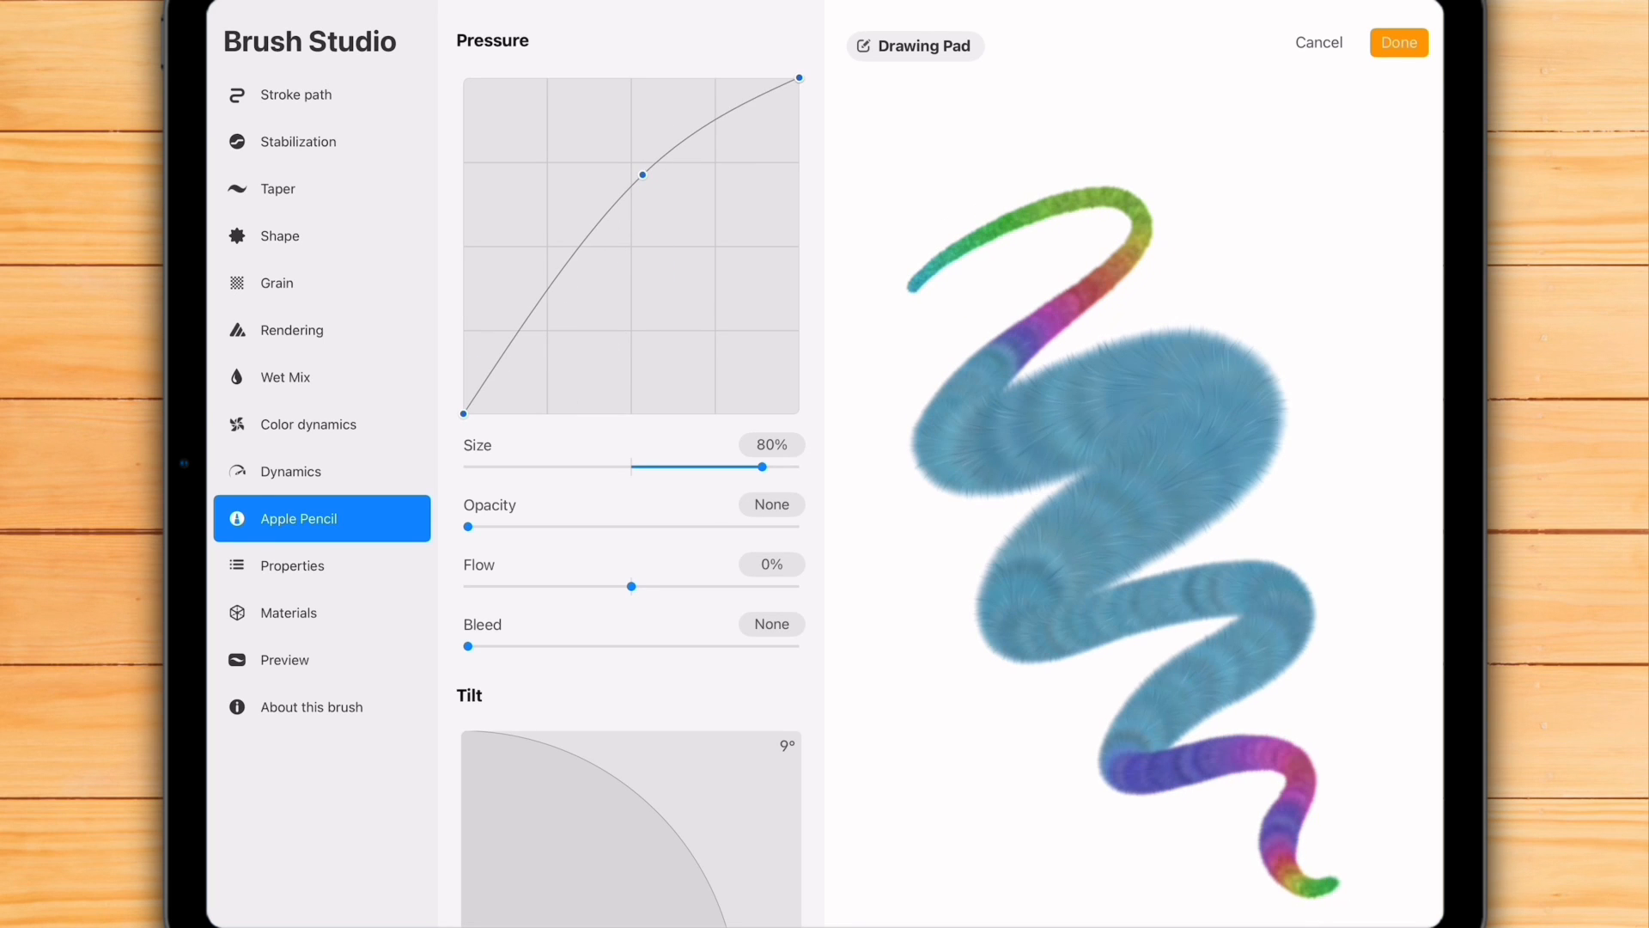
pyautogui.click(1399, 43)
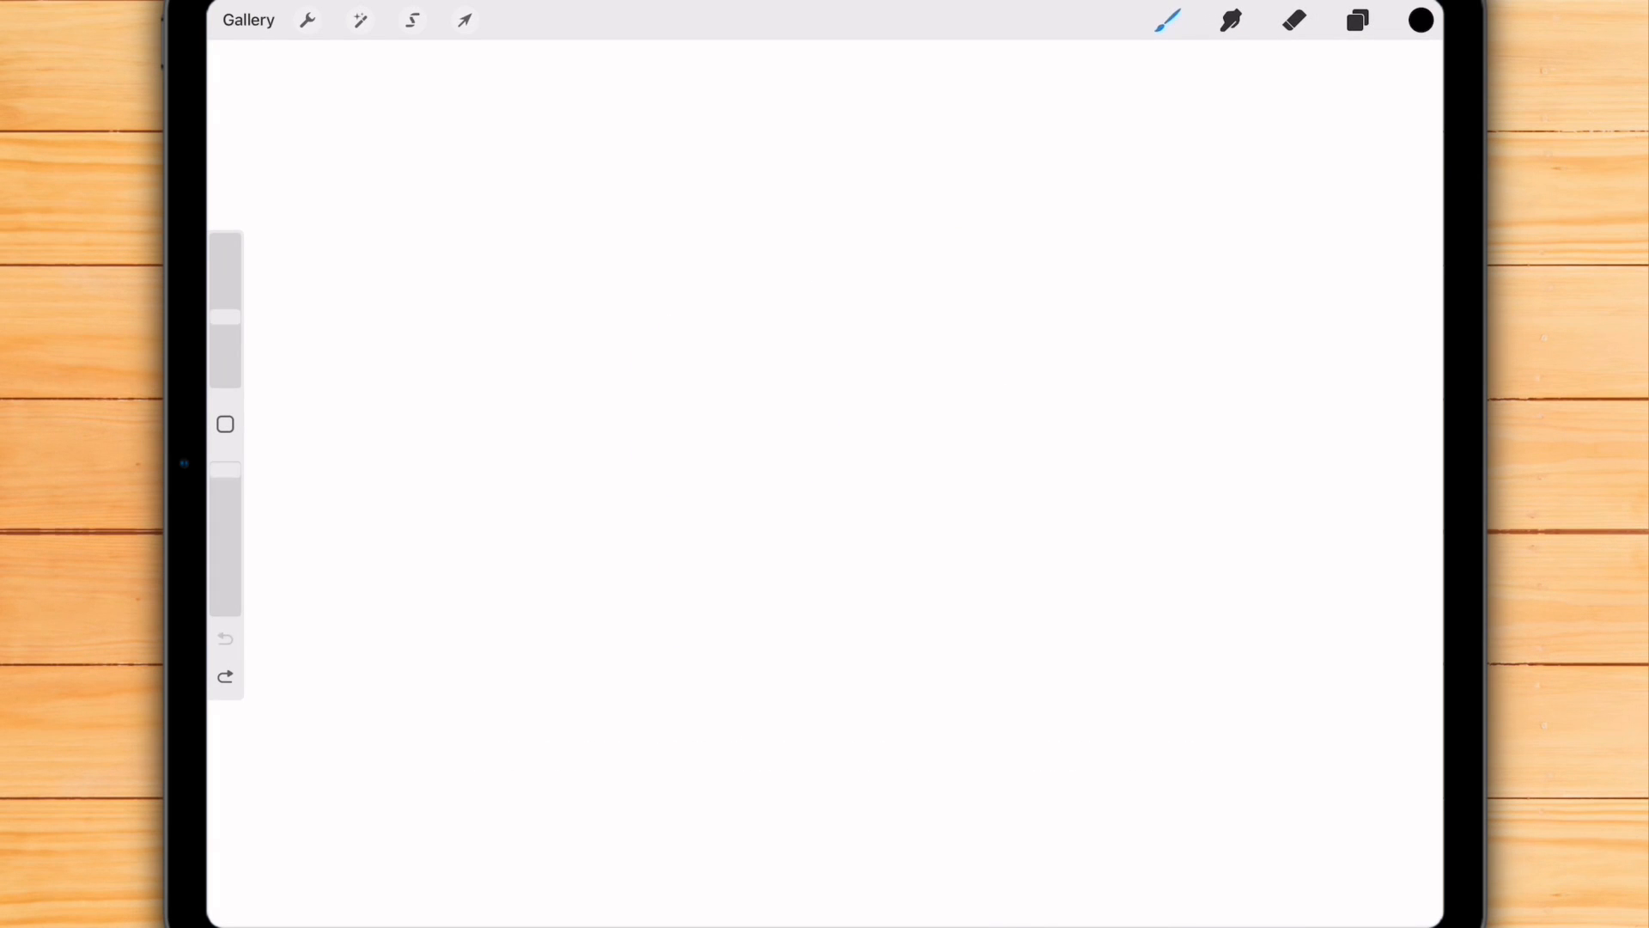
# Step: Draw two pencil zigzags ramping from light to heavy pressure, checking Prefs in between
pyautogui.click(1168, 21)
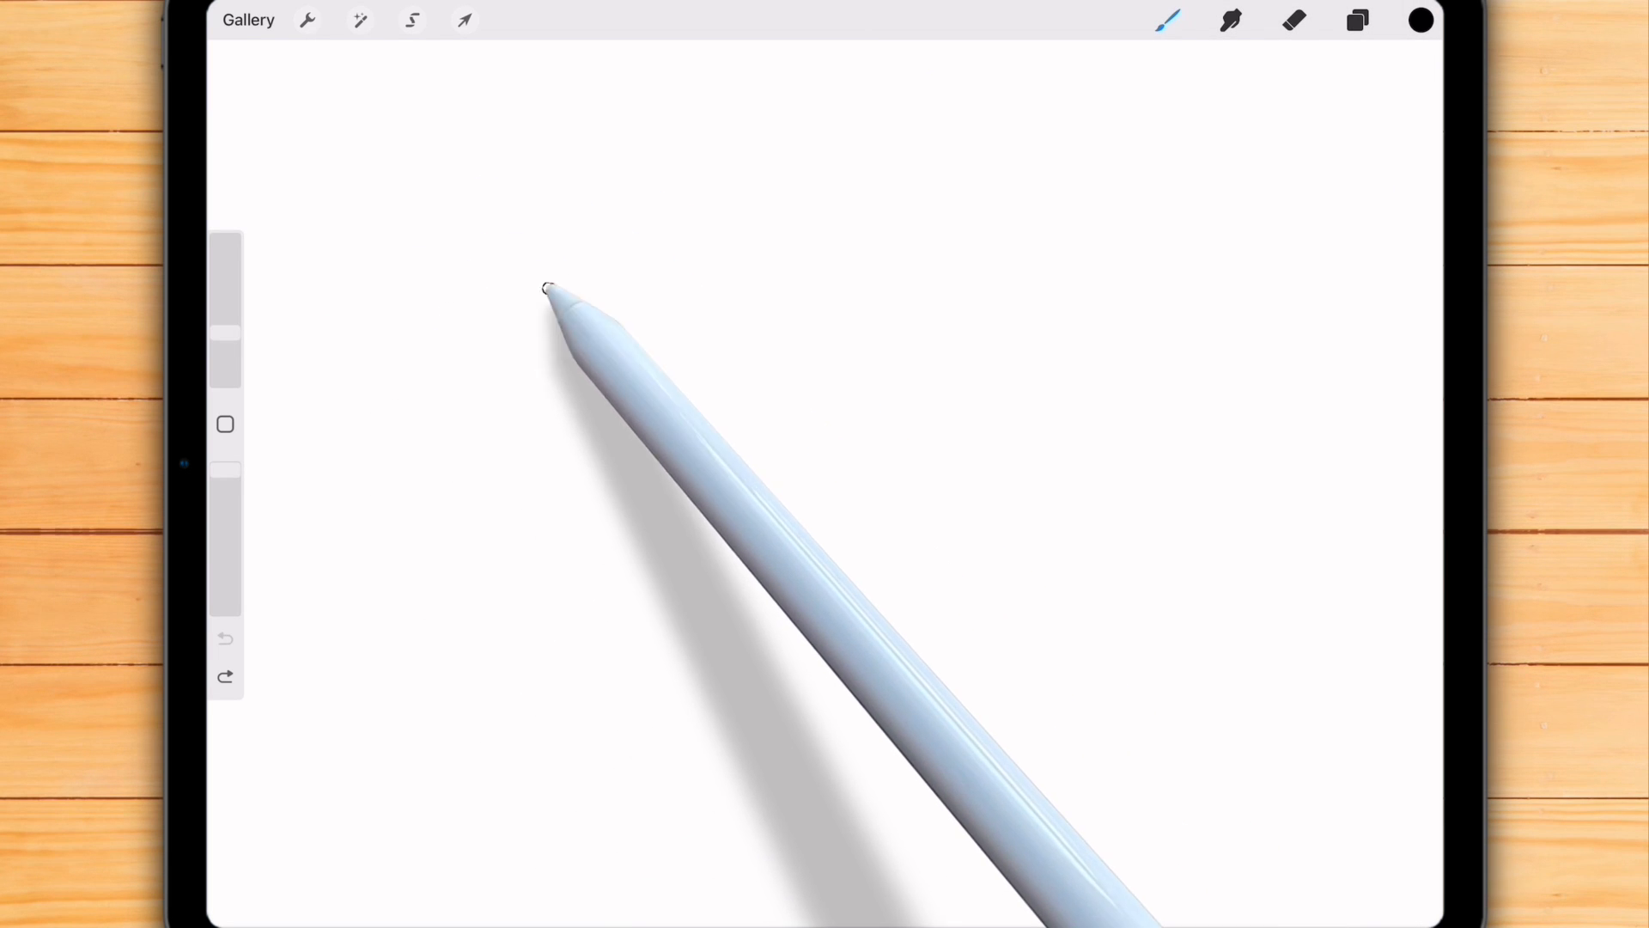
pyautogui.moveTo(546, 288); pyautogui.dragTo(796, 222)
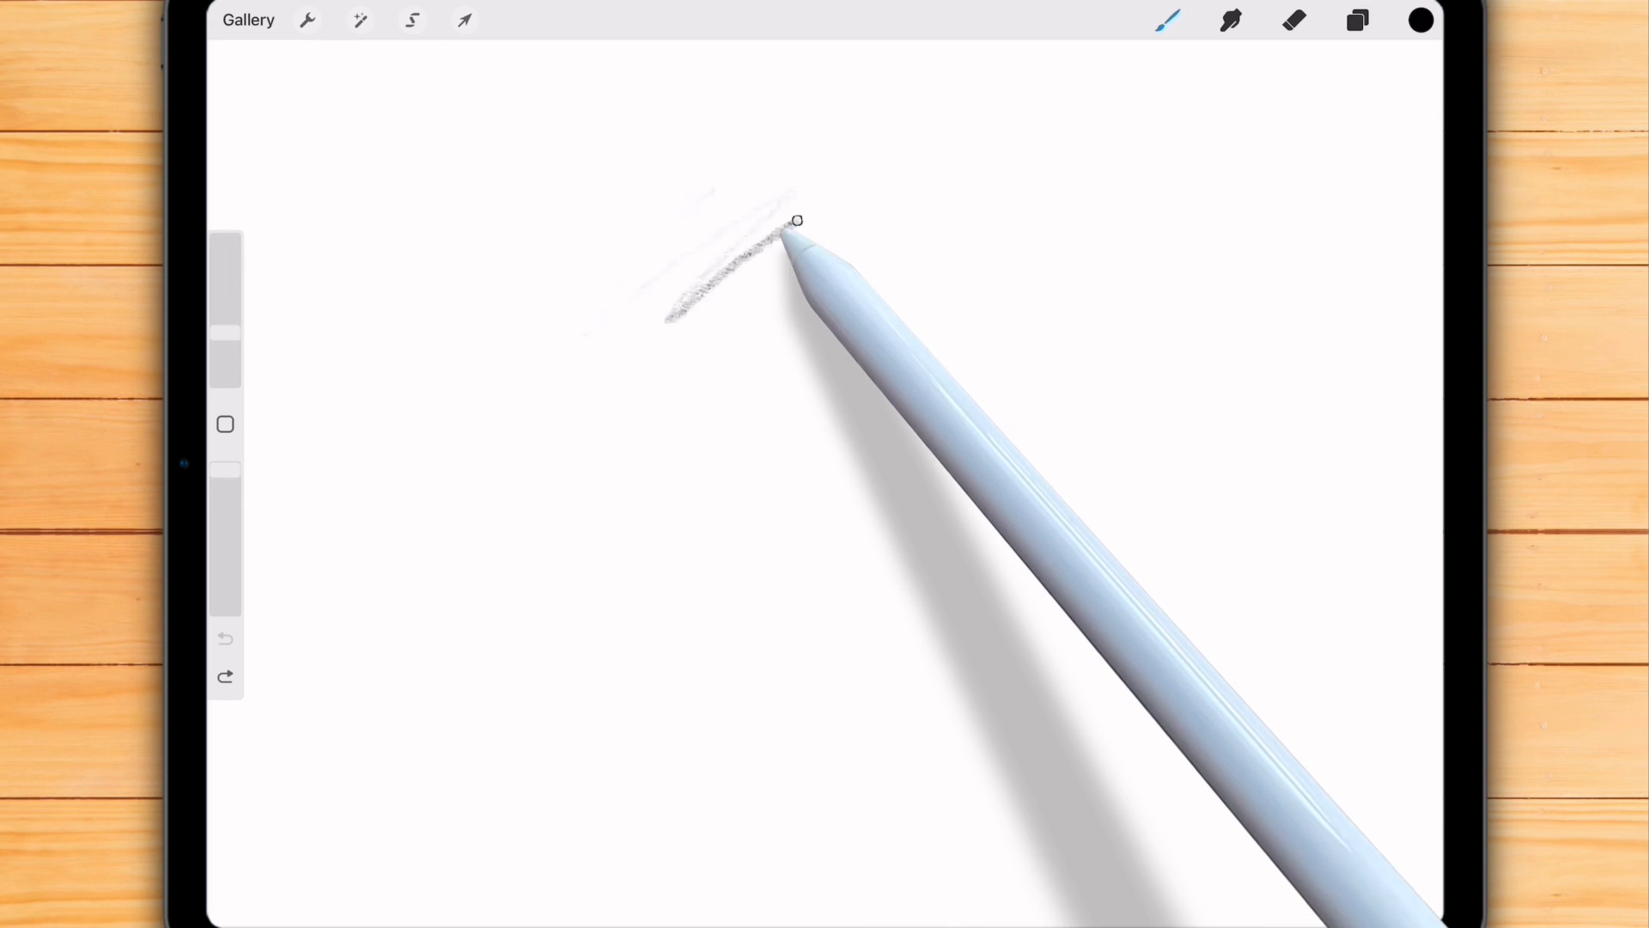
pyautogui.moveTo(793, 222); pyautogui.dragTo(1292, 237)
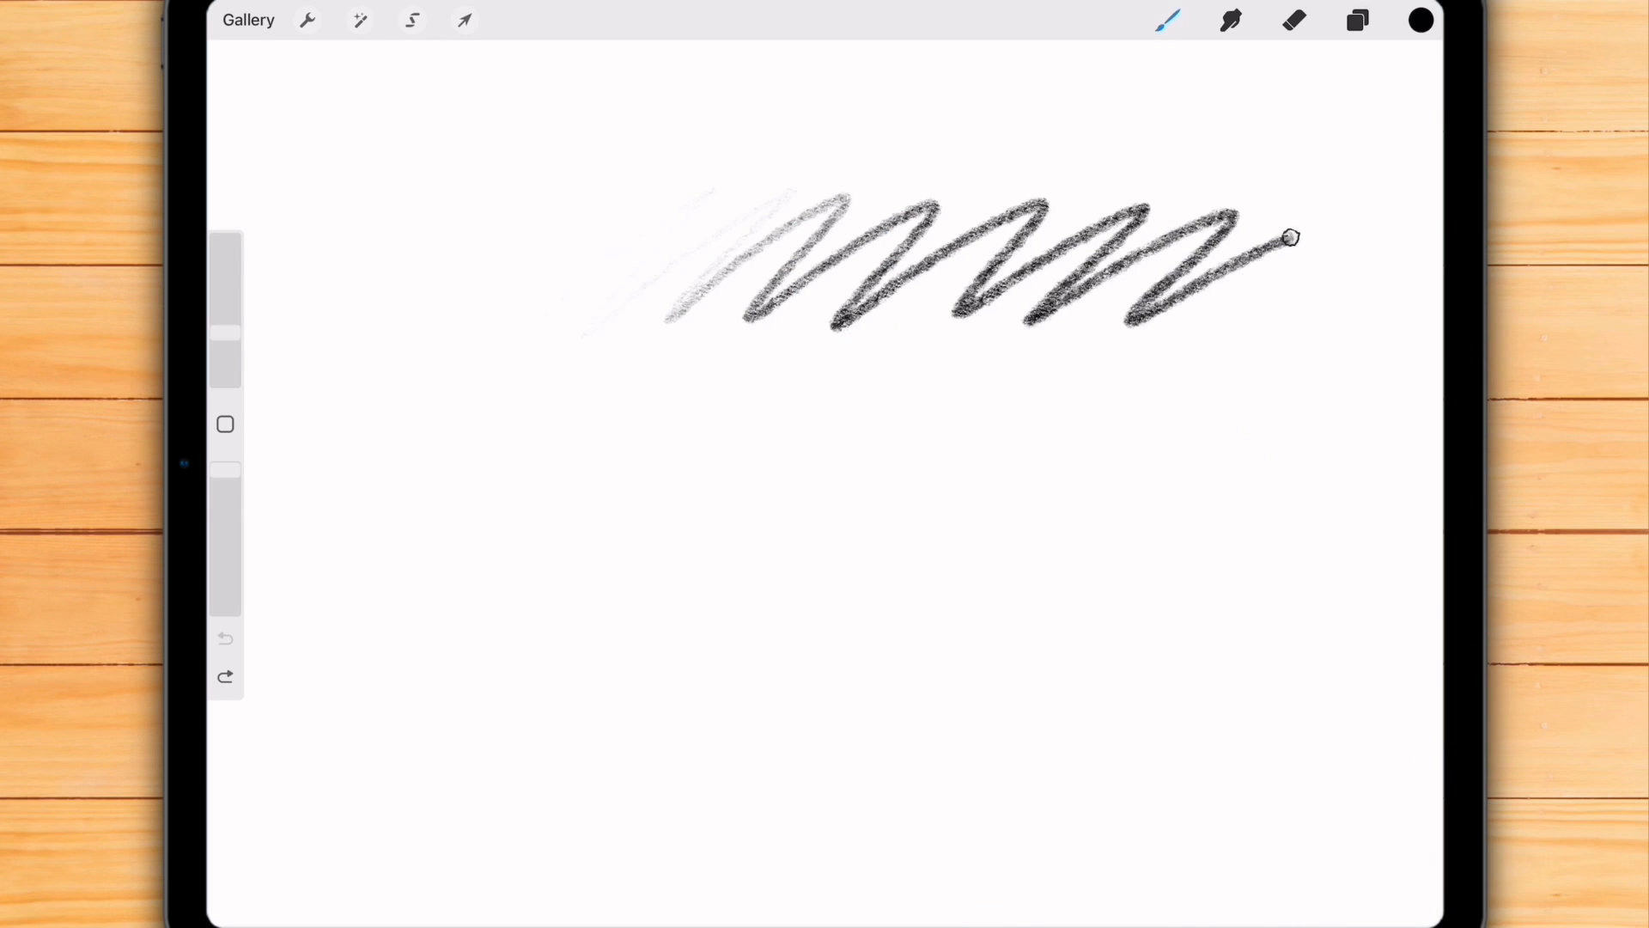
pyautogui.click(305, 19)
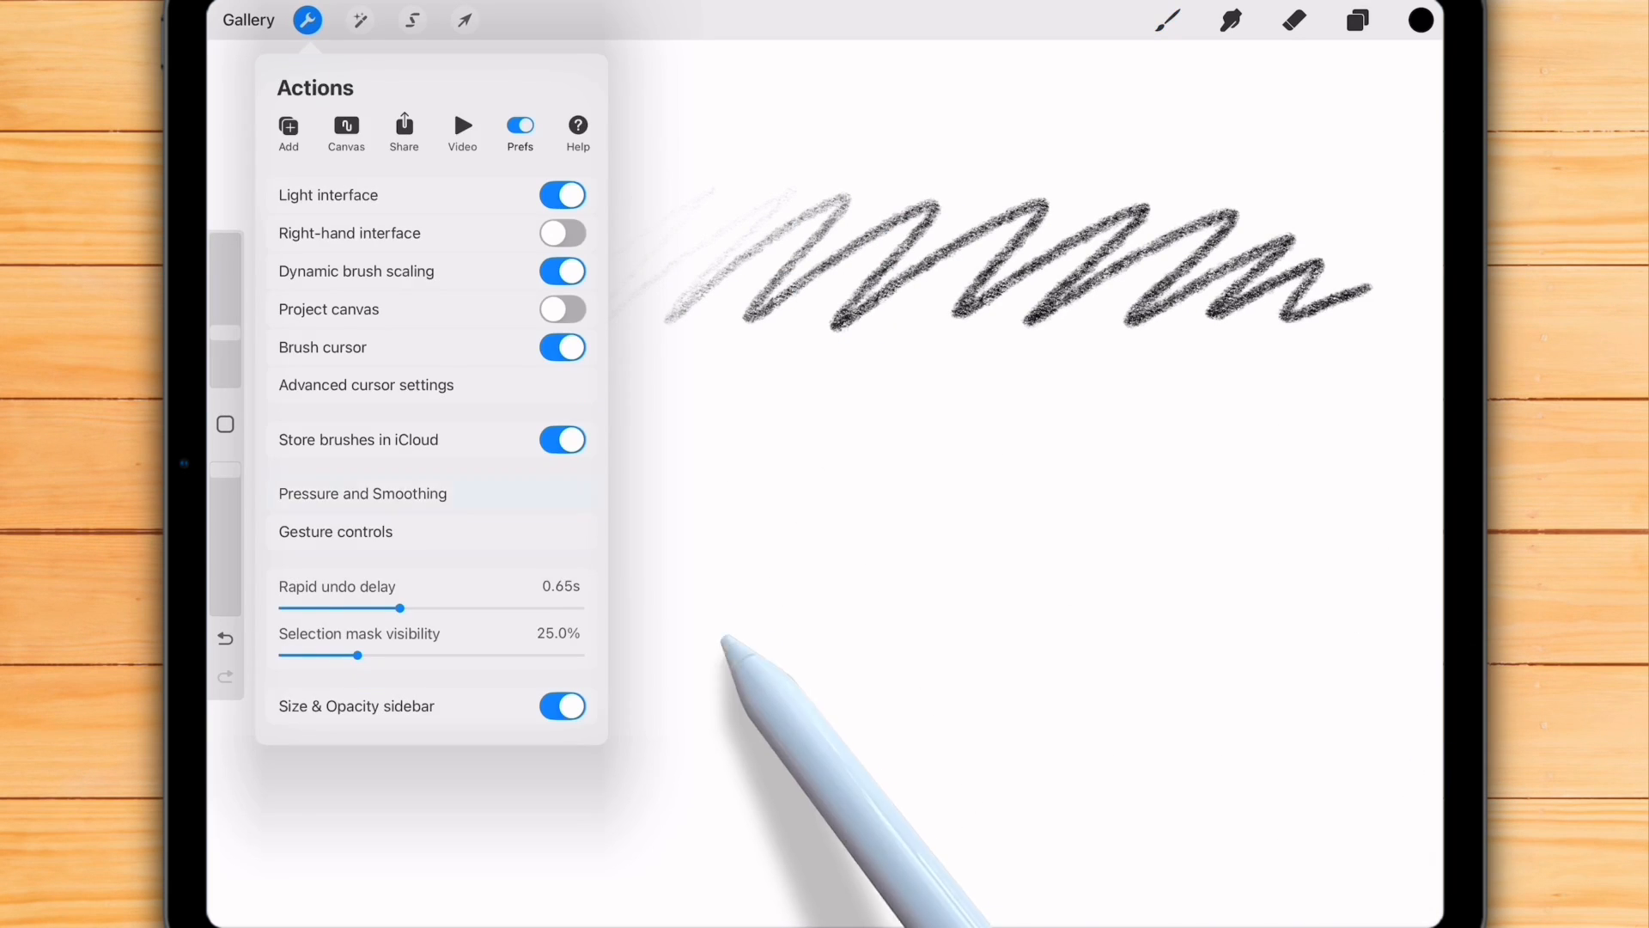
pyautogui.click(362, 493)
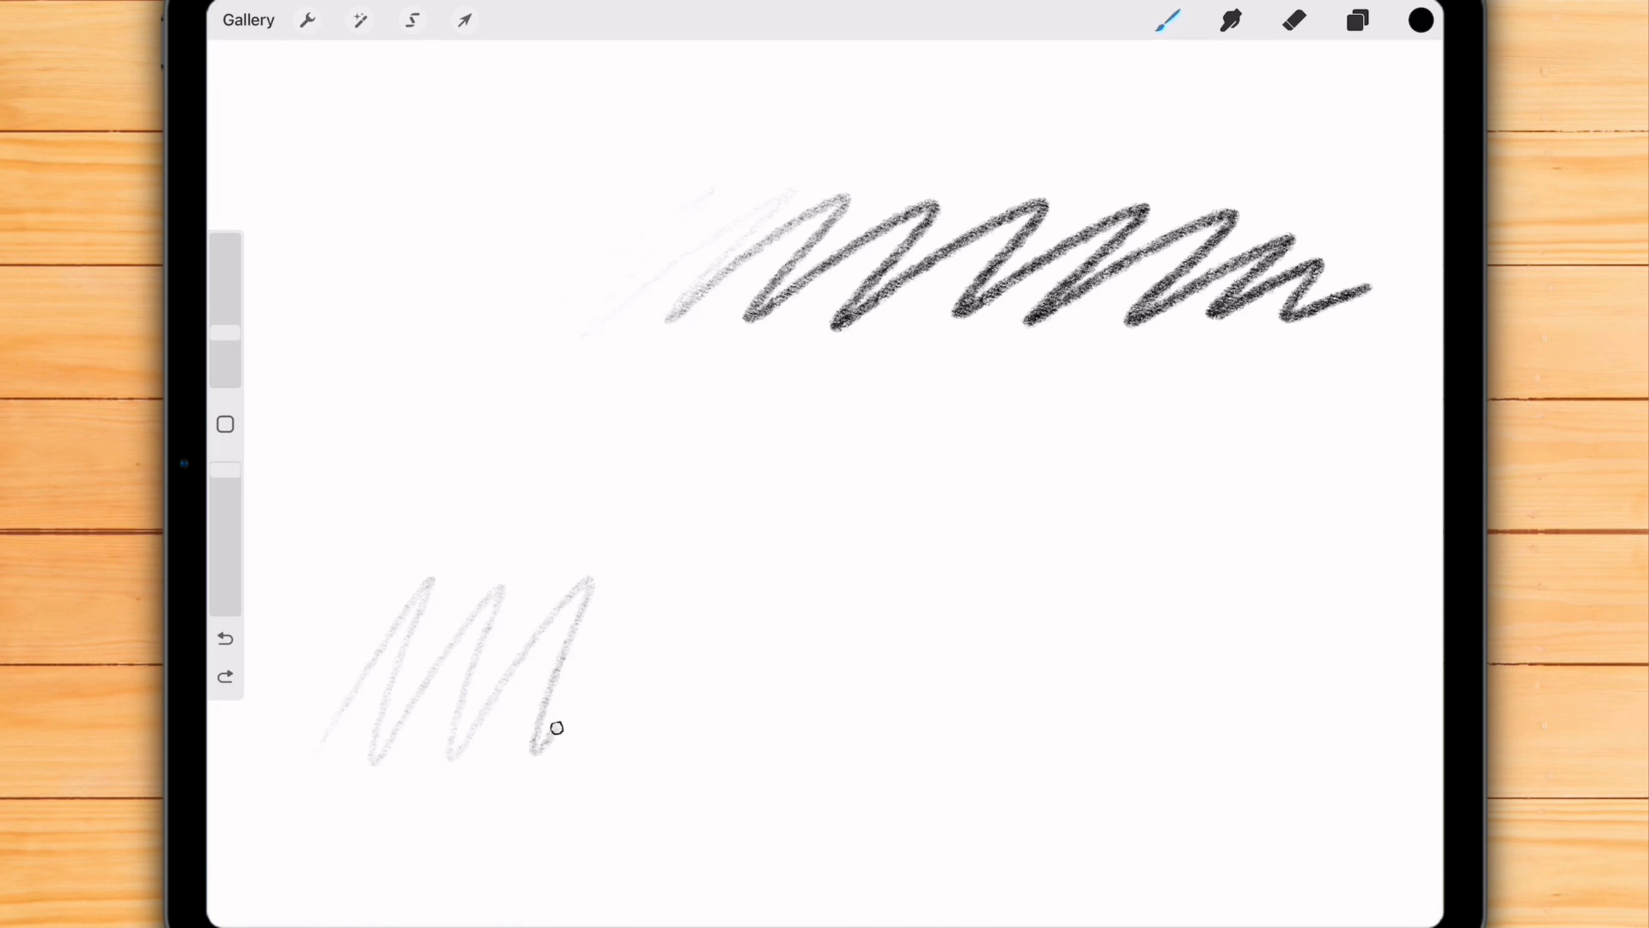
pyautogui.moveTo(557, 729); pyautogui.dragTo(1421, 674)
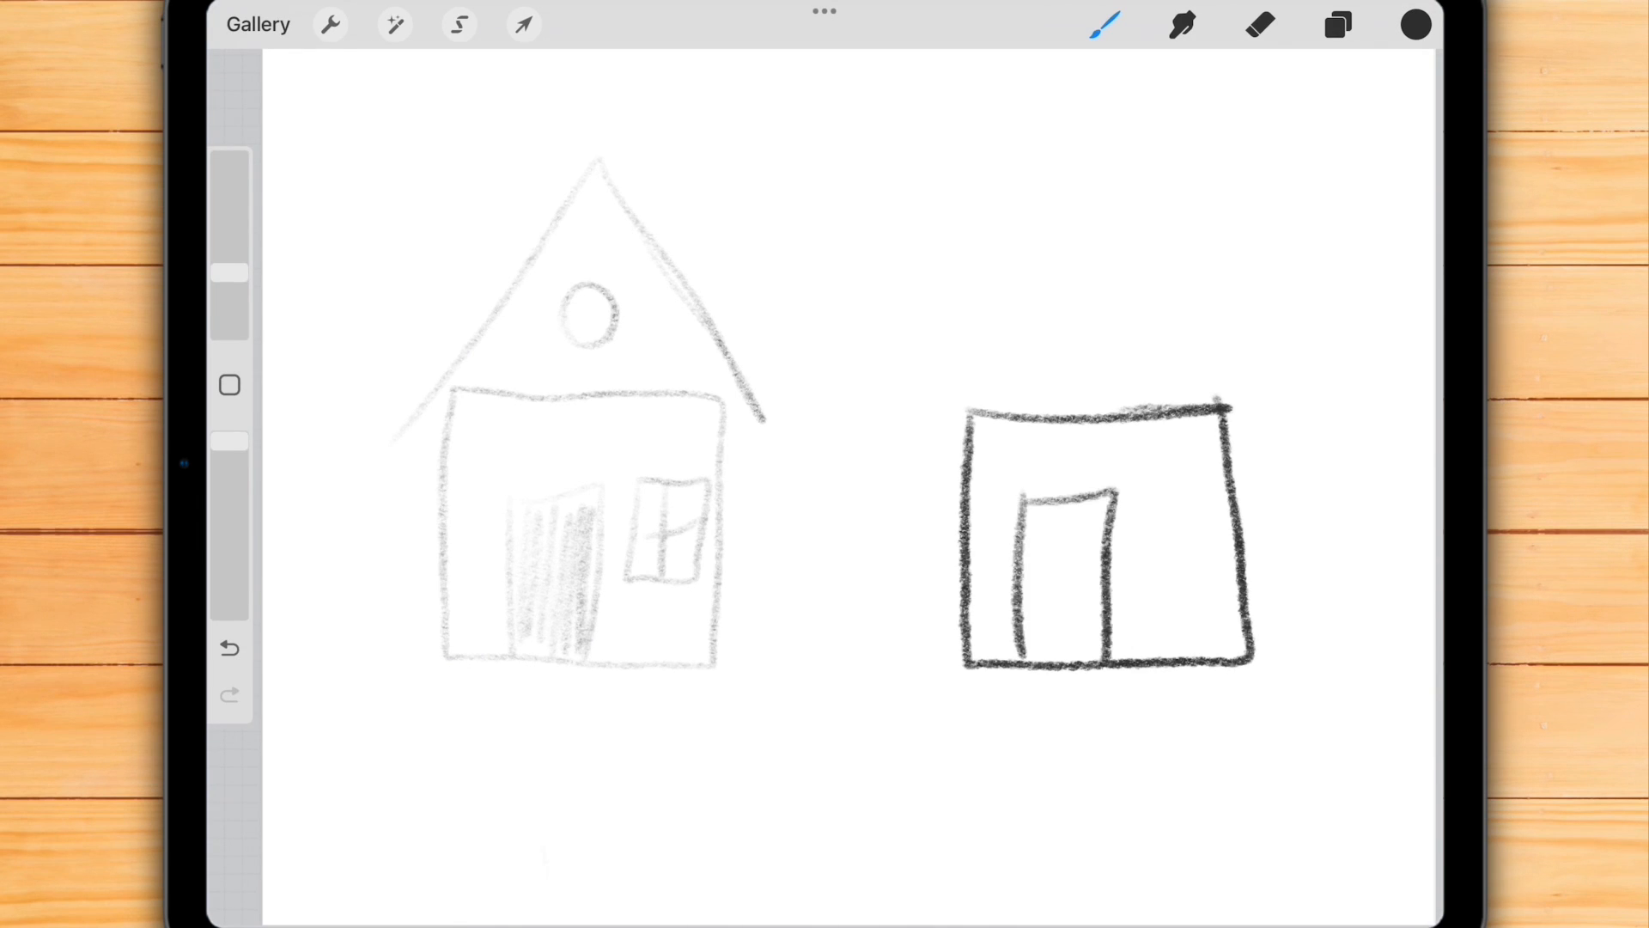
# Step: Sketch the darker house with heavy strokes beside the faint one
pyautogui.moveTo(1051, 495); pyautogui.dragTo(1062, 653)
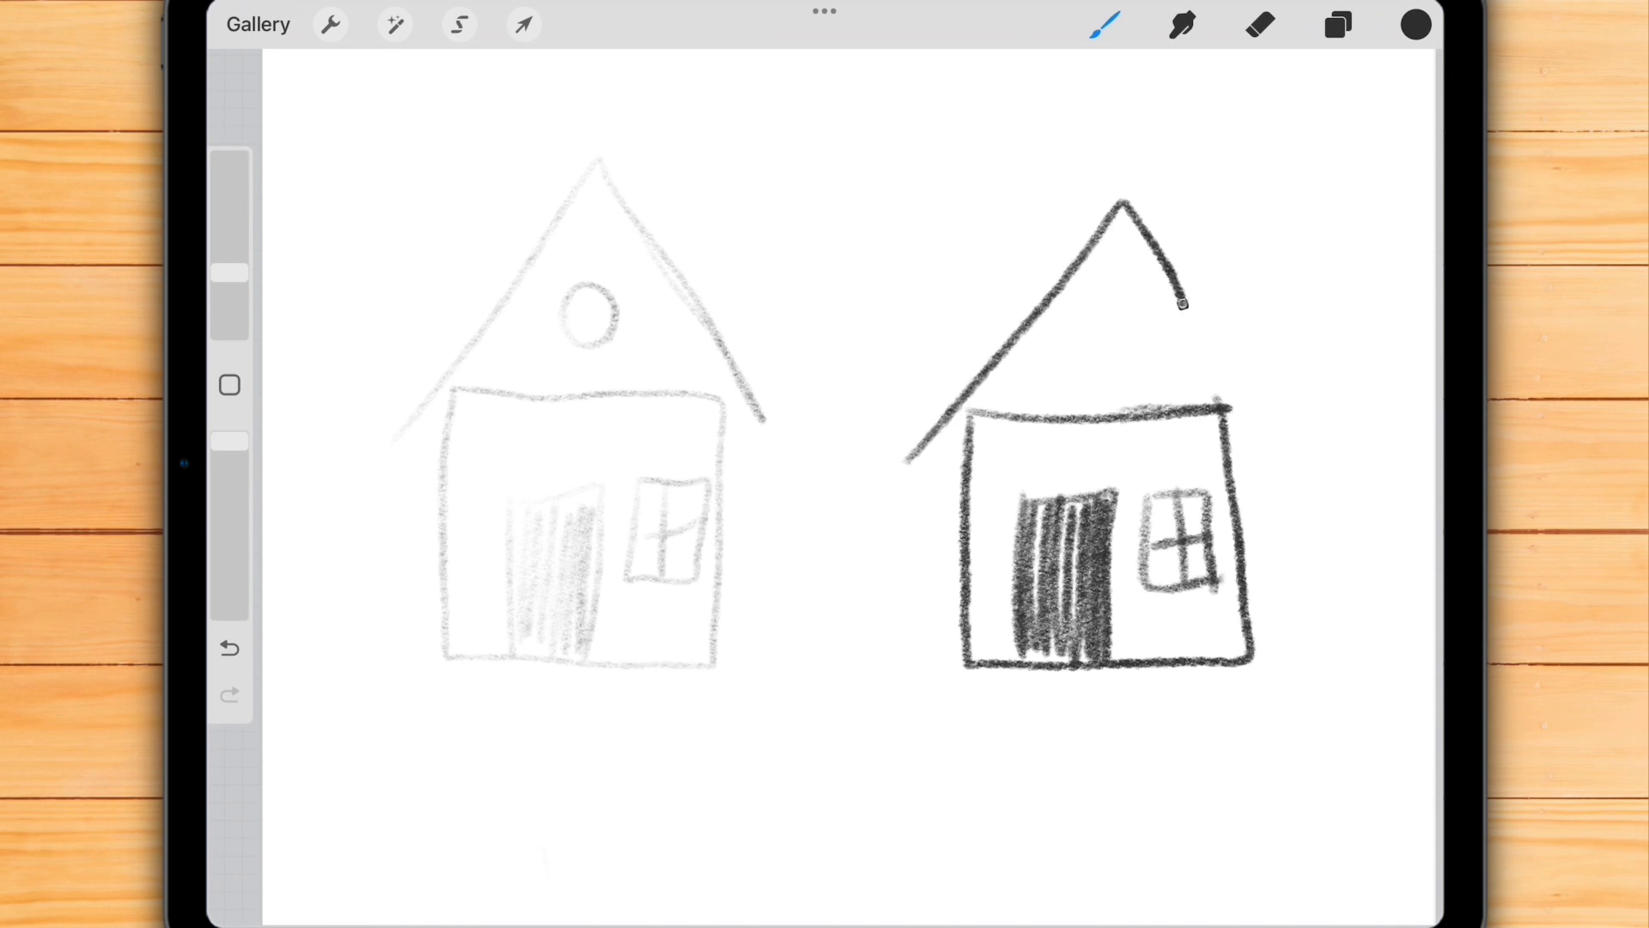
pyautogui.moveTo(1179, 306); pyautogui.dragTo(1263, 462)
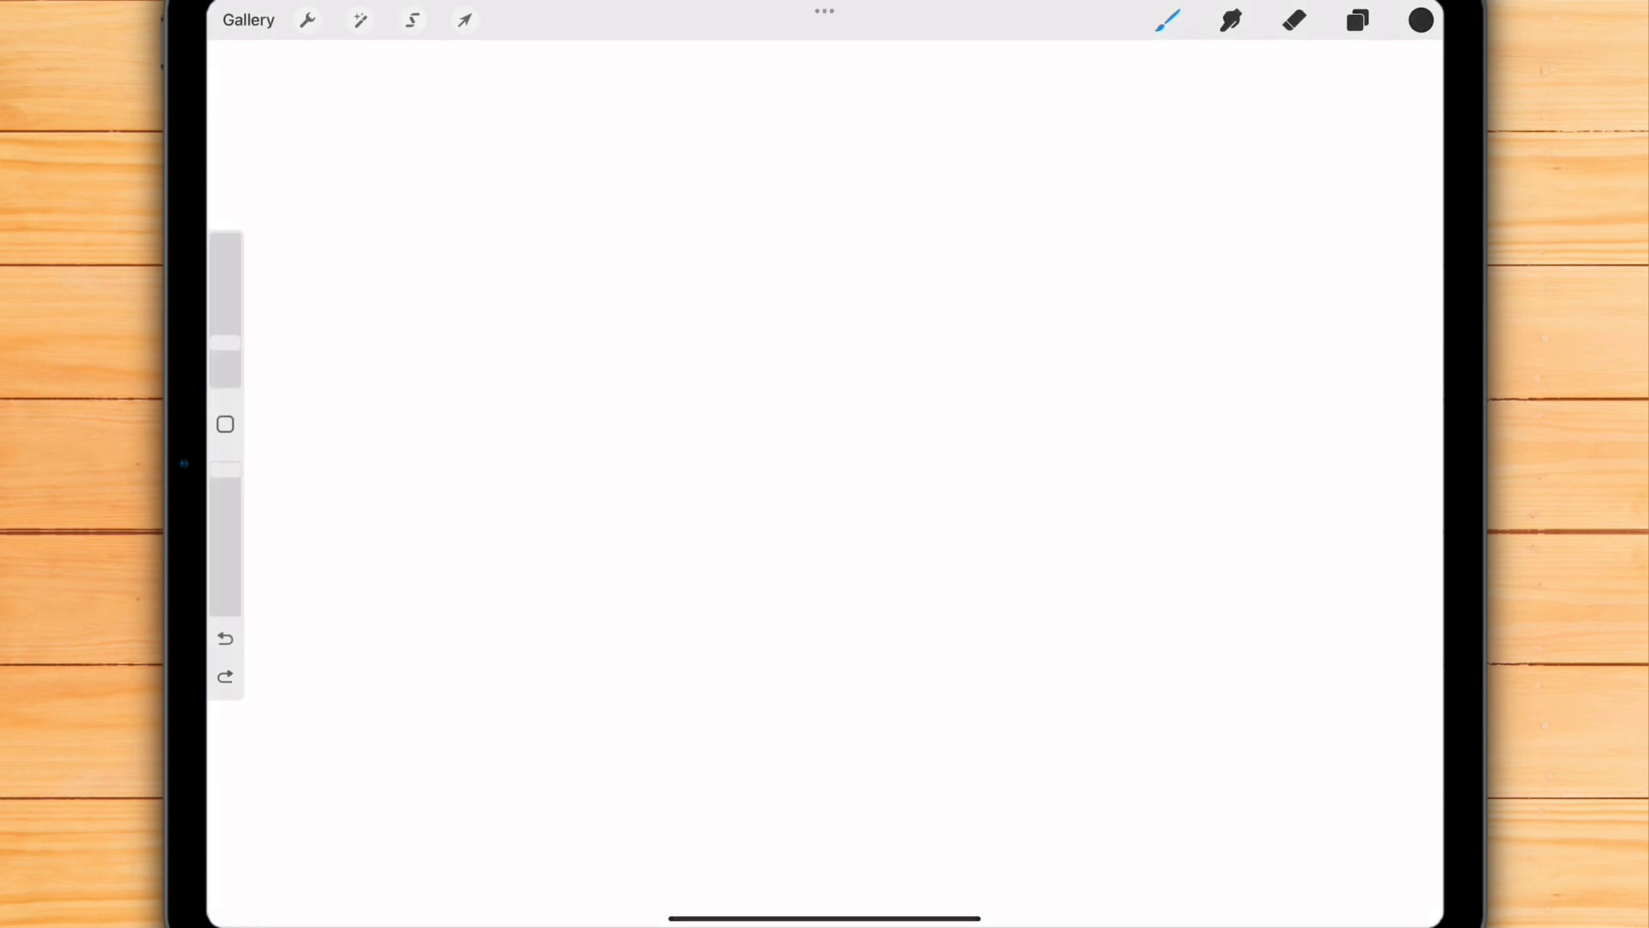
# Step: Revisit Pressure and Smoothing in Prefs, then return to the canvas for a second zigzag test
pyautogui.click(306, 20)
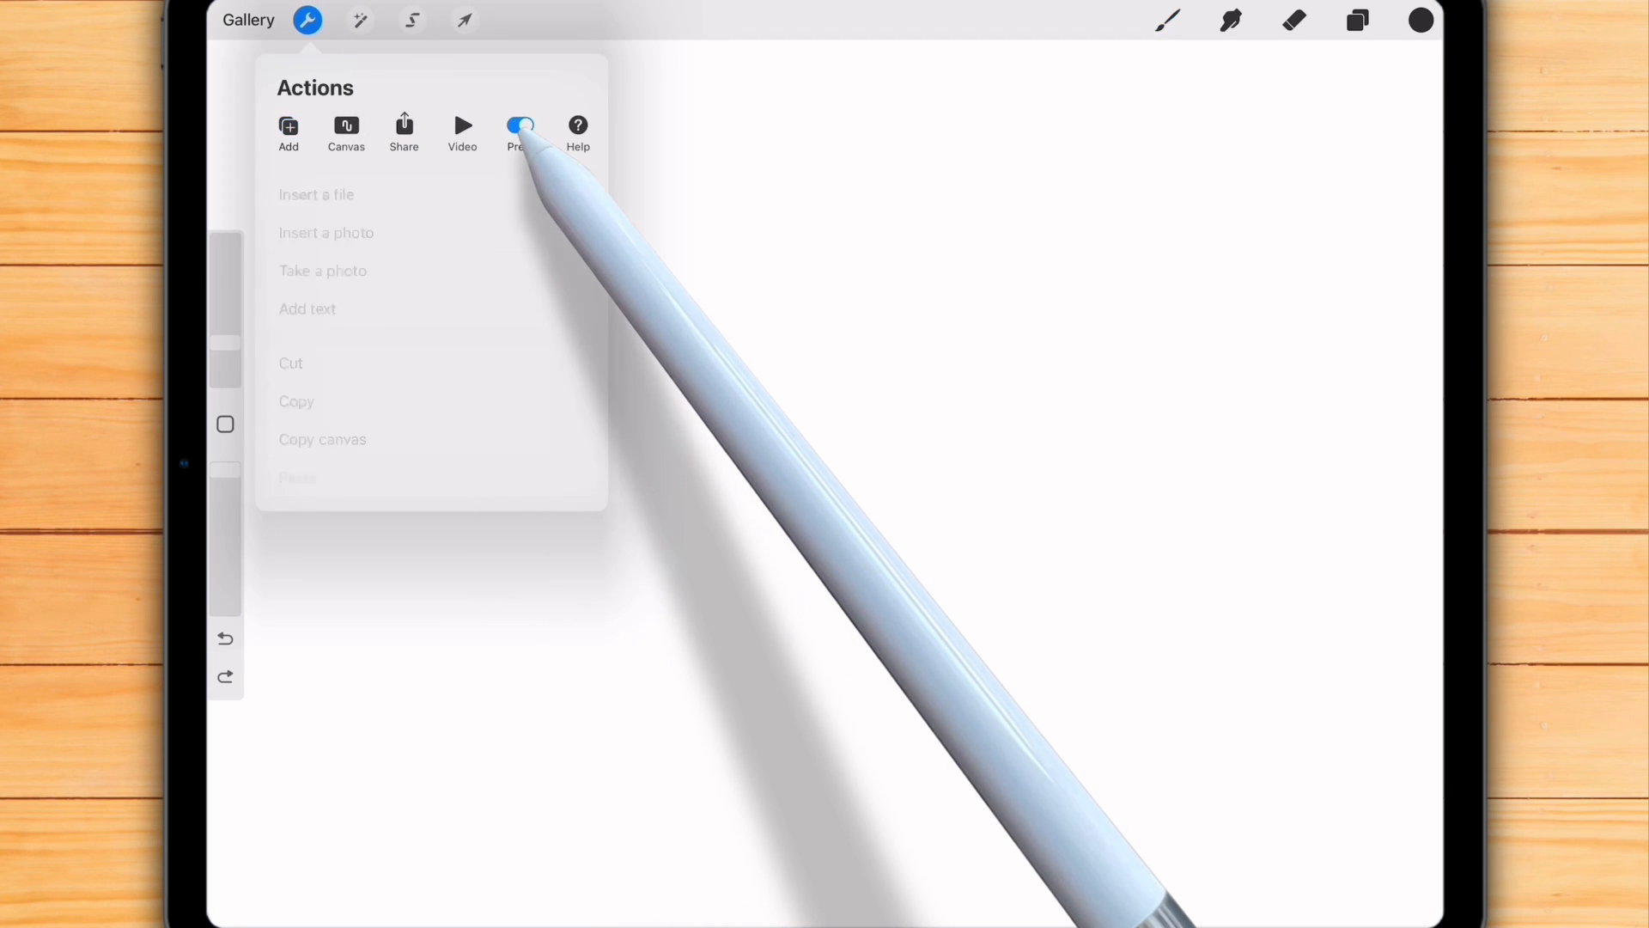
pyautogui.click(519, 125)
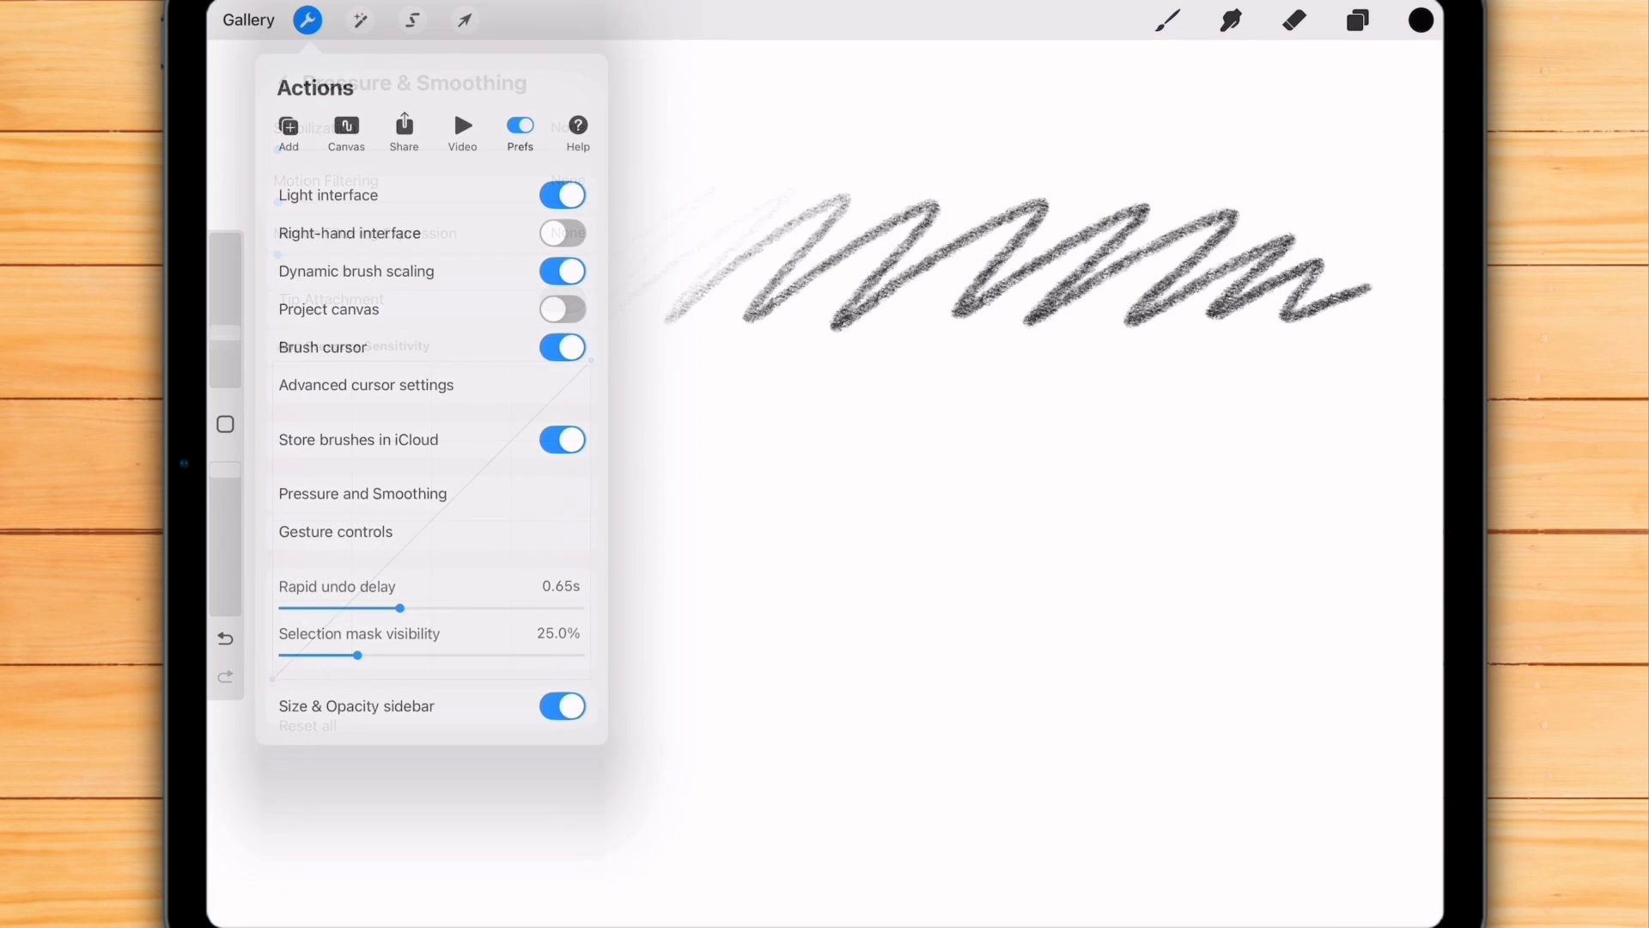
pyautogui.click(362, 493)
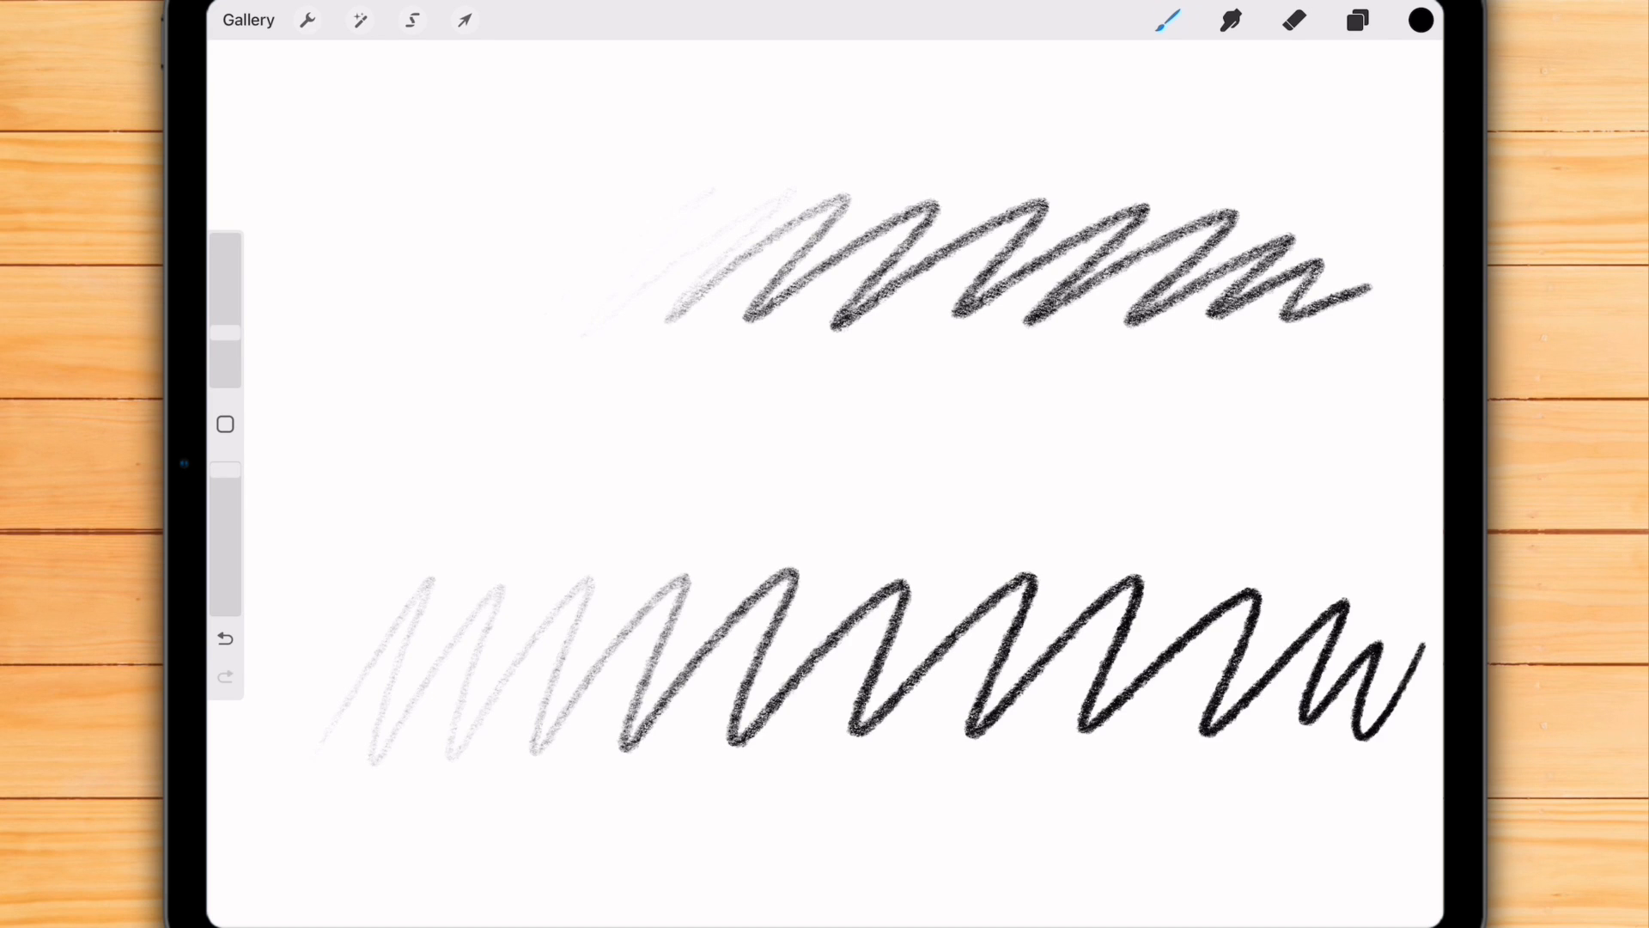
pyautogui.click(306, 20)
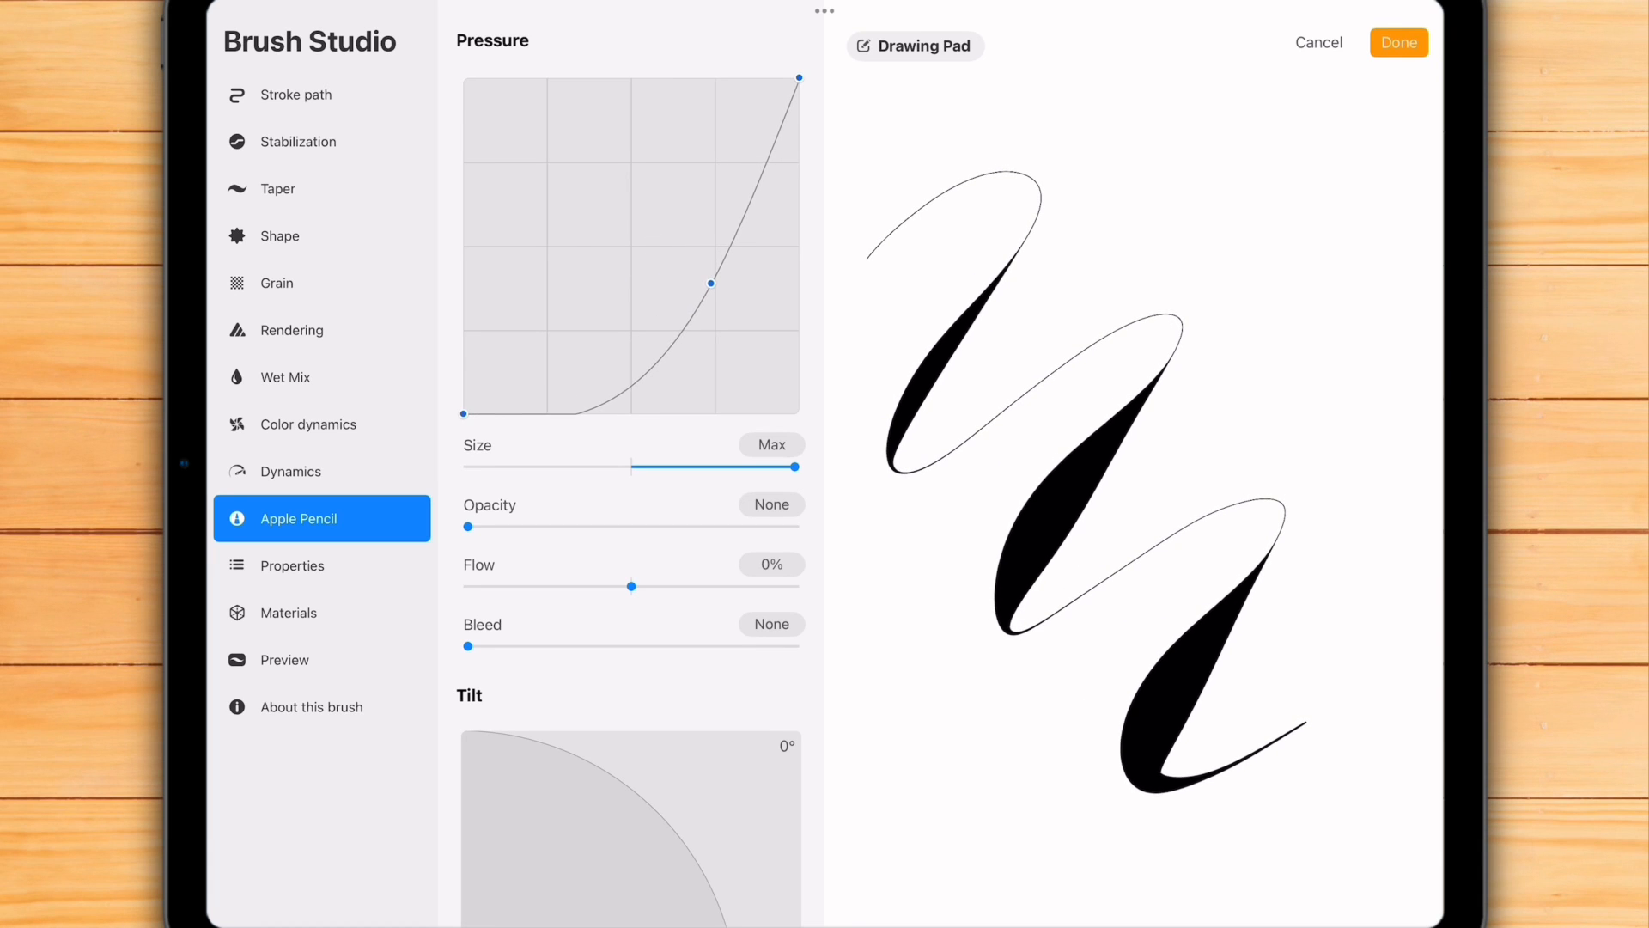
# Step: Reshape the lettering brush's pressure curve and add a new node in its Apple Pencil settings
pyautogui.moveTo(712, 283); pyautogui.dragTo(694, 284)
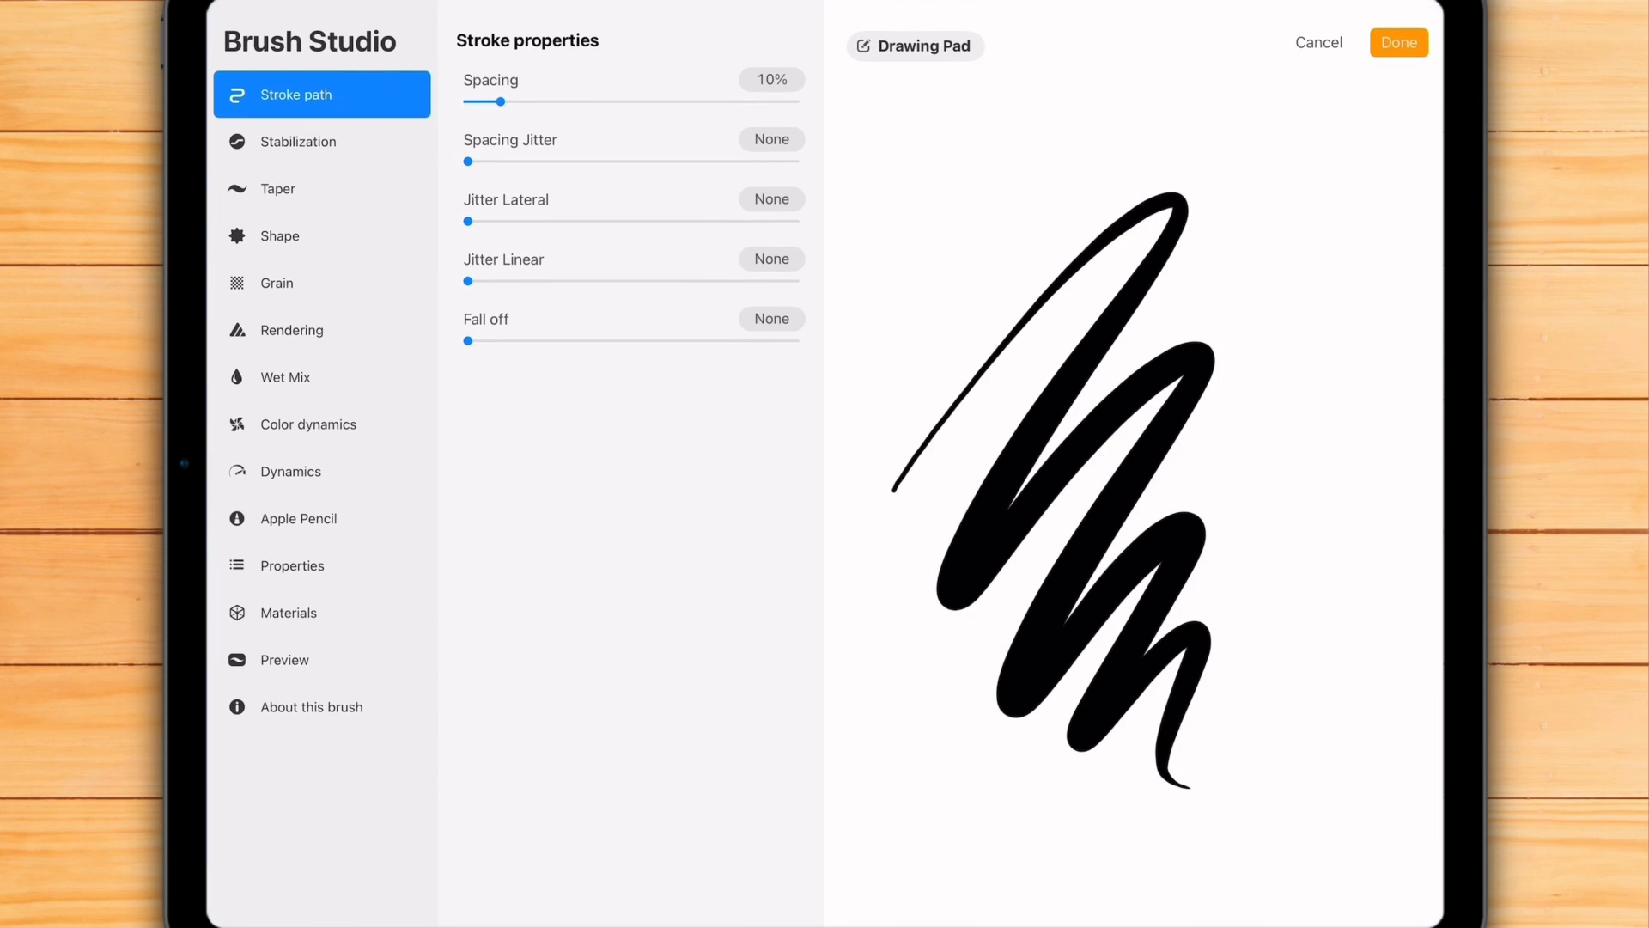
pyautogui.click(306, 517)
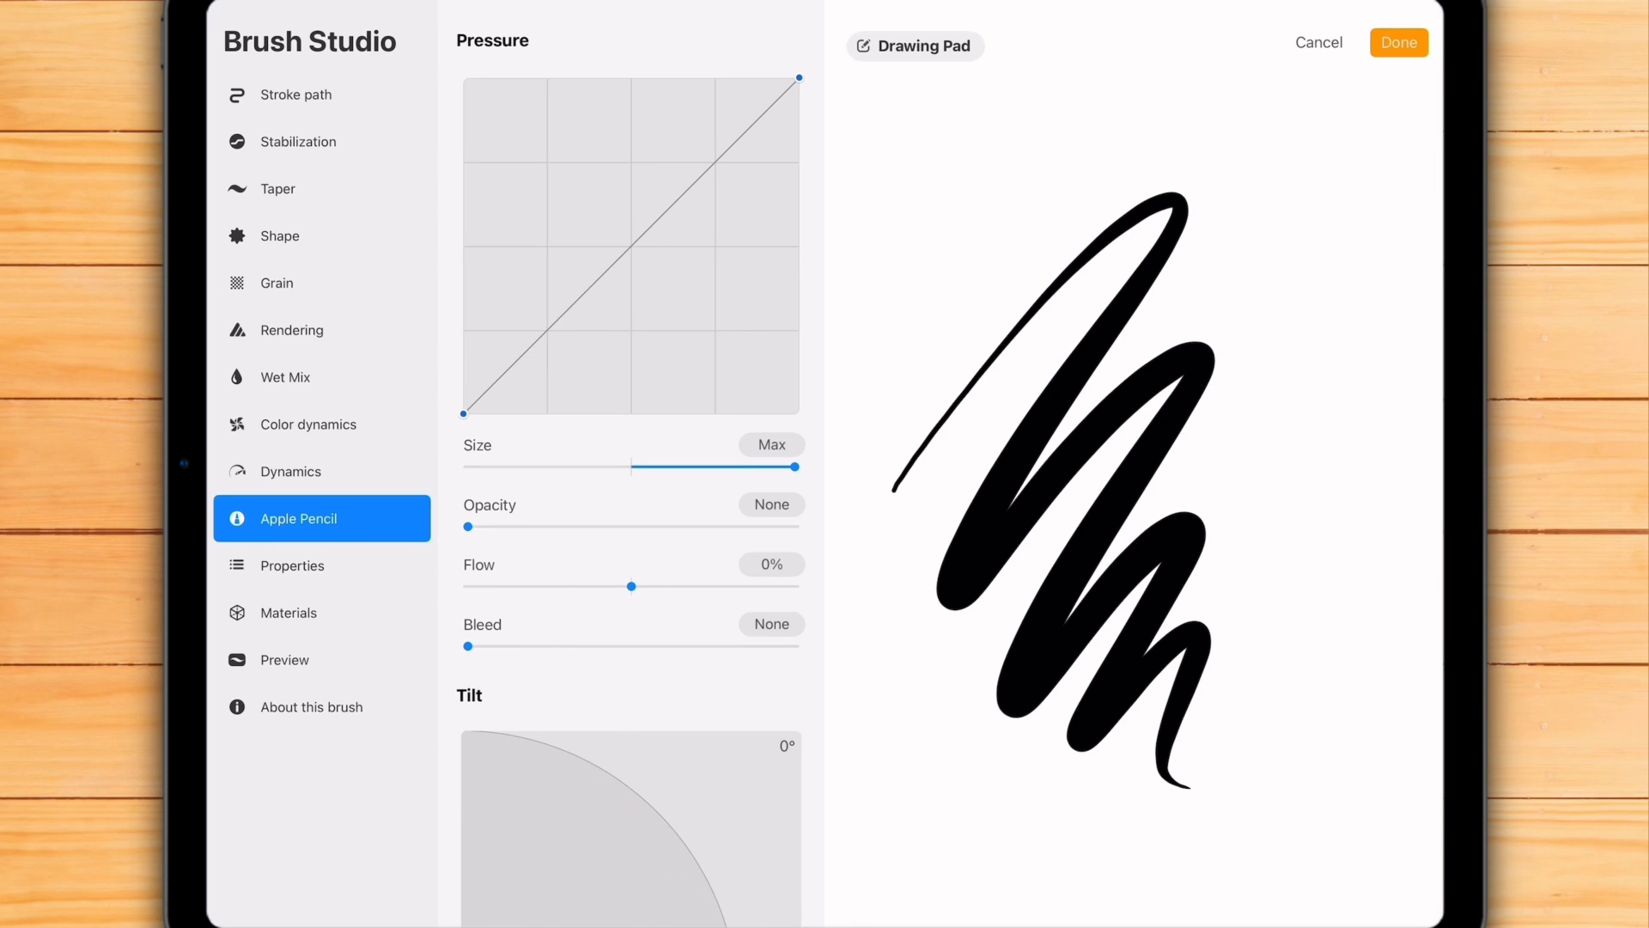
pyautogui.click(630, 244)
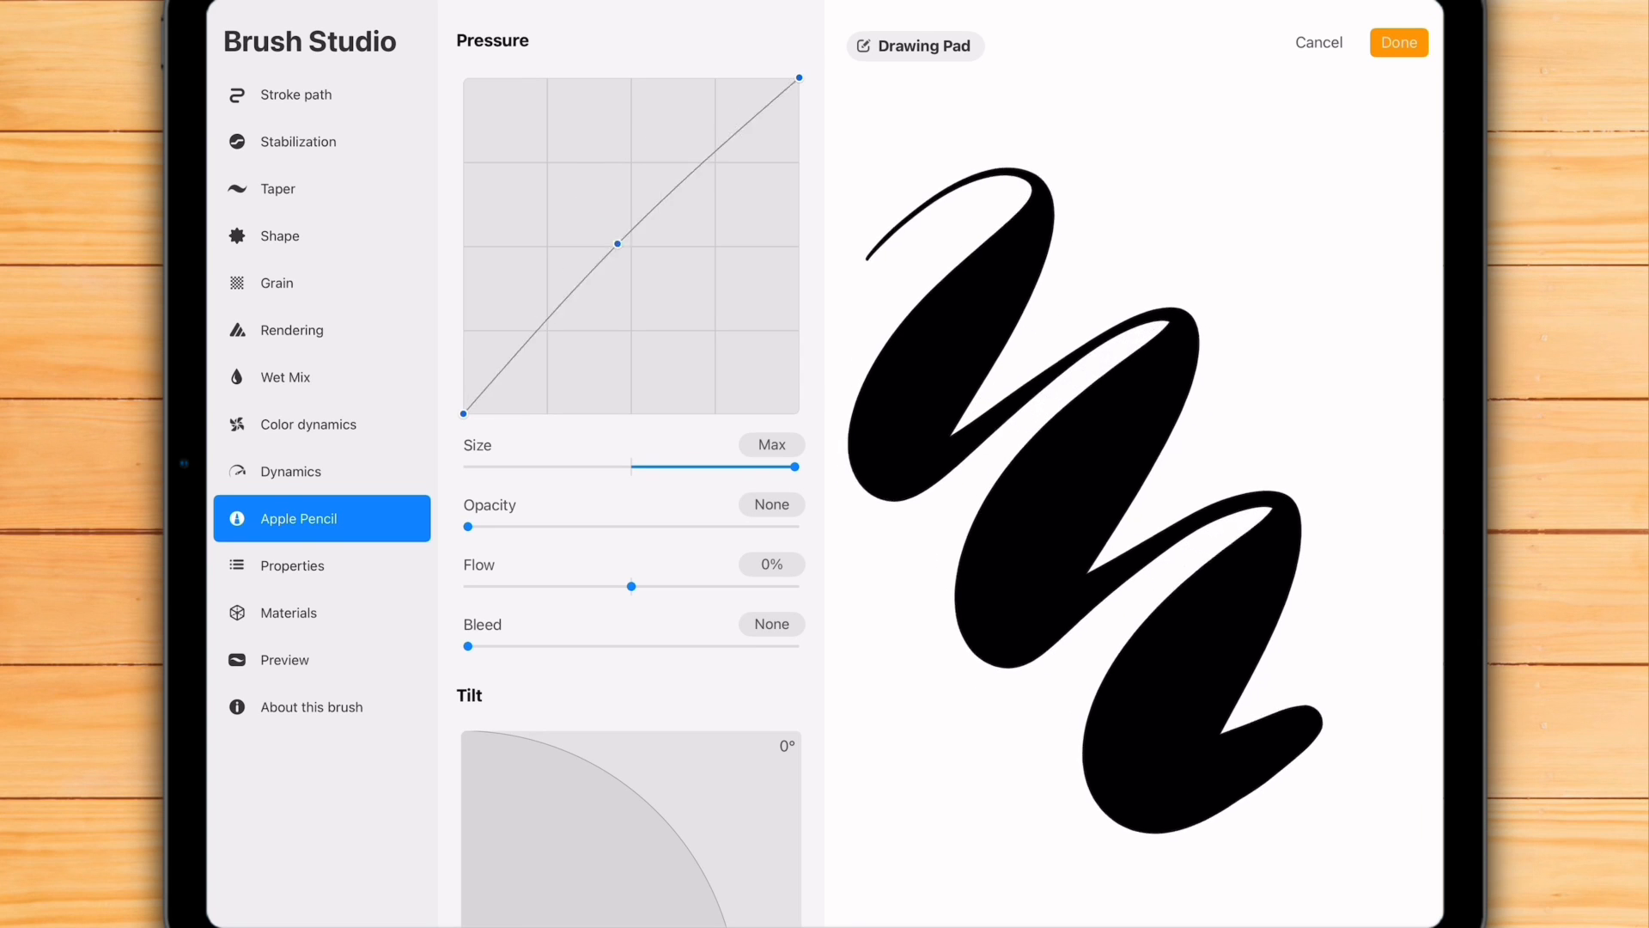
# Step: Pull the curve down so light pressure draws thin, smooth its lower part, and finish
pyautogui.moveTo(617, 246); pyautogui.dragTo(686, 331)
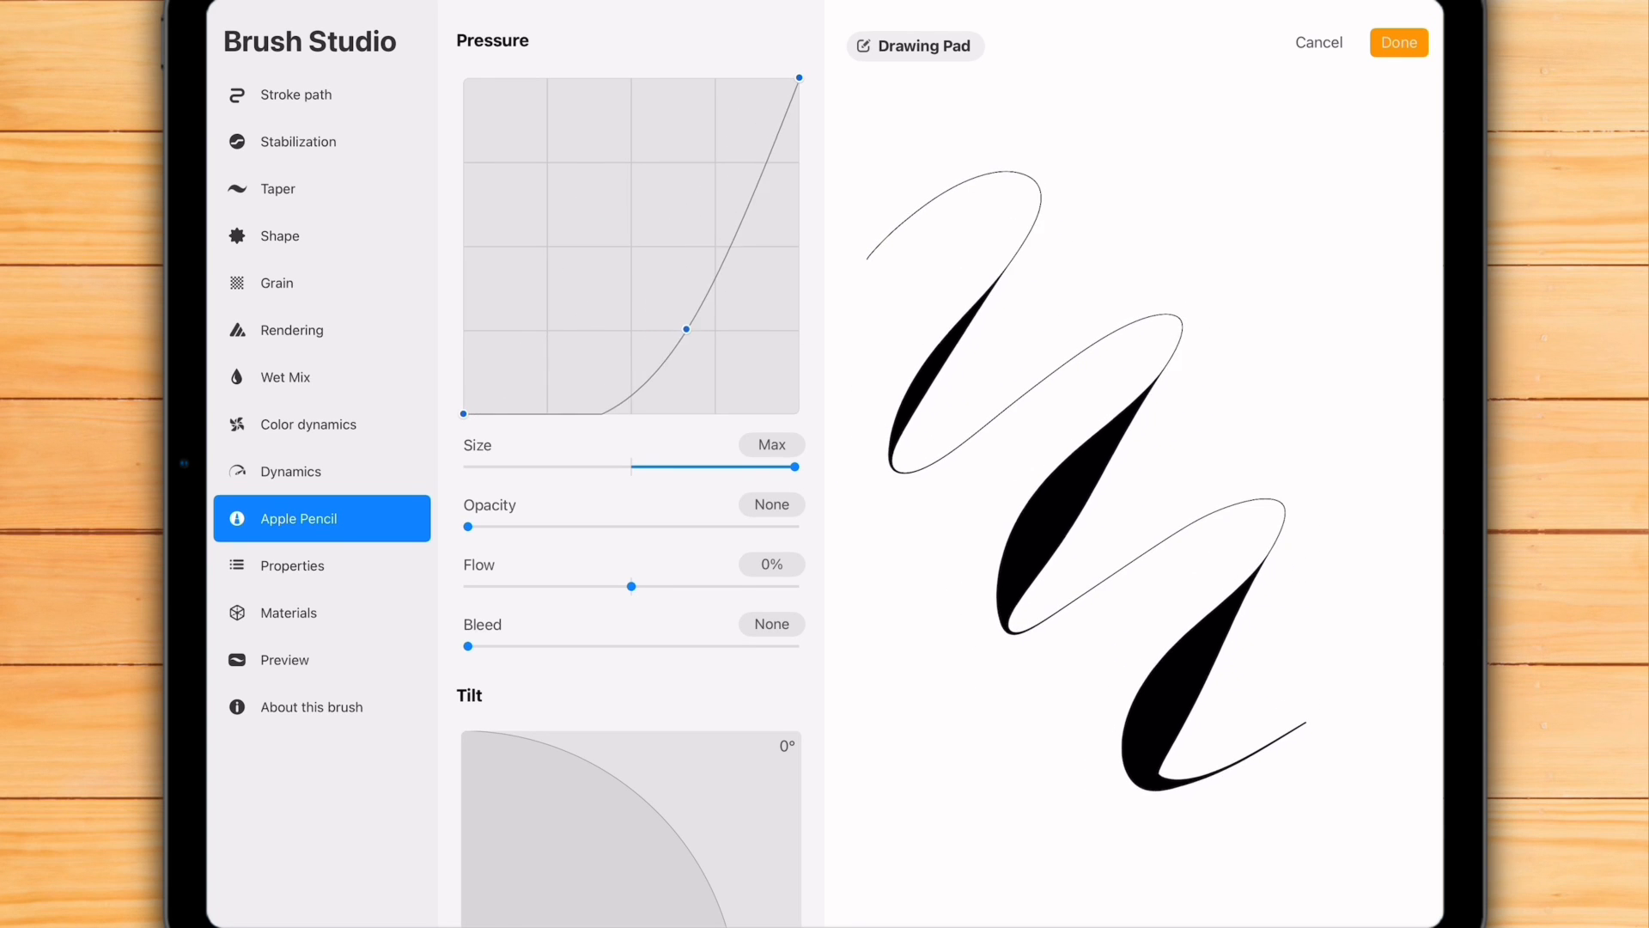
pyautogui.moveTo(686, 332); pyautogui.dragTo(608, 316)
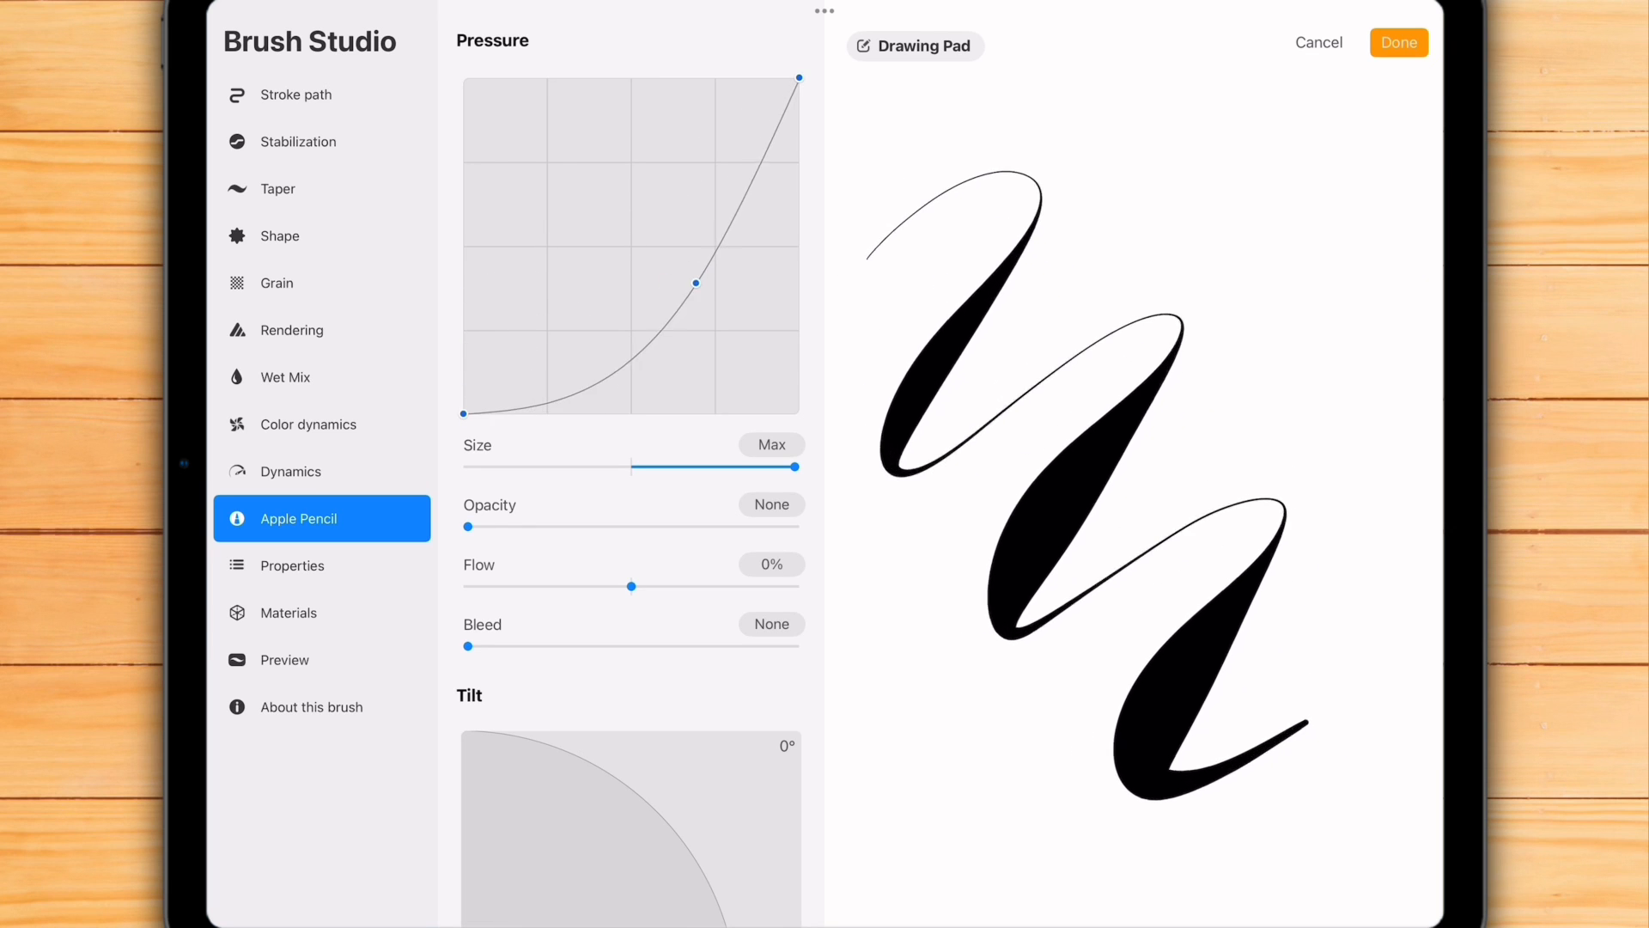
pyautogui.click(1398, 41)
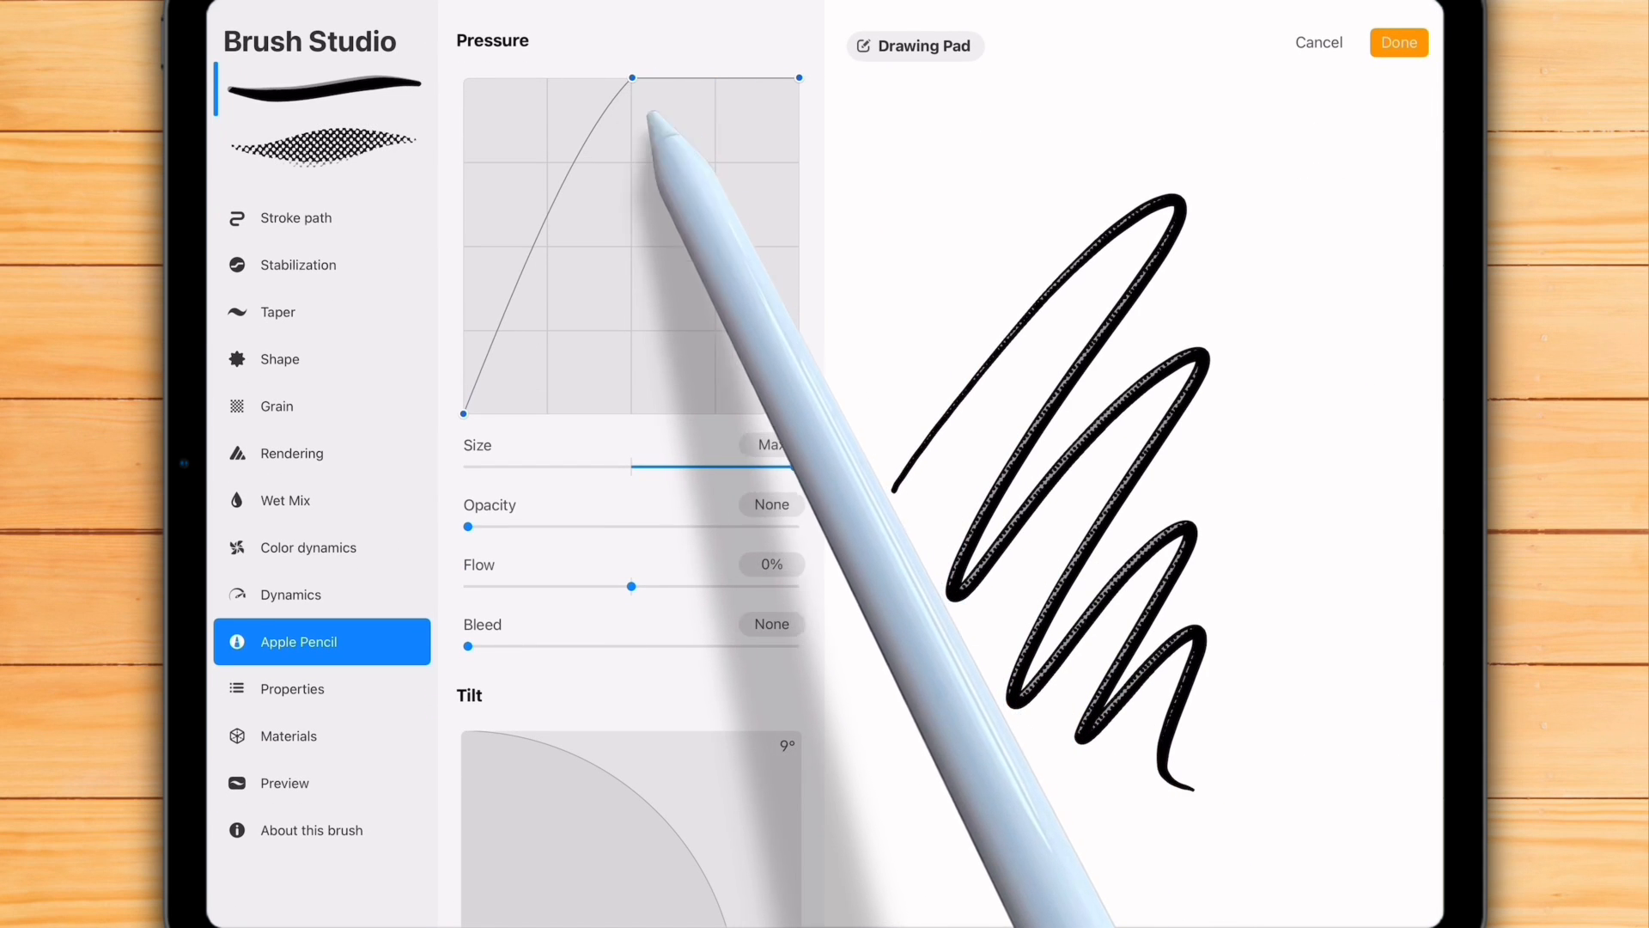
pyautogui.click(1398, 41)
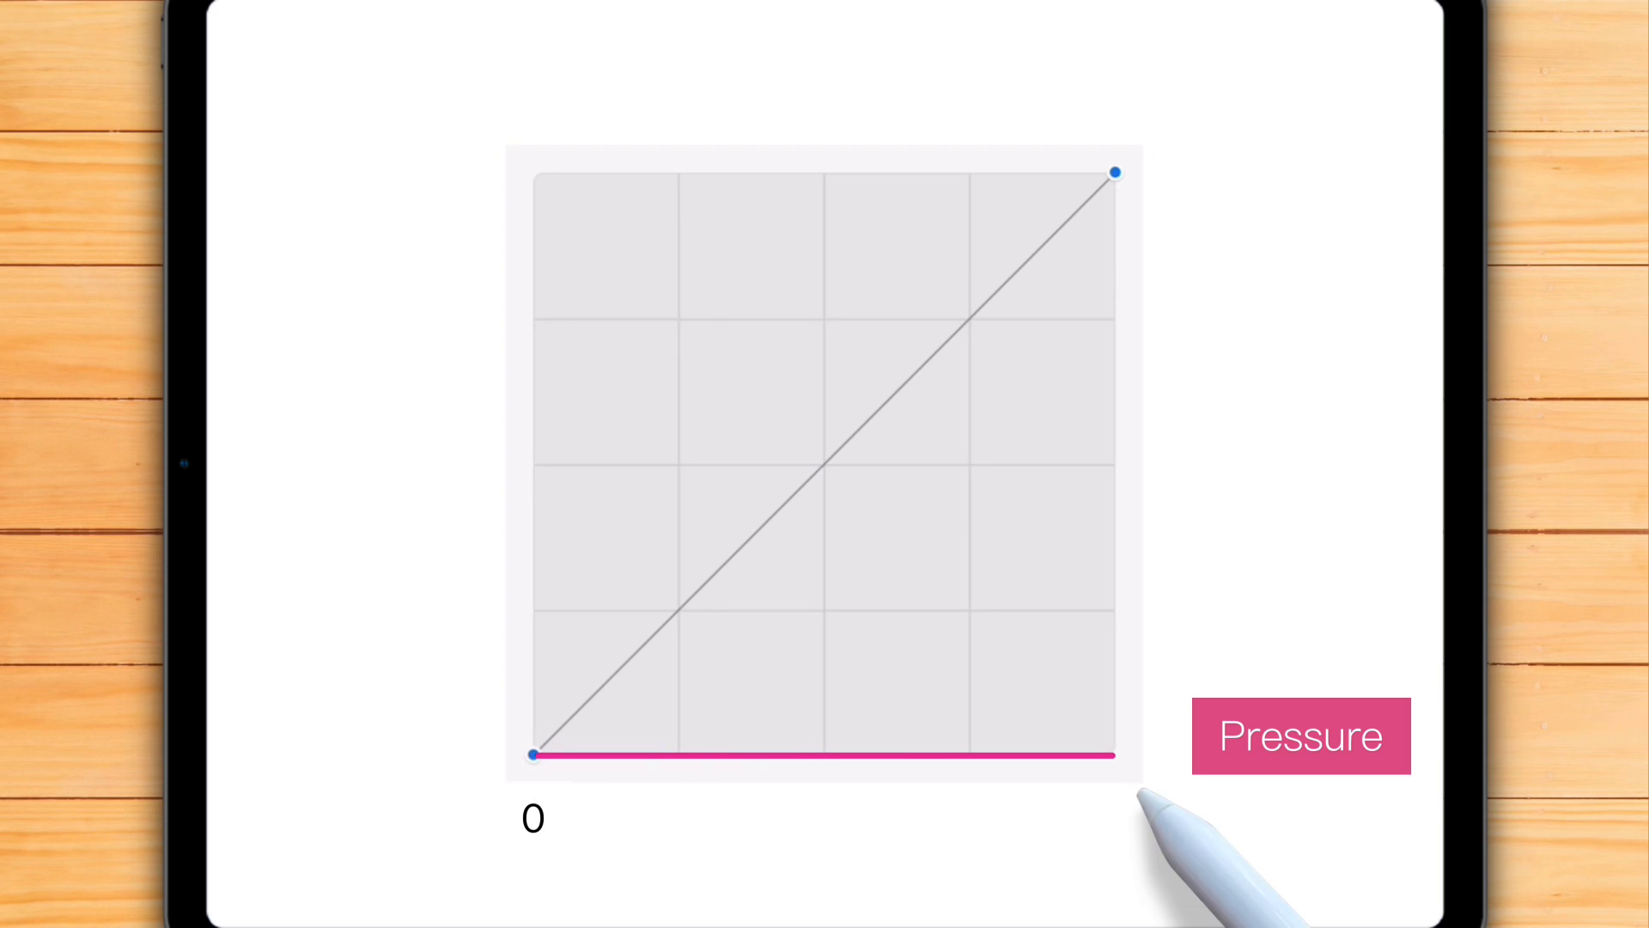
# Step: Return to the nearly empty canvas with a new textured brush selected
pyautogui.click(1089, 754)
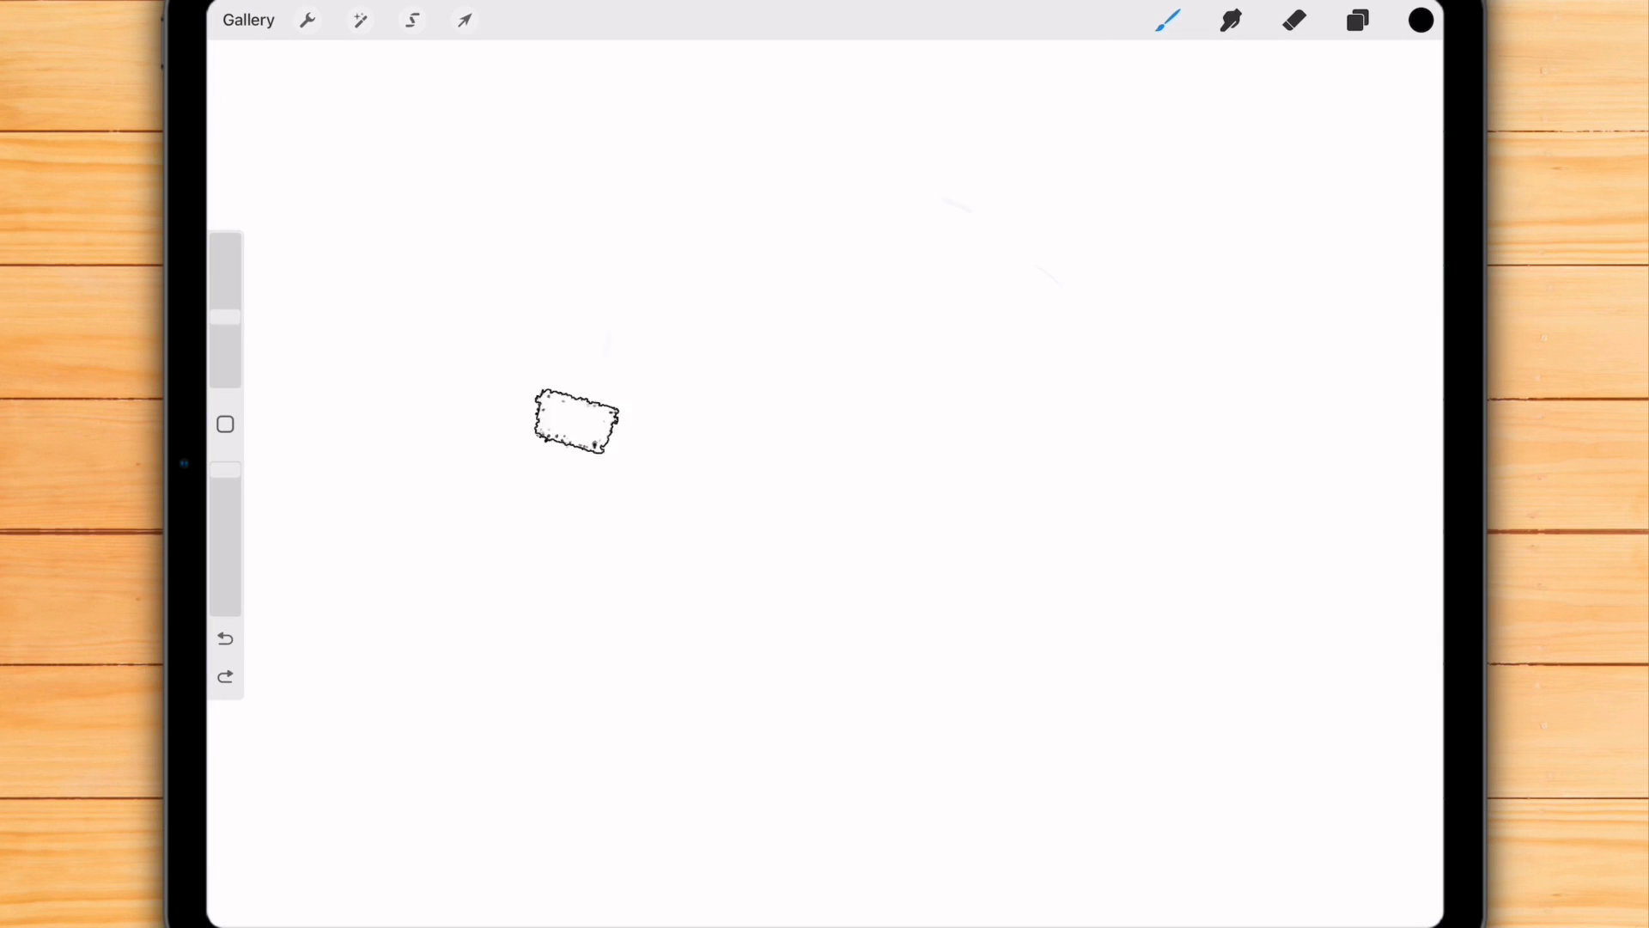
# Step: Scribble a dark circular test, bend this brush's pressure curve to boost light pressure, then straighten it to linear
pyautogui.moveTo(579, 421); pyautogui.dragTo(821, 474)
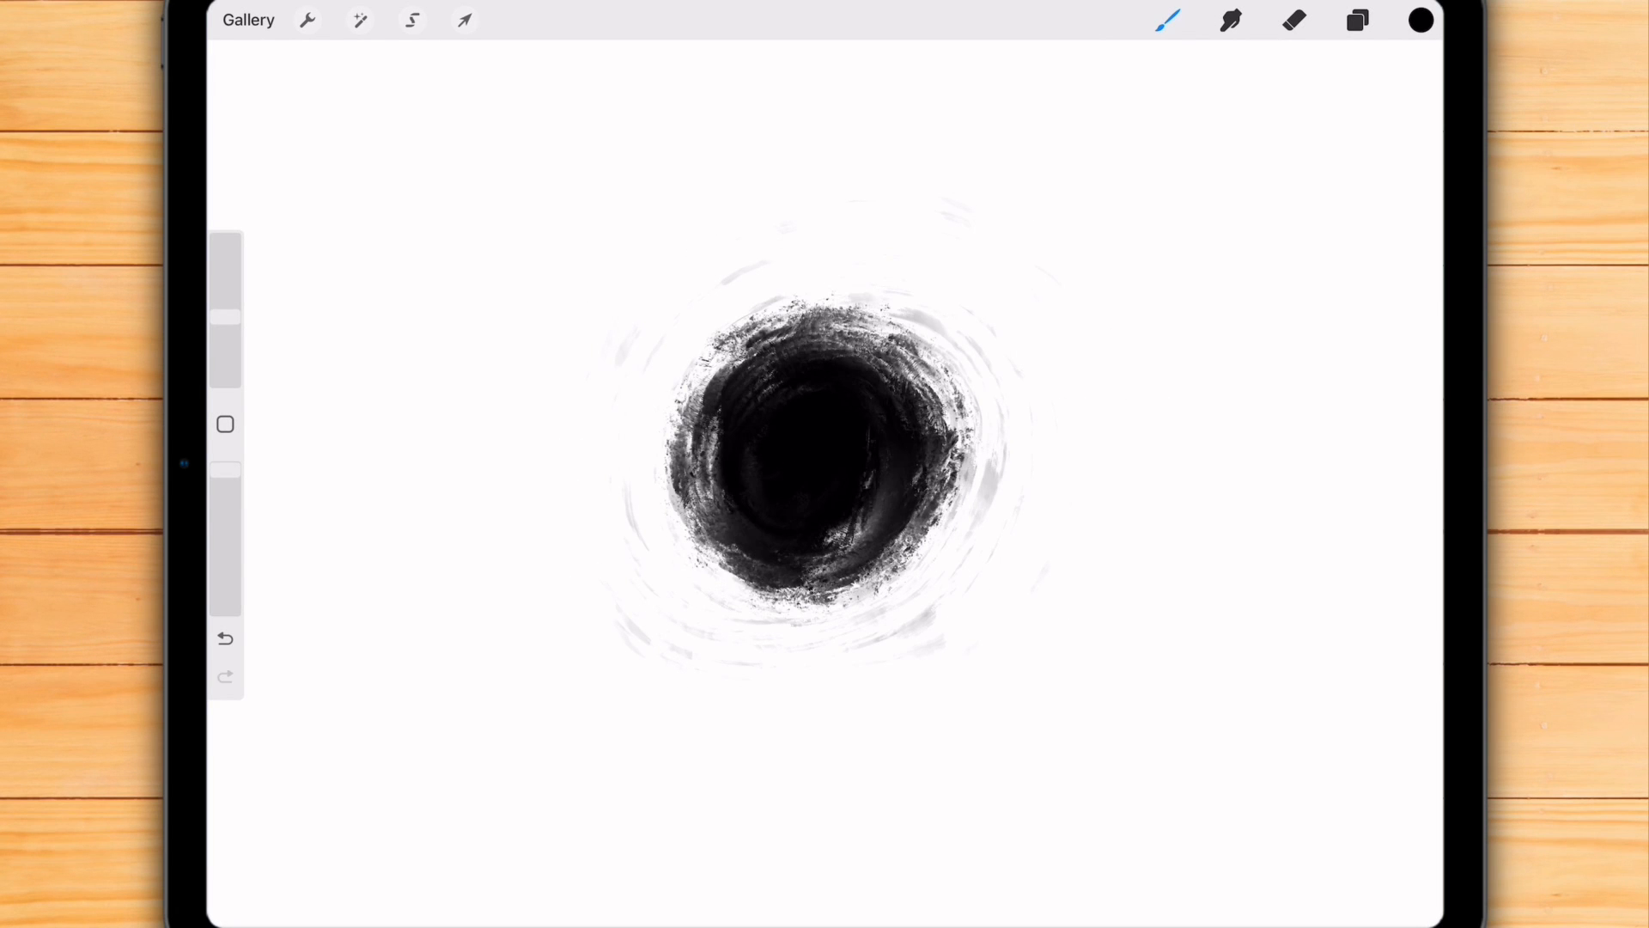
pyautogui.click(224, 639)
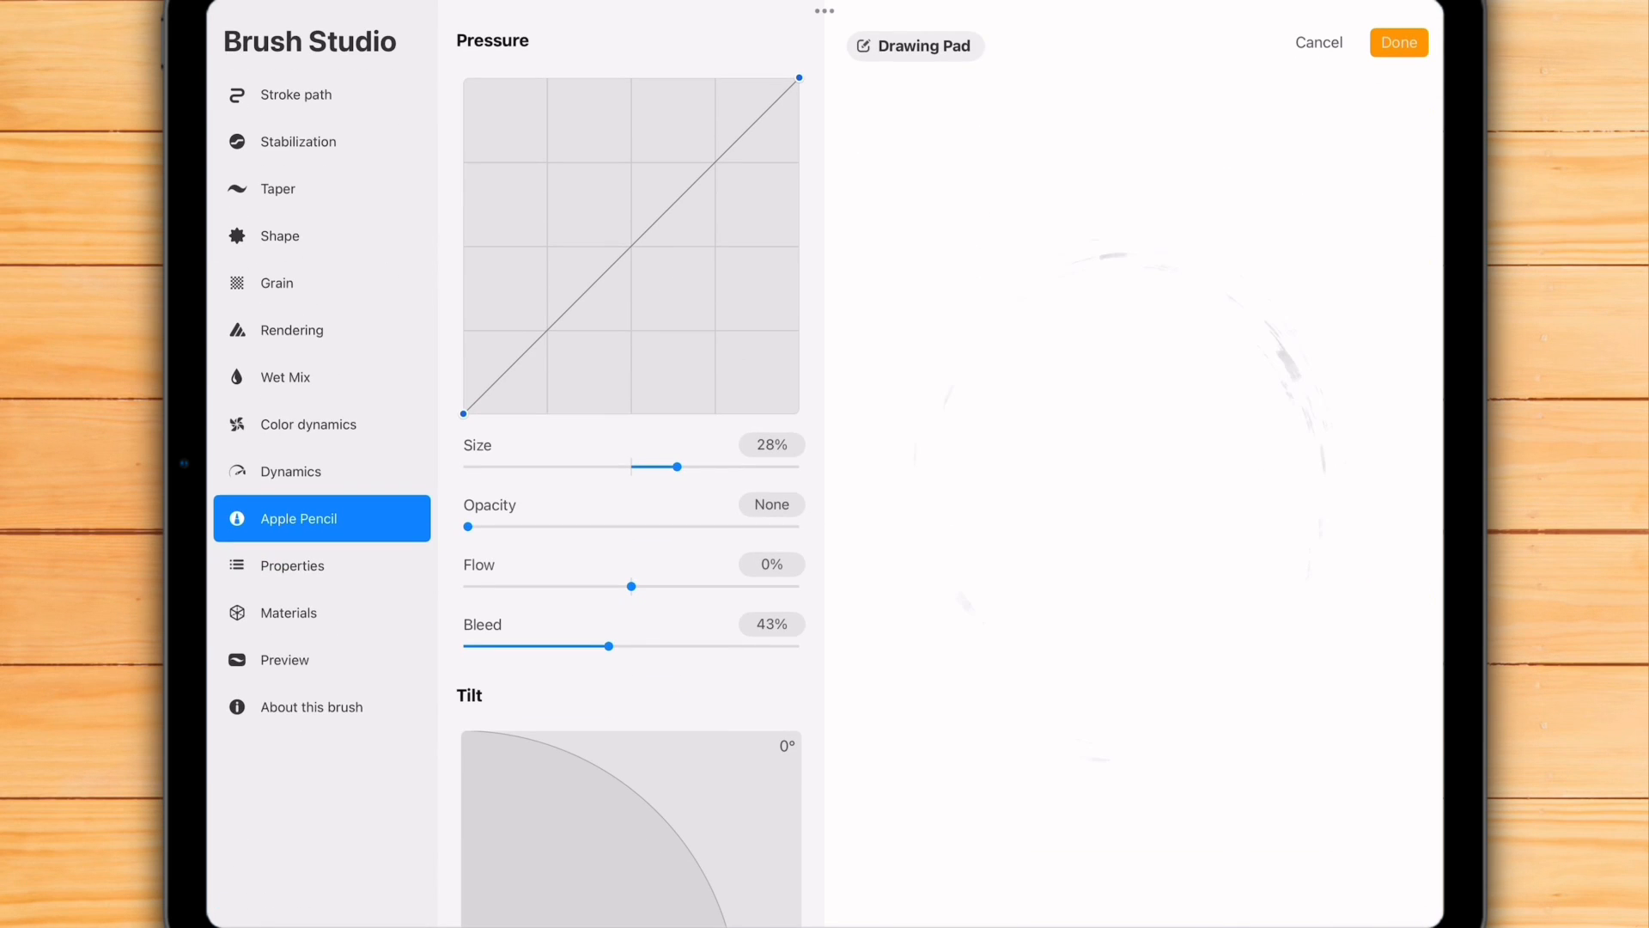
pyautogui.moveTo(1105, 495); pyautogui.dragTo(1105, 495)
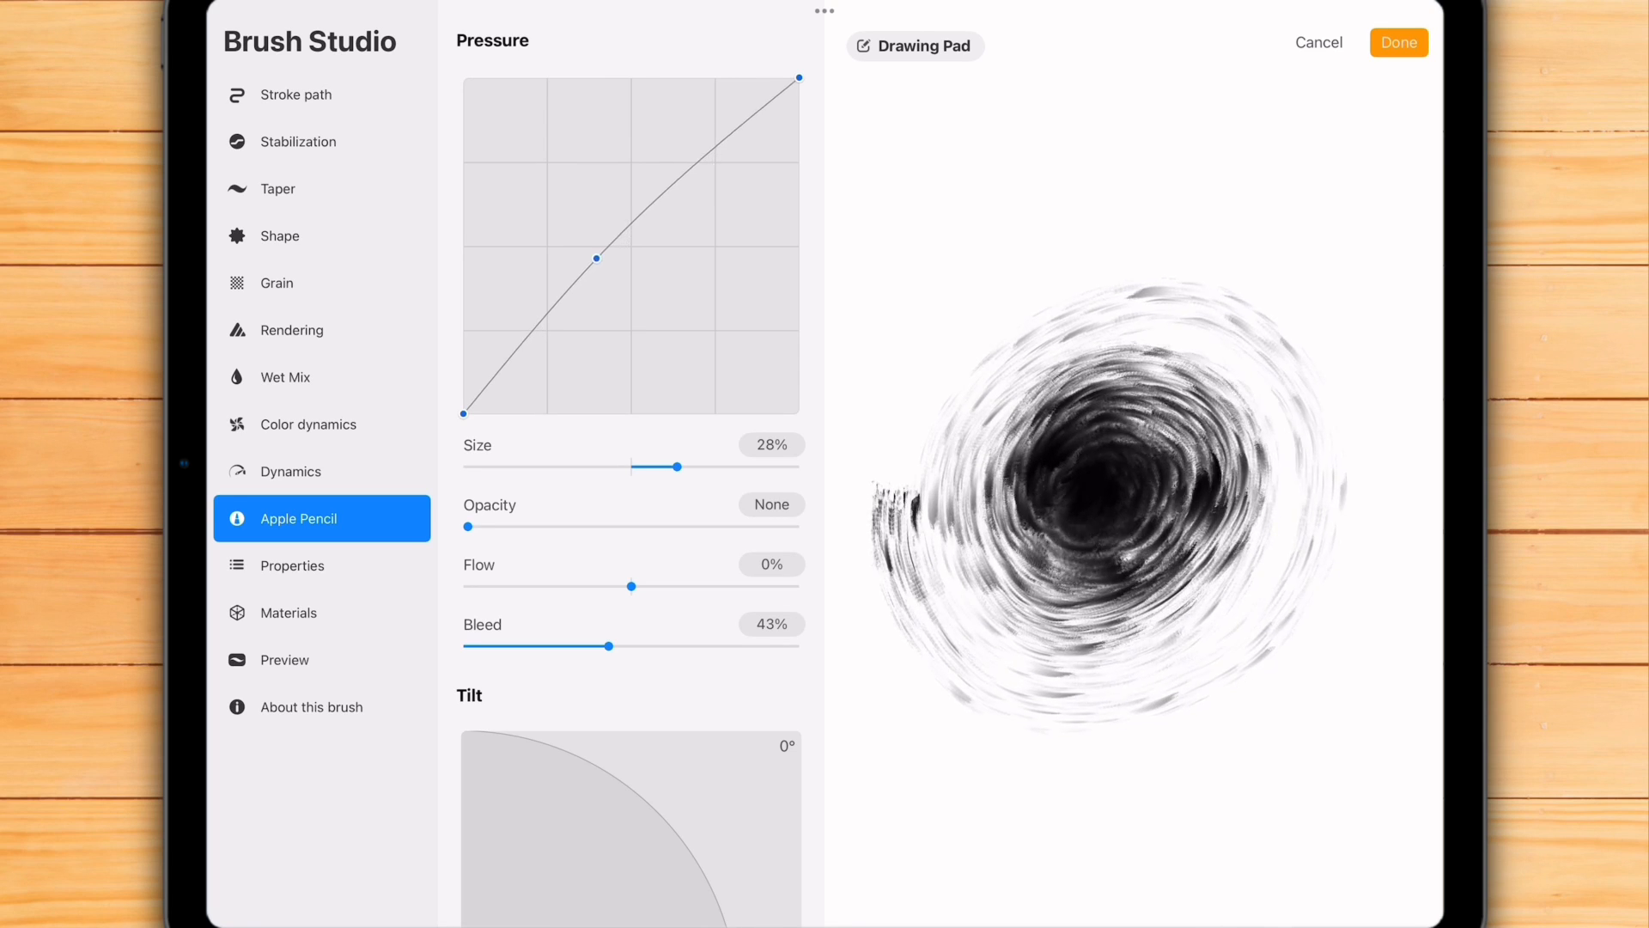
pyautogui.moveTo(596, 259); pyautogui.dragTo(535, 228)
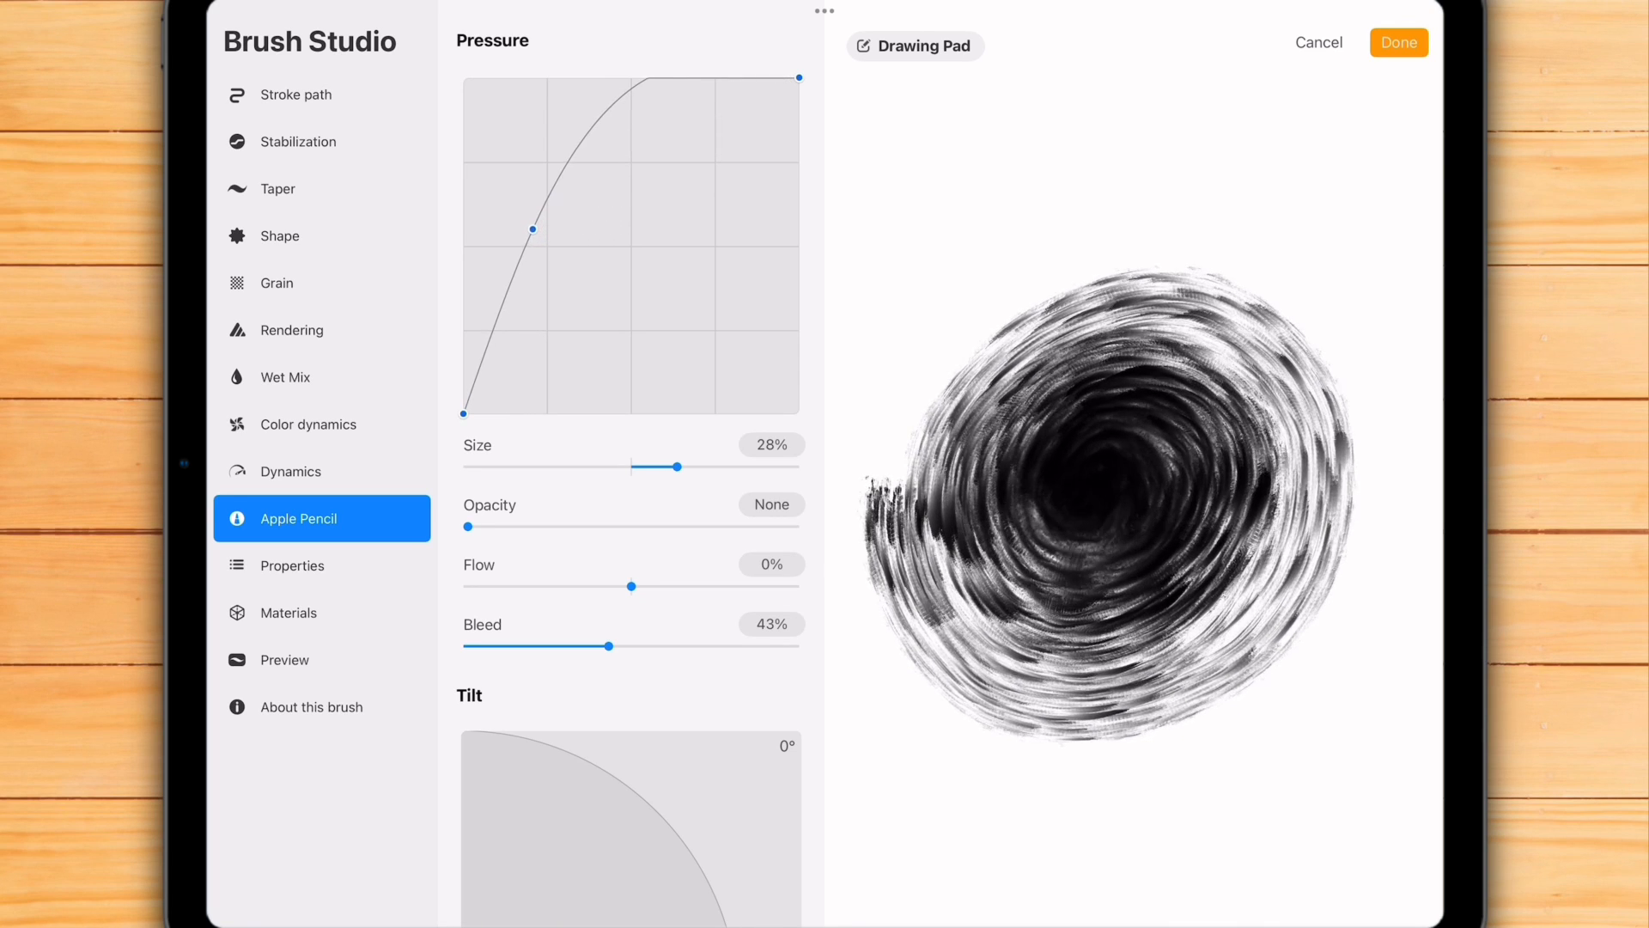
pyautogui.moveTo(533, 229); pyautogui.dragTo(591, 292)
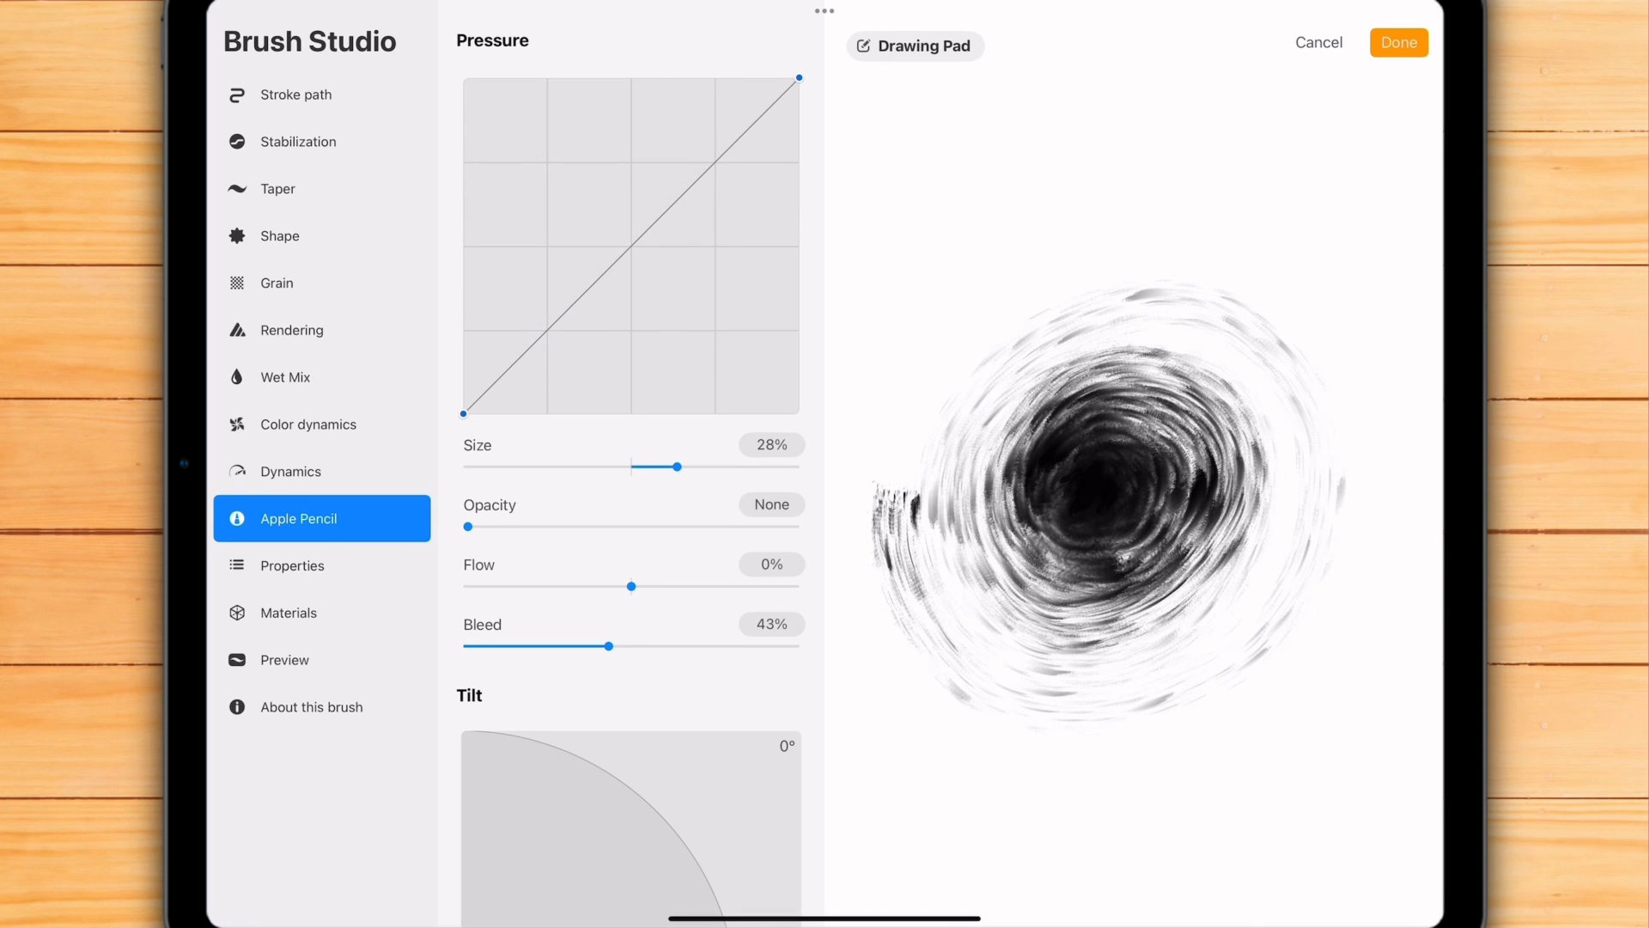
# Step: Drag the curve's top point left so full output arrives at half pressure and test with a swirl
pyautogui.moveTo(799, 79); pyautogui.dragTo(641, 80)
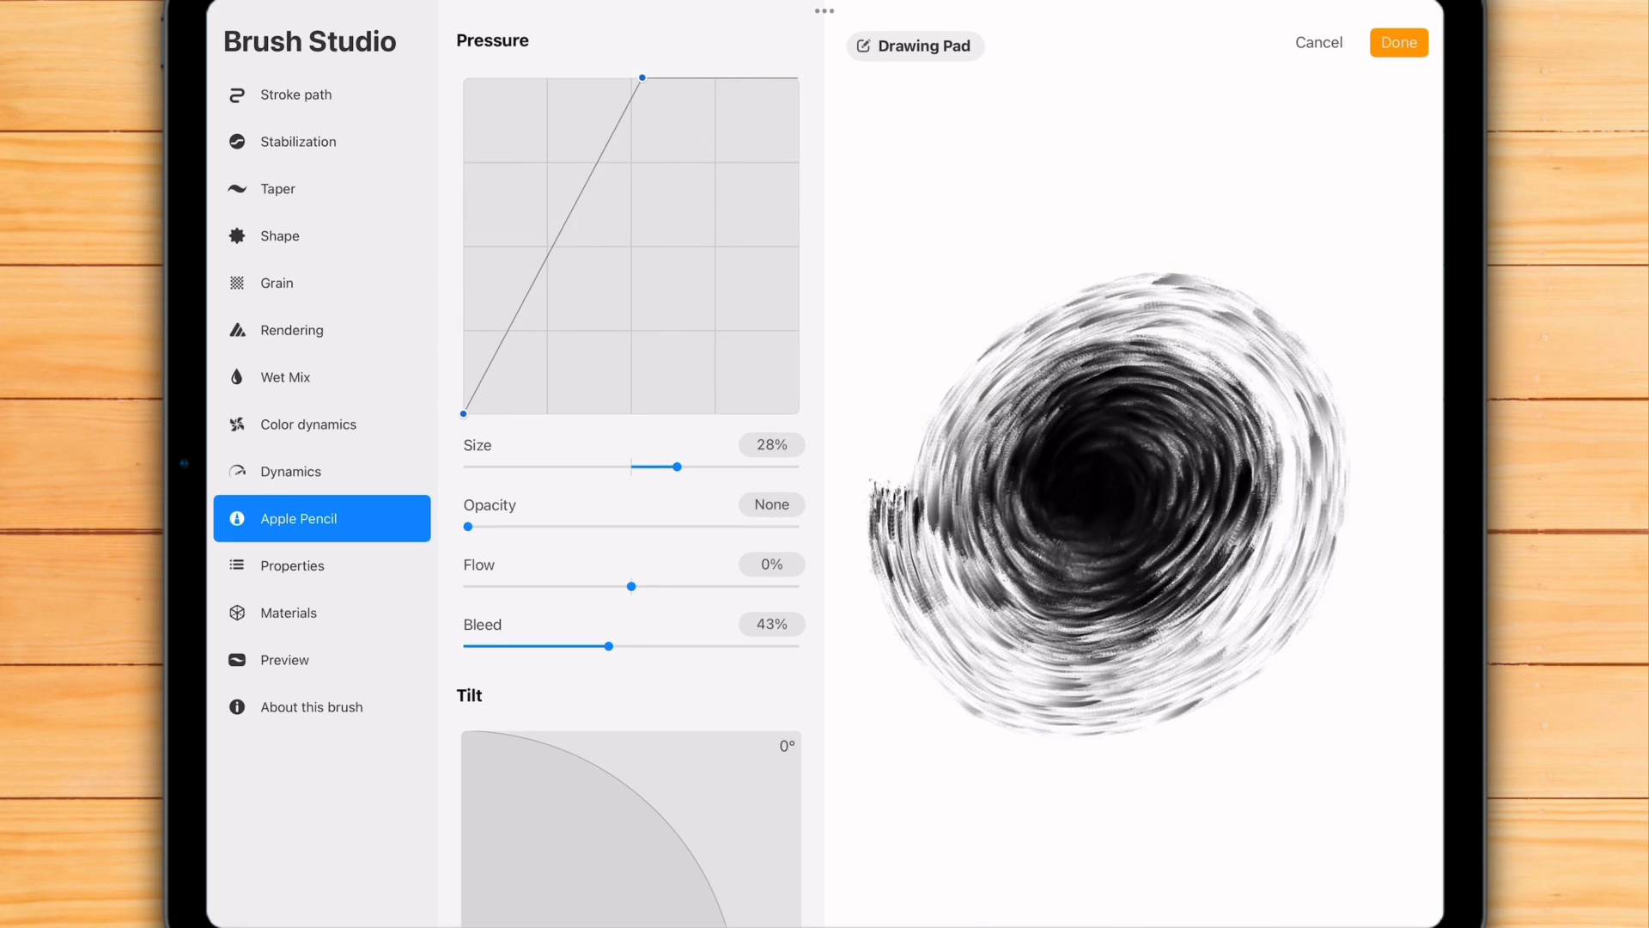
pyautogui.moveTo(640, 79); pyautogui.dragTo(799, 79)
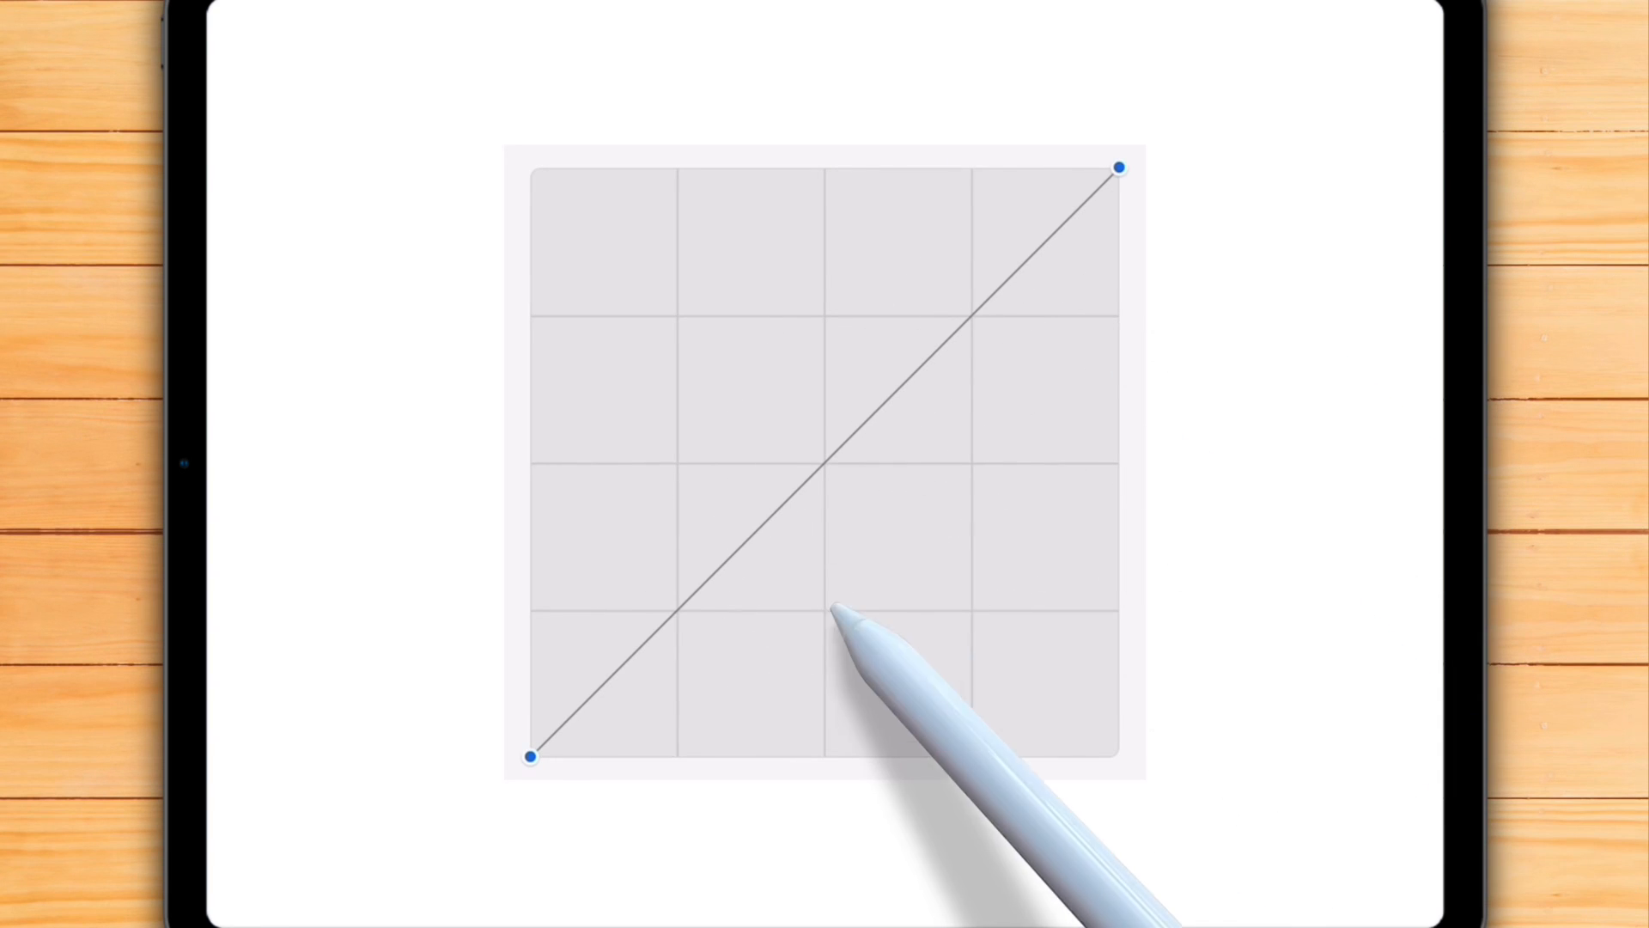
pyautogui.click(799, 579)
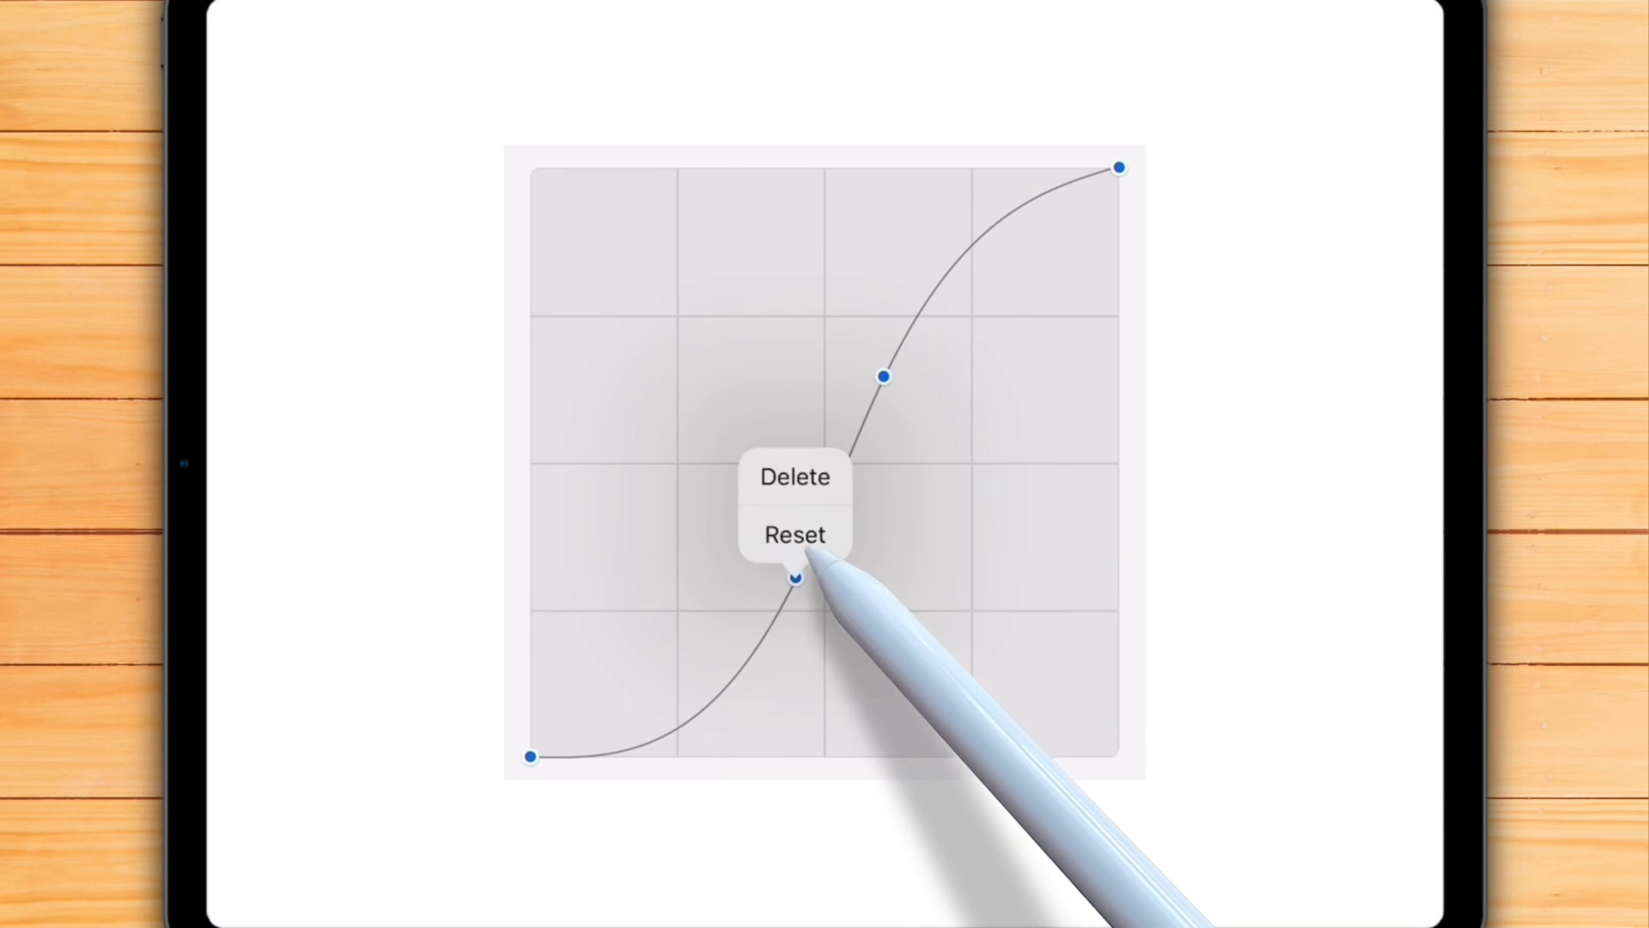
pyautogui.click(794, 533)
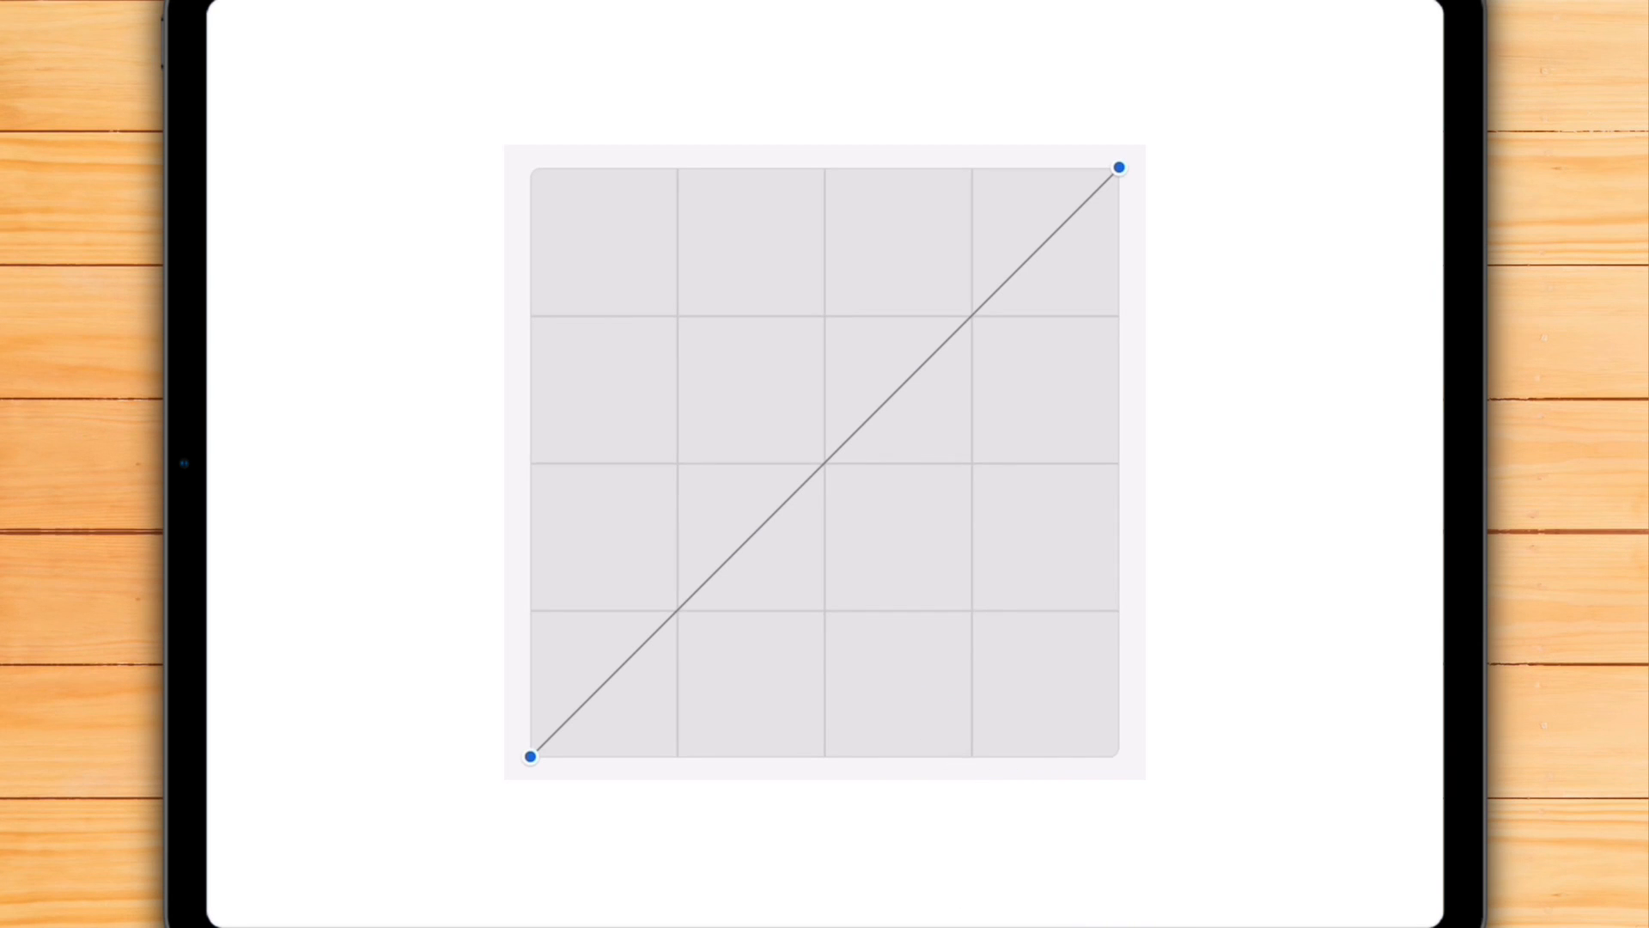
# Step: Enter the Pencil - CoolDigiTool brush's Apple Pencil settings and scribble from light touch to hard press
pyautogui.click(1168, 19)
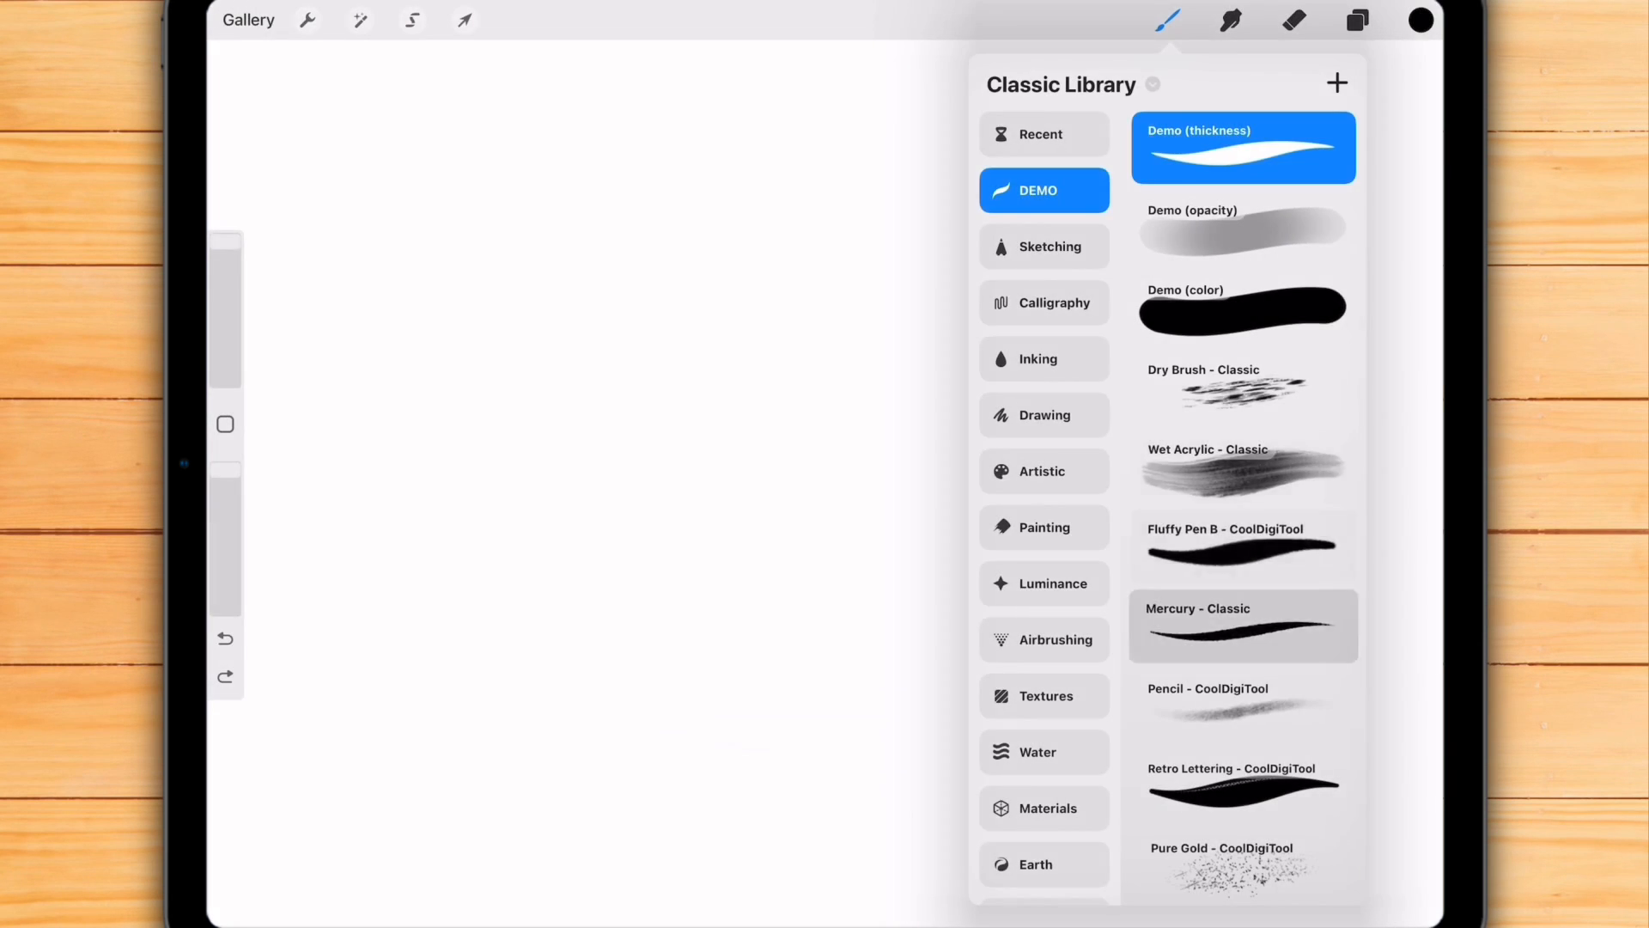
pyautogui.click(1168, 19)
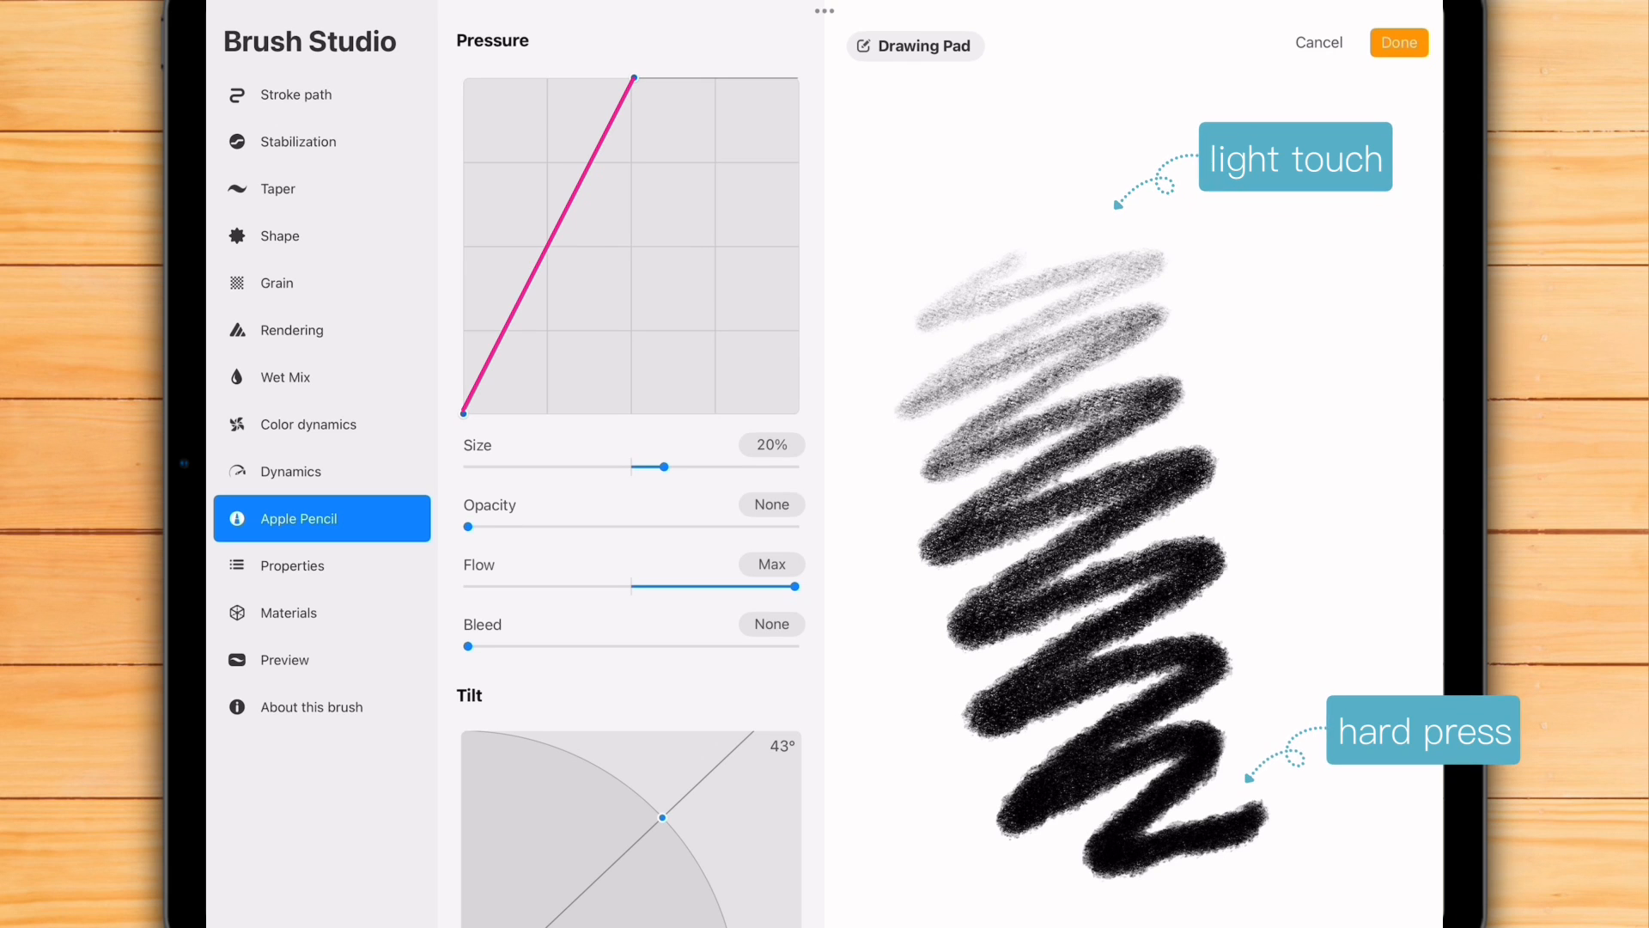
pyautogui.moveTo(634, 80); pyautogui.dragTo(737, 79)
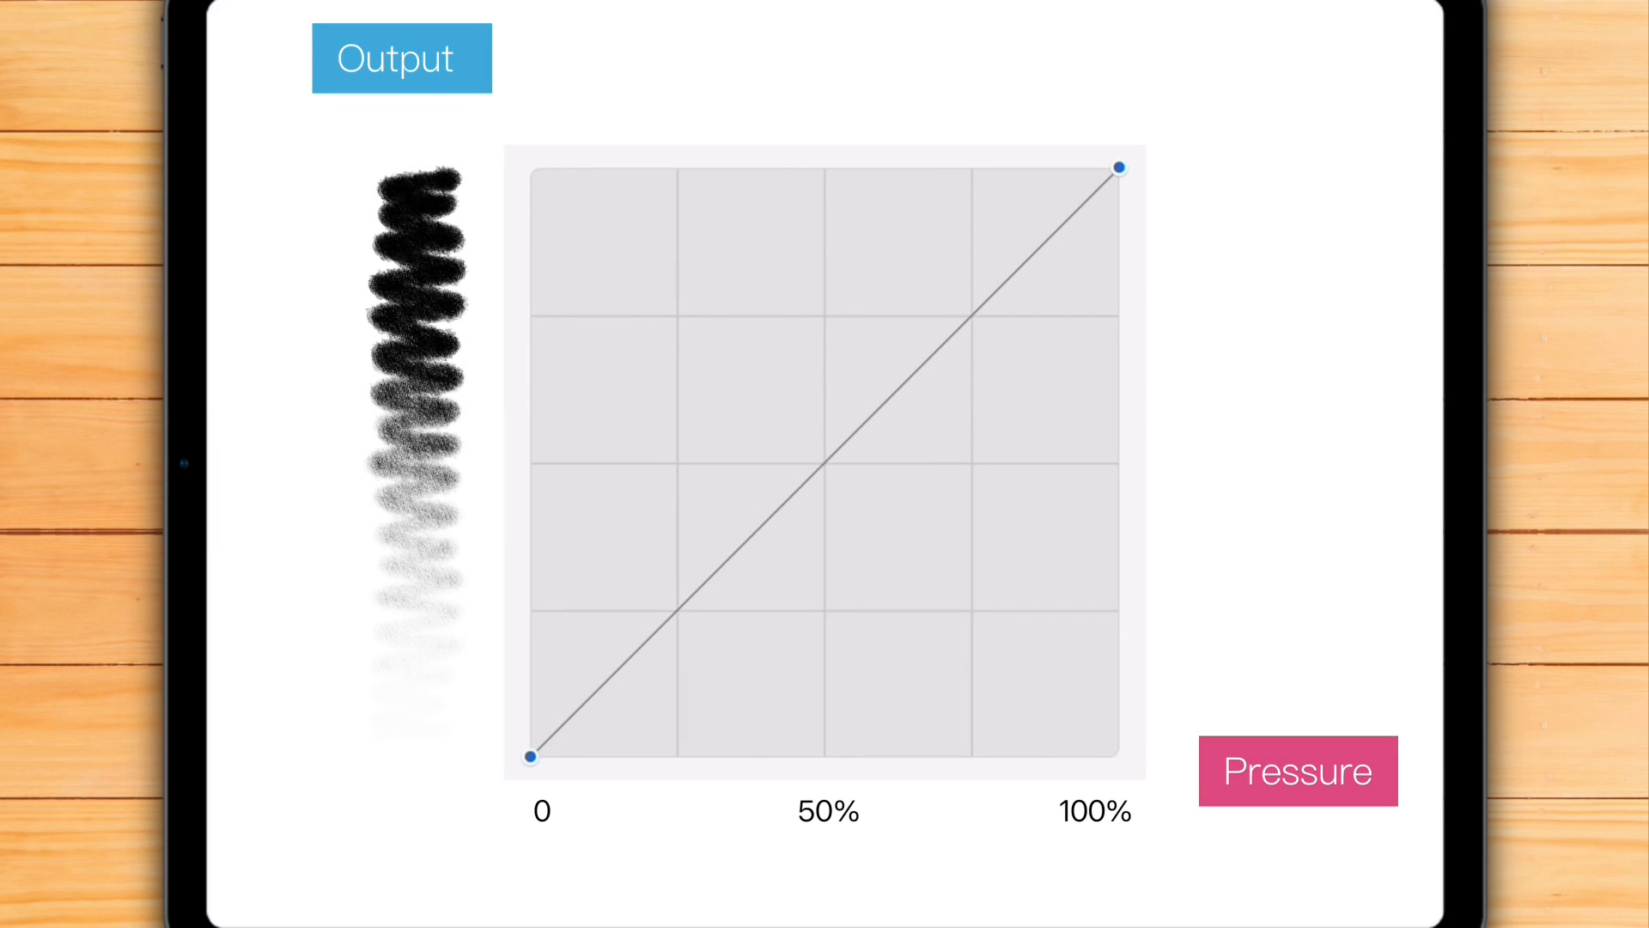
# Step: Move the top-right point left so half pressure gives full output instead of half output
pyautogui.click(823, 752)
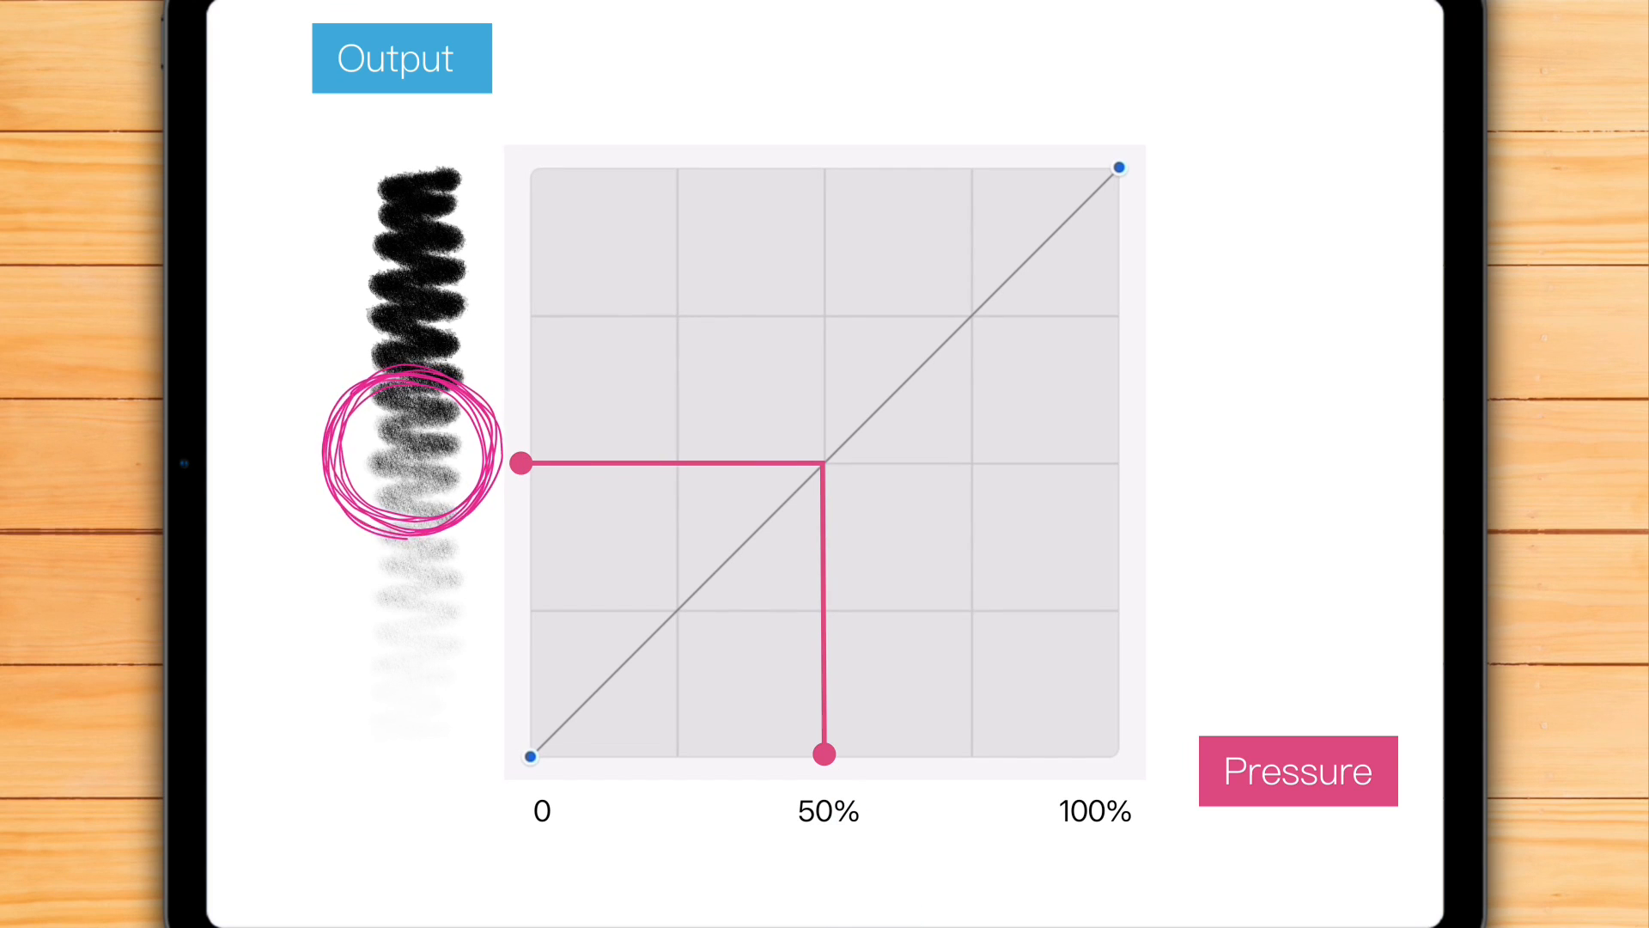
pyautogui.moveTo(828, 754); pyautogui.dragTo(866, 167)
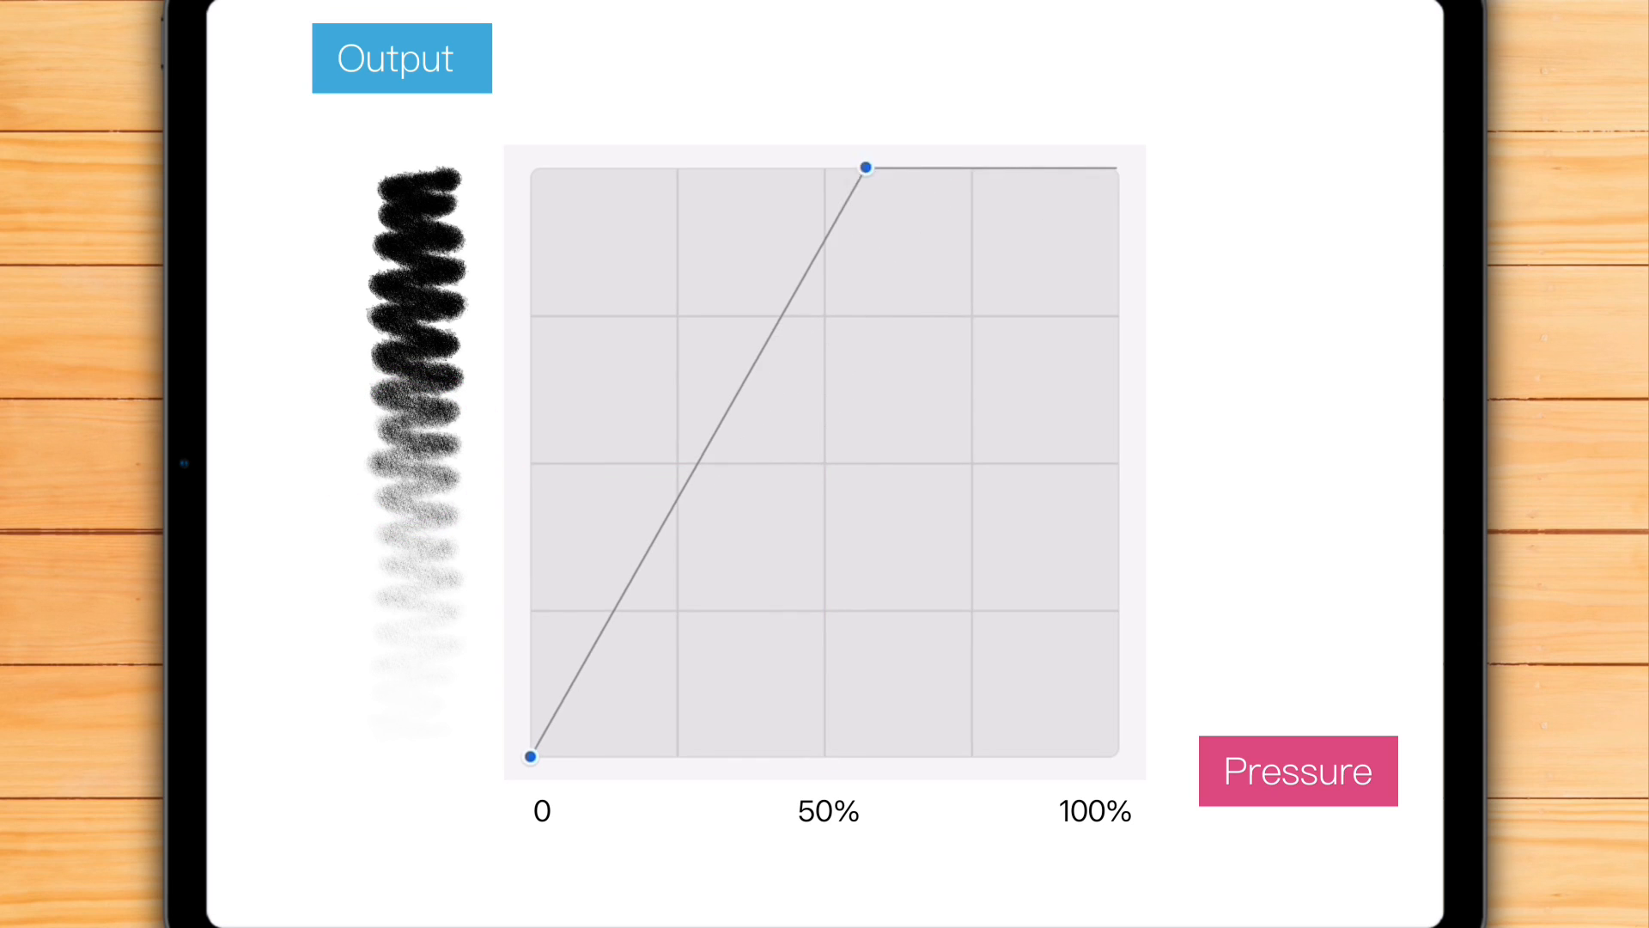
pyautogui.moveTo(864, 169); pyautogui.dragTo(828, 169)
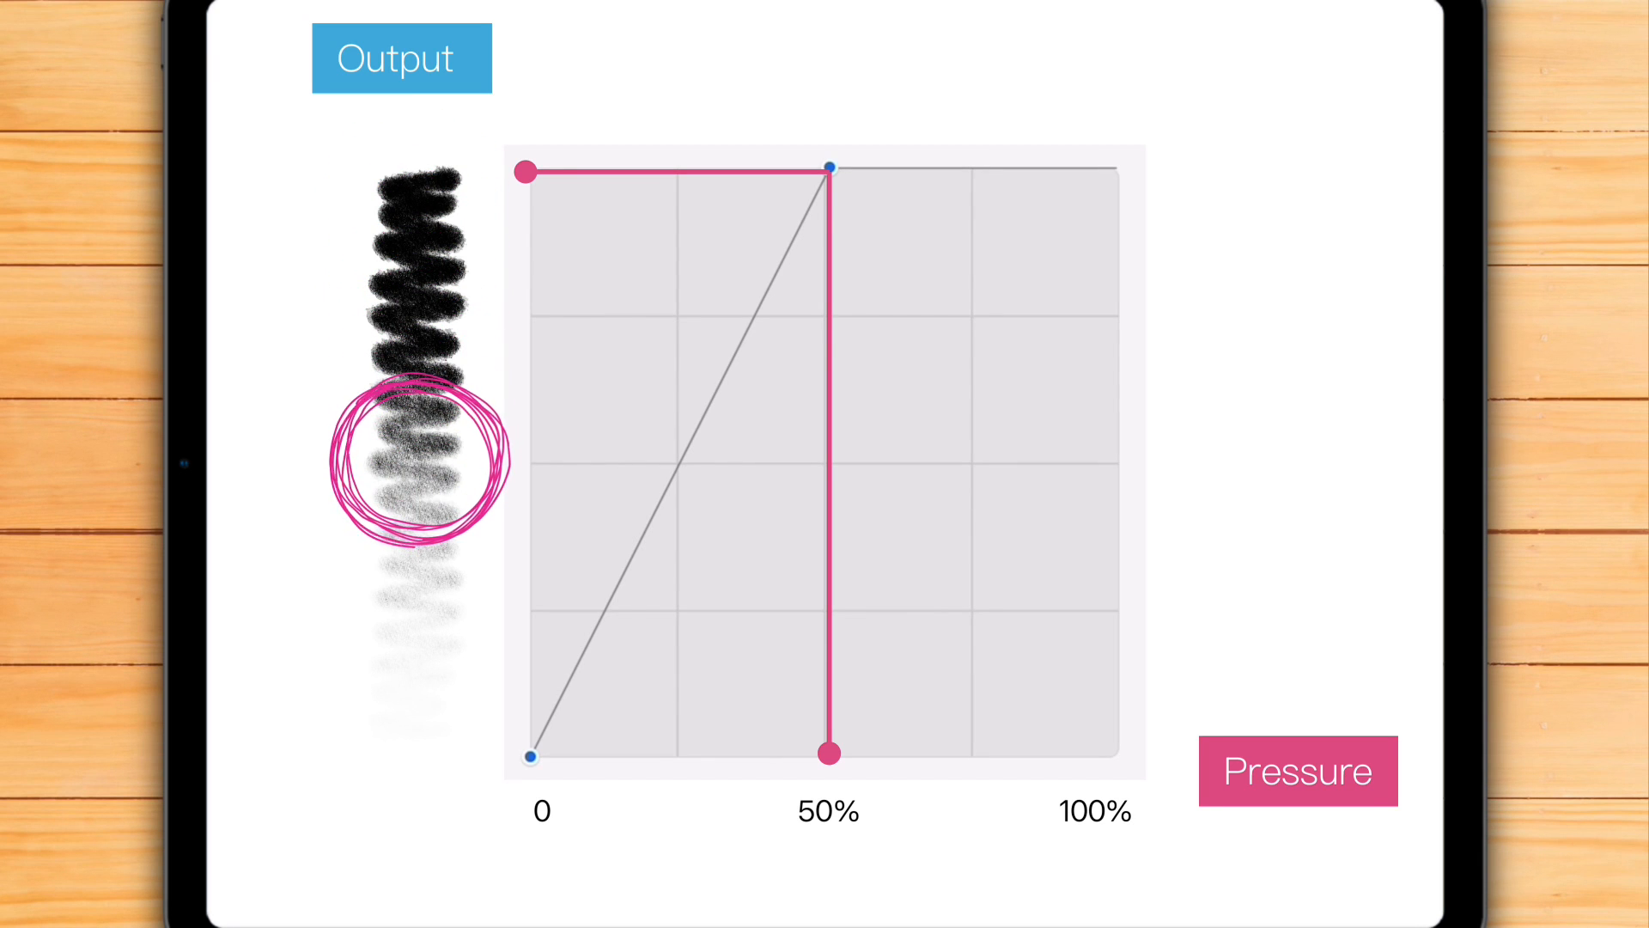
pyautogui.moveTo(529, 170); pyautogui.dragTo(529, 460)
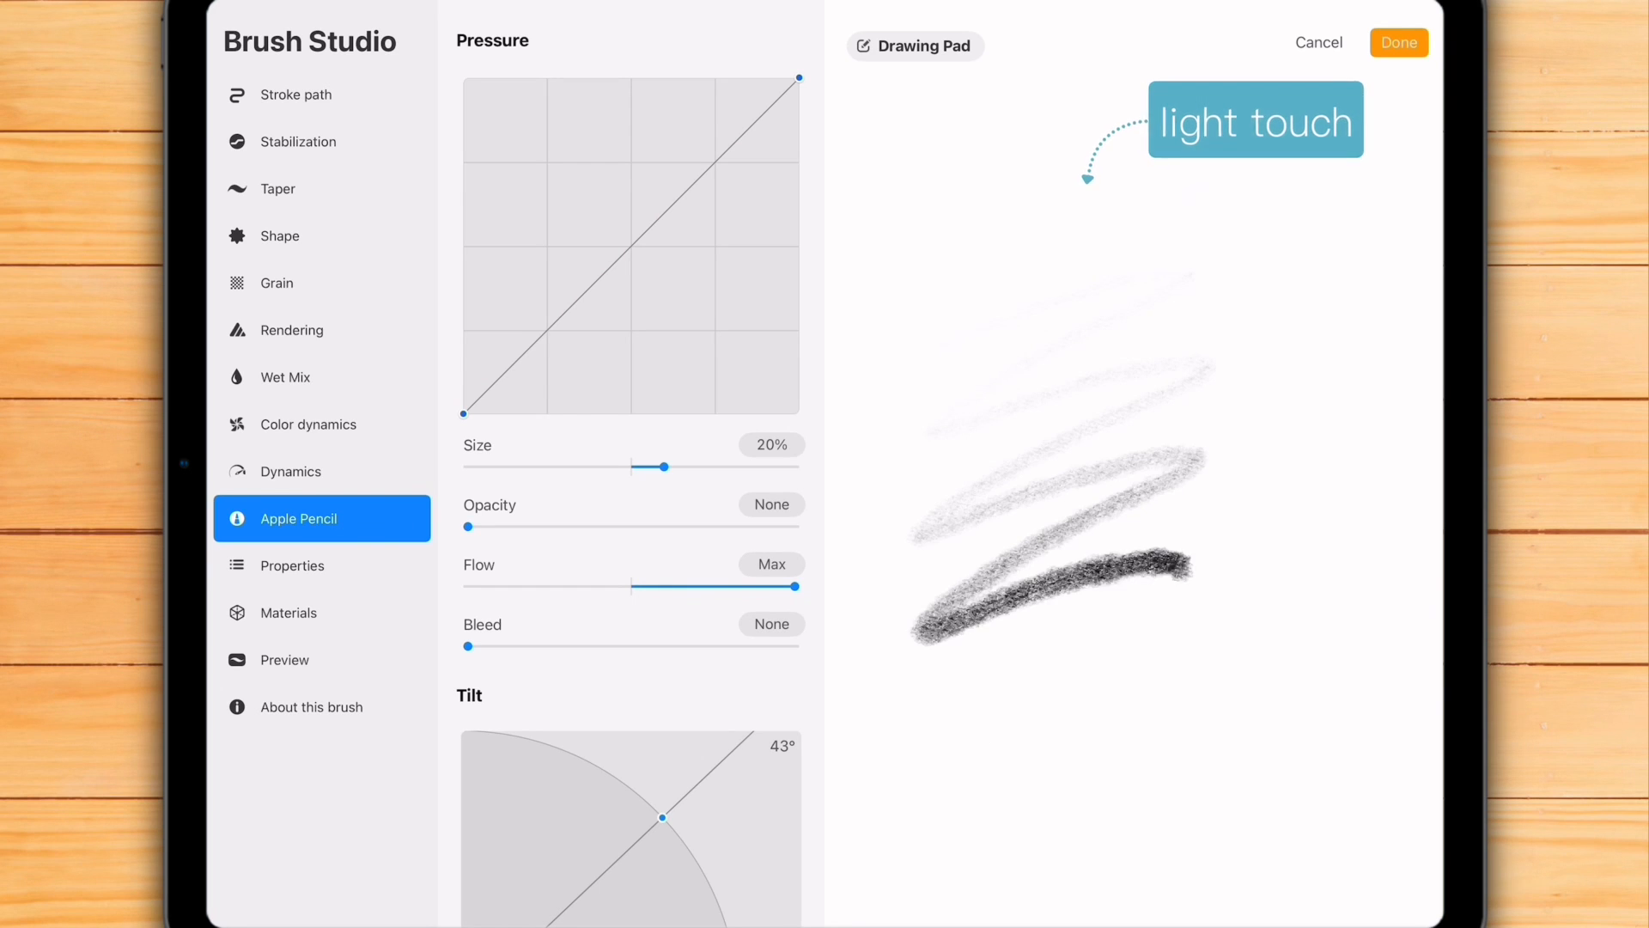
# Step: Raise the pencil curve's start so light touches show, then draw a comparison scribble on the canvas
pyautogui.moveTo(952, 568); pyautogui.dragTo(1241, 873)
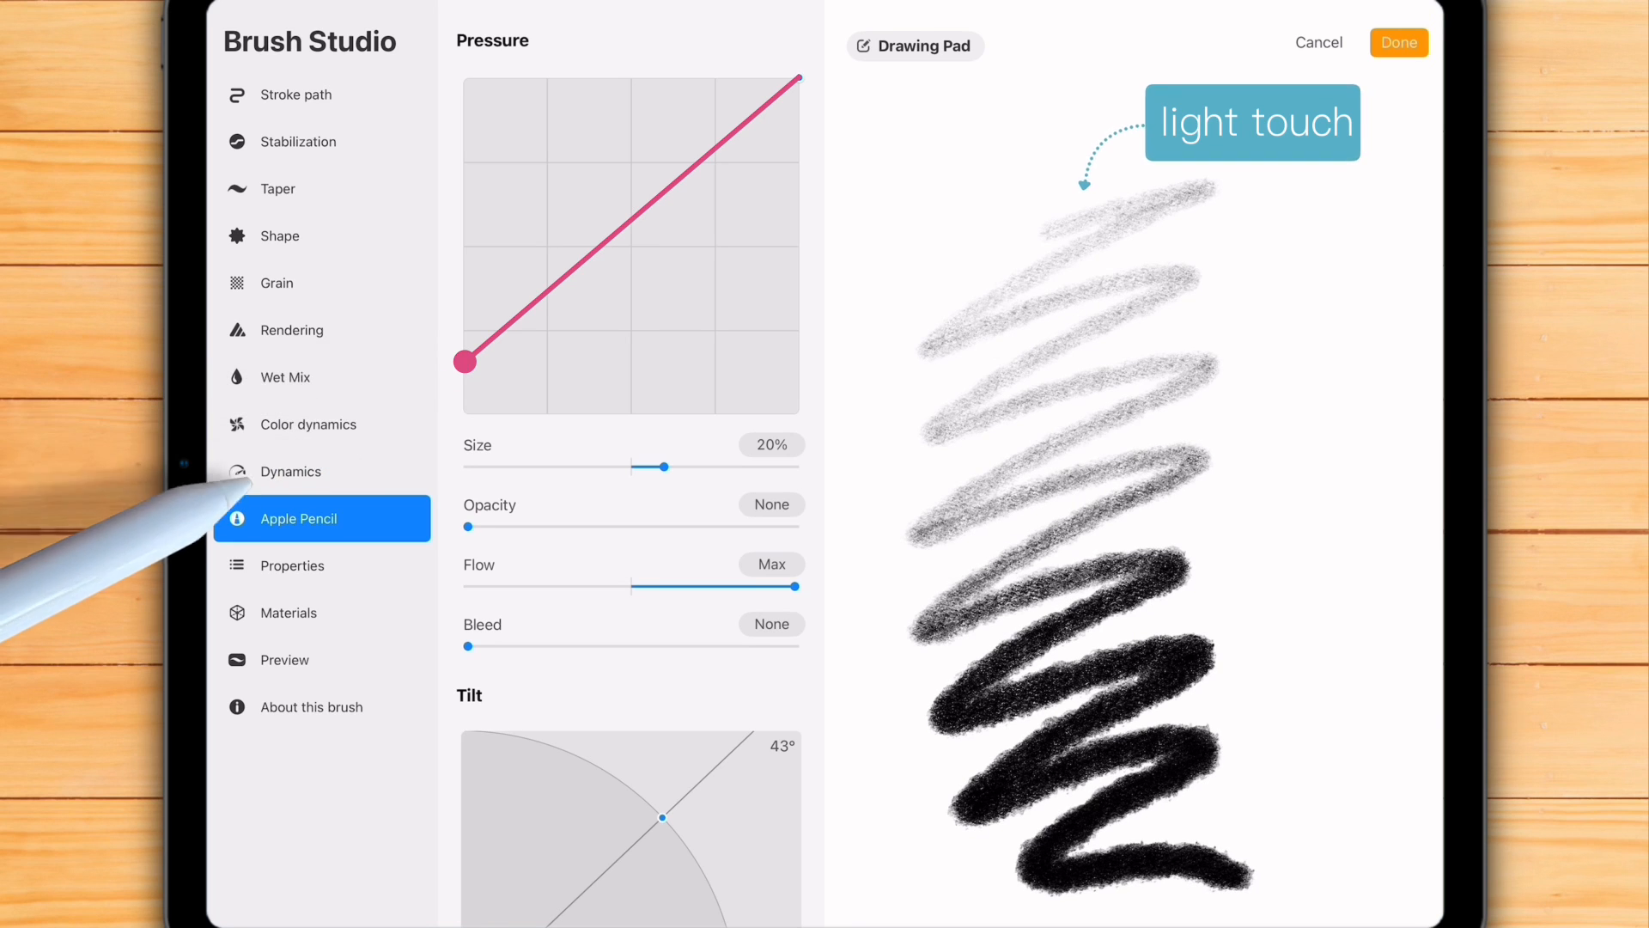
pyautogui.click(1399, 43)
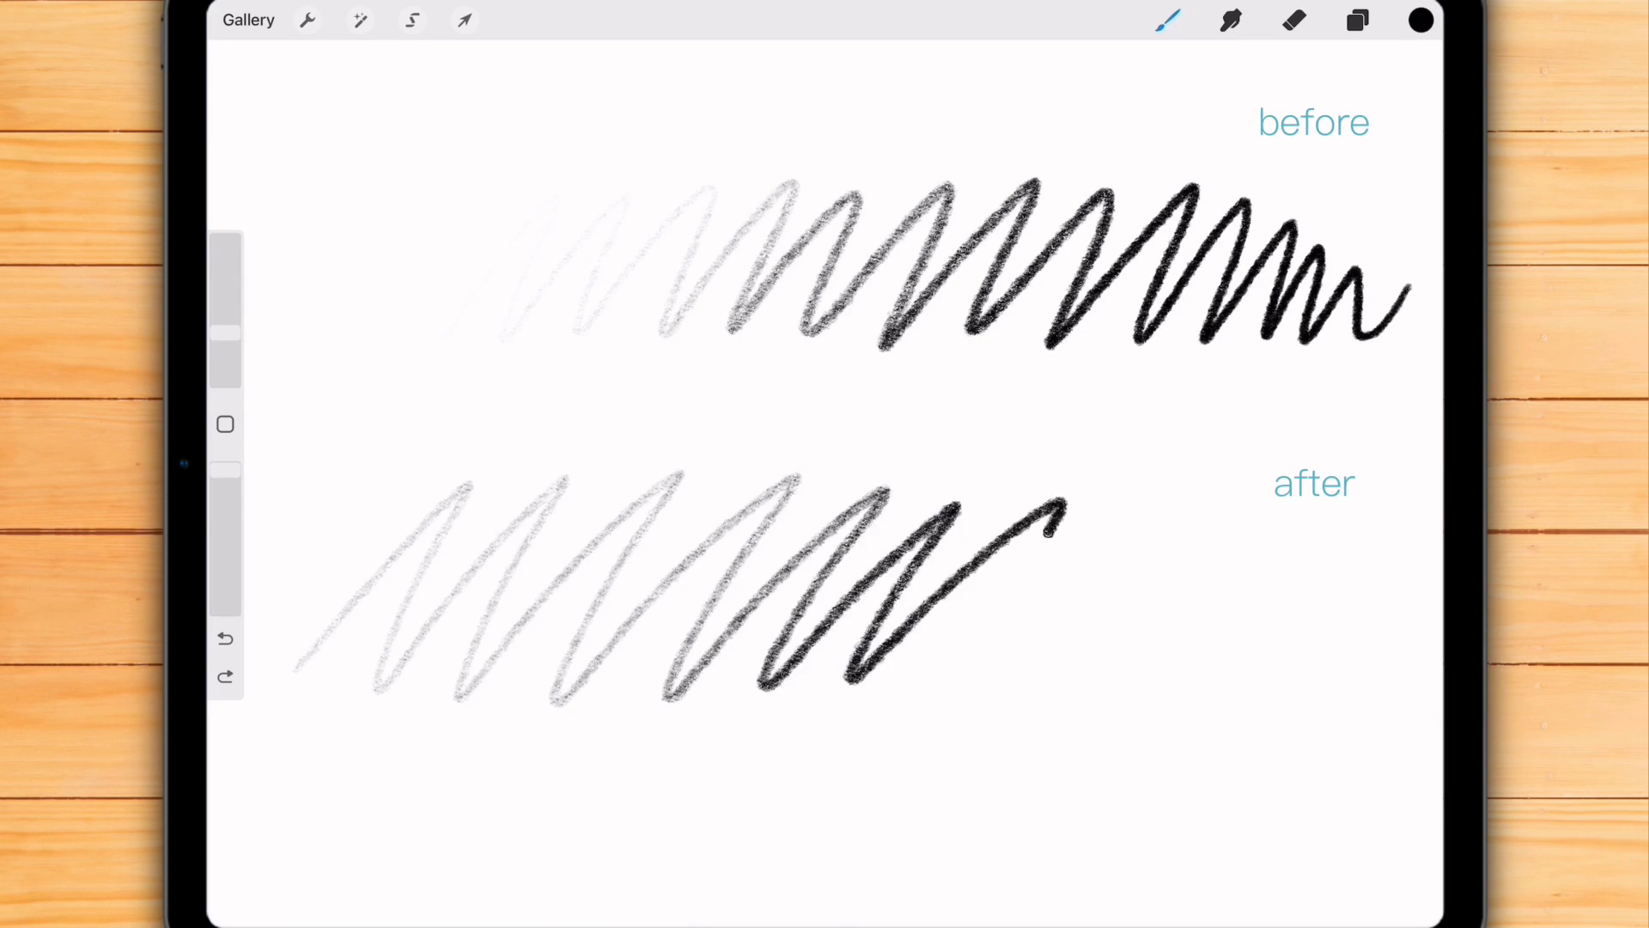
pyautogui.moveTo(1062, 515); pyautogui.dragTo(1357, 631)
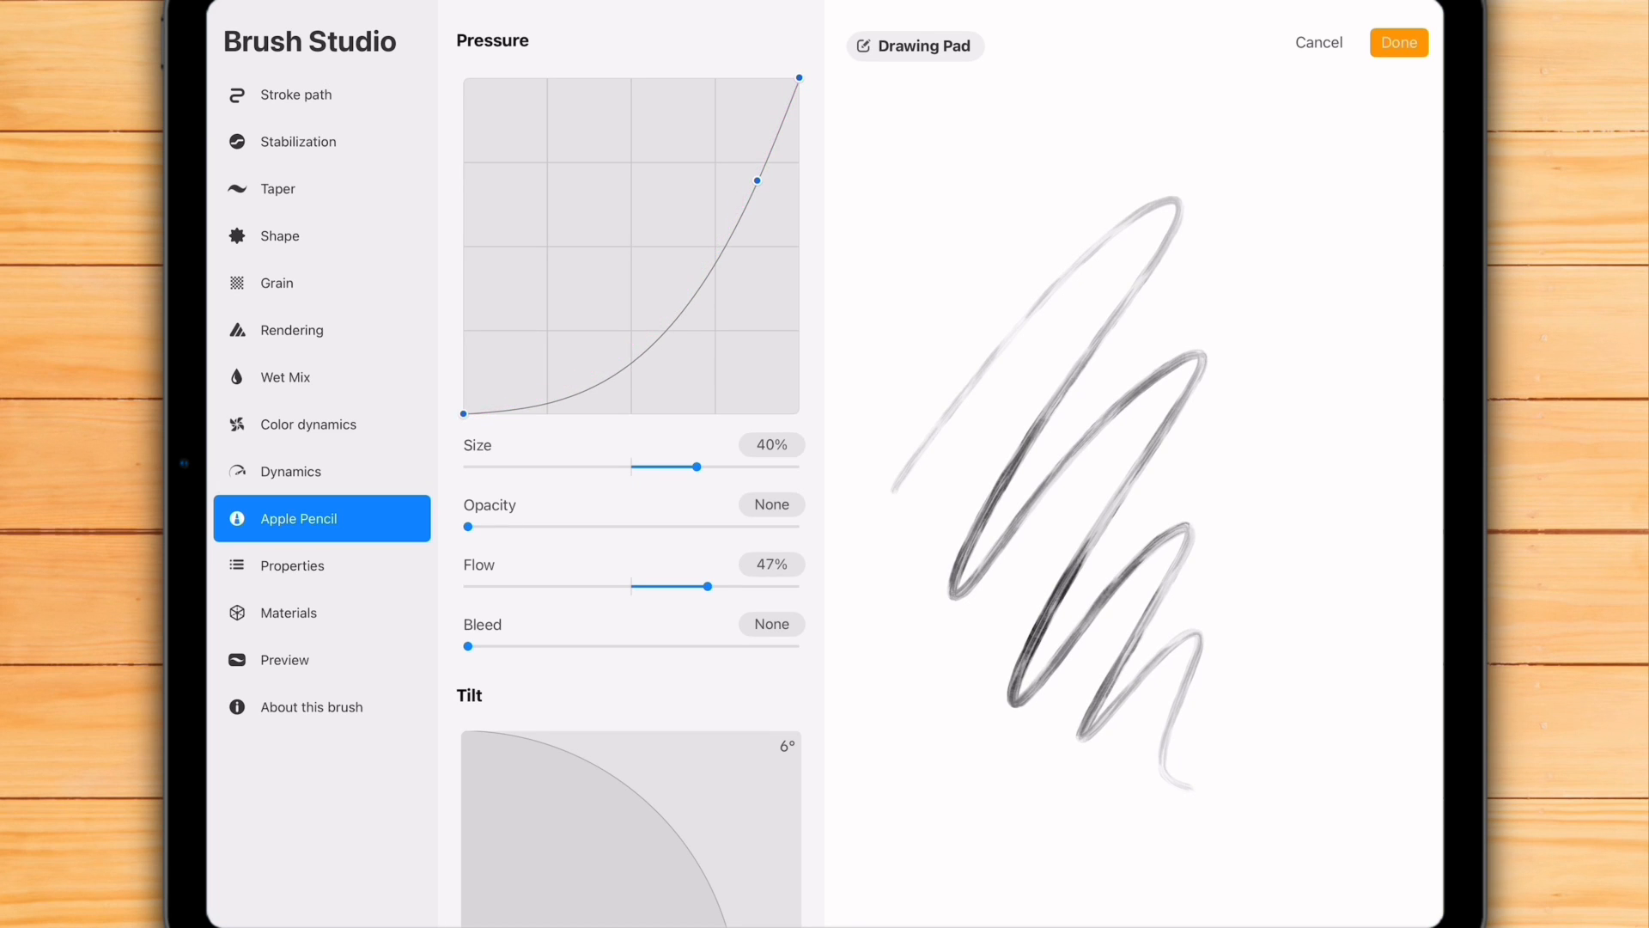
# Step: Add a point to another brush's pressure curve and soften its bend
pyautogui.click(1398, 41)
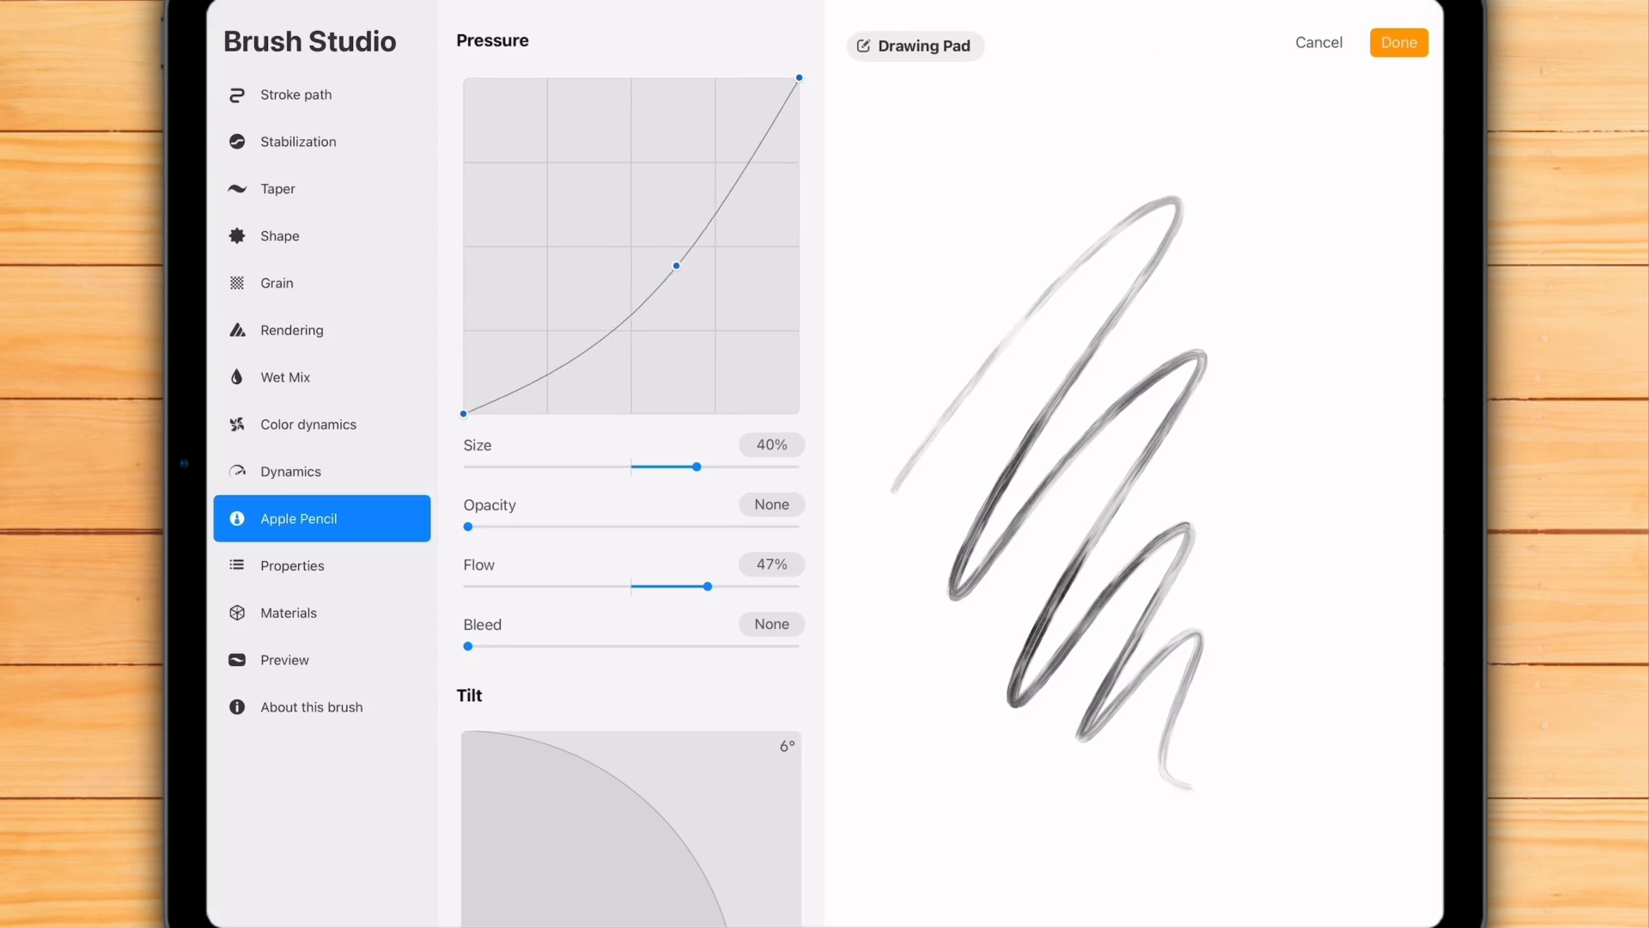
pyautogui.moveTo(679, 264); pyautogui.dragTo(754, 191)
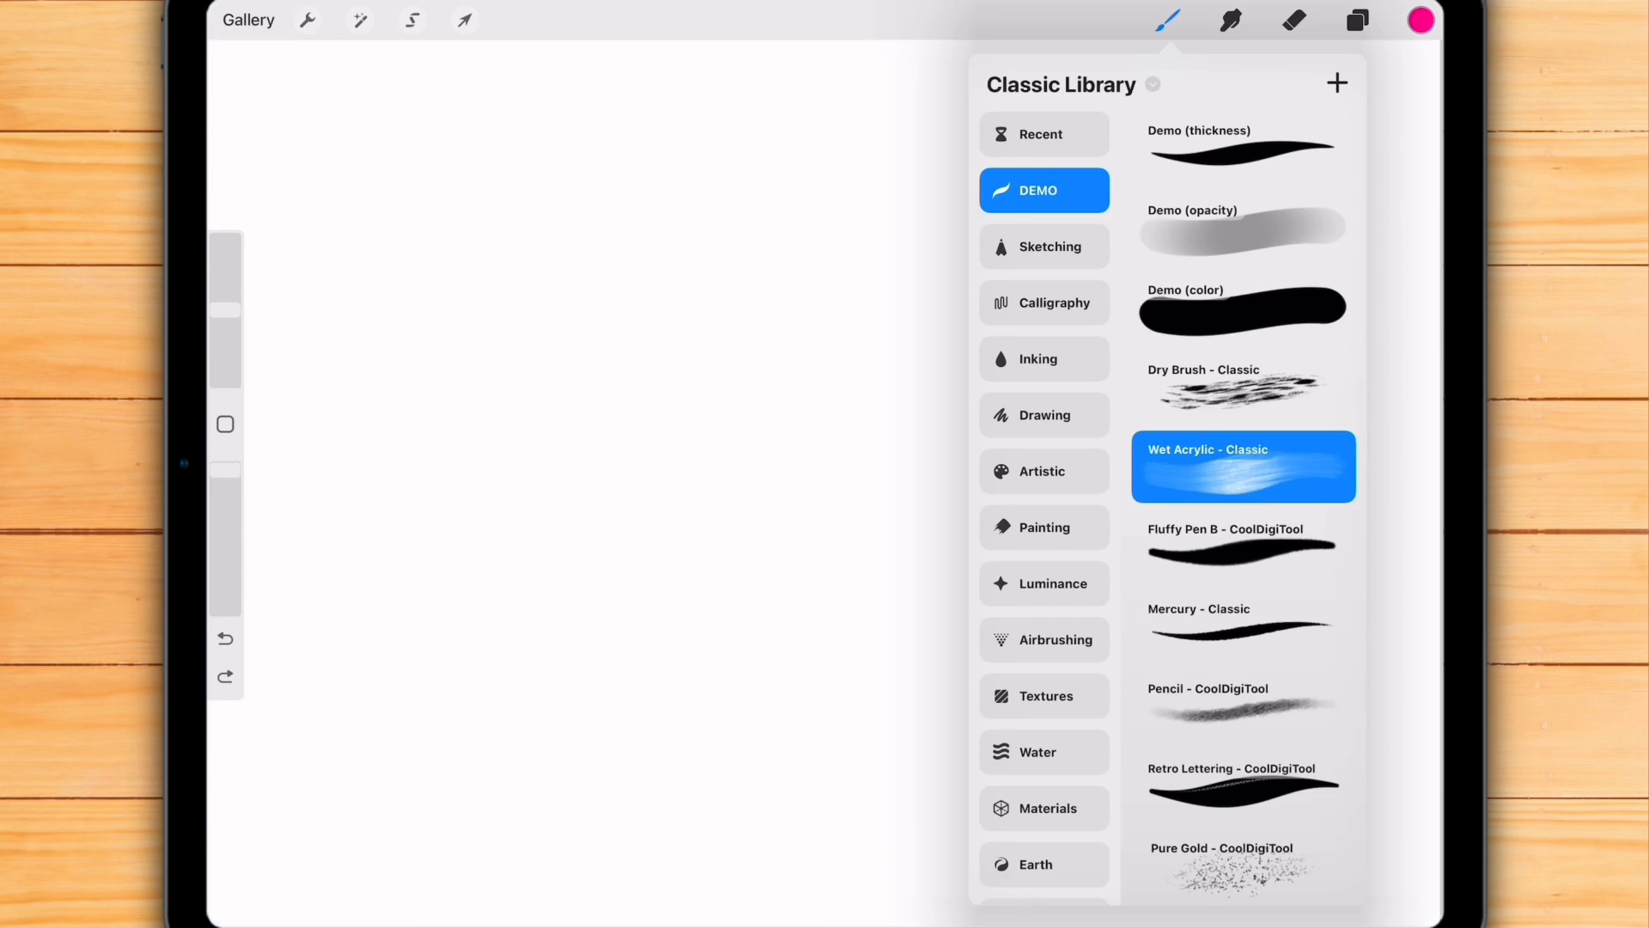
# Step: Fill the canvas with rainbow fluffy loop strokes, then enter the fluffy lettering brush's pressure settings
pyautogui.moveTo(674, 283); pyautogui.dragTo(990, 352)
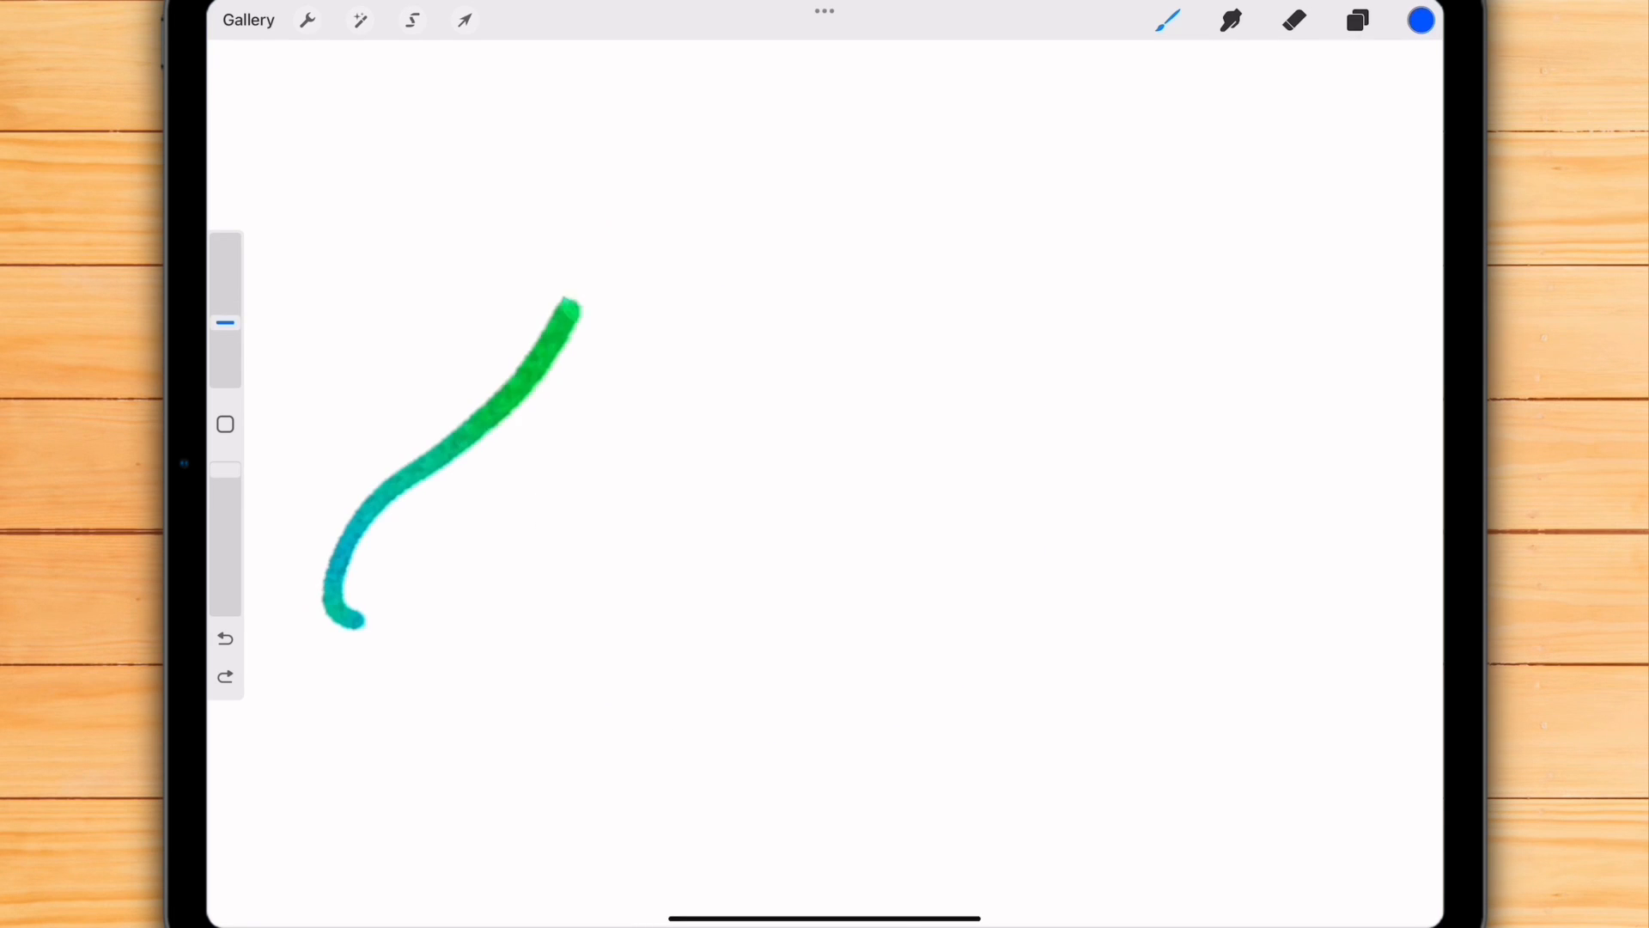
pyautogui.moveTo(579, 306); pyautogui.dragTo(832, 631)
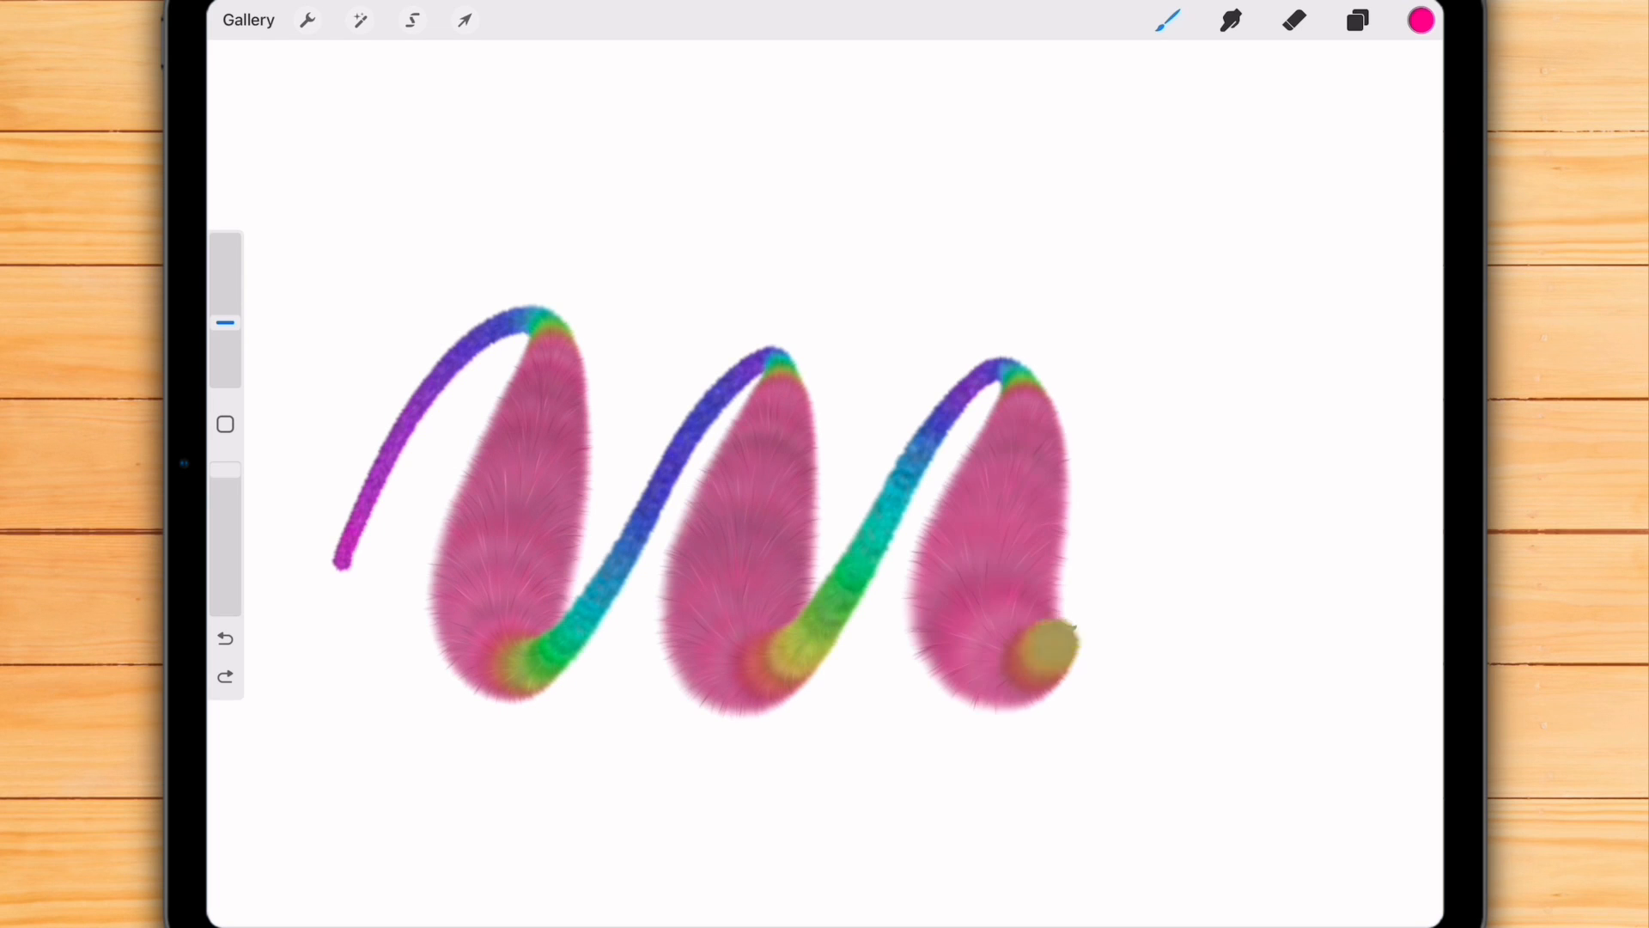
pyautogui.moveTo(1051, 631); pyautogui.dragTo(1357, 590)
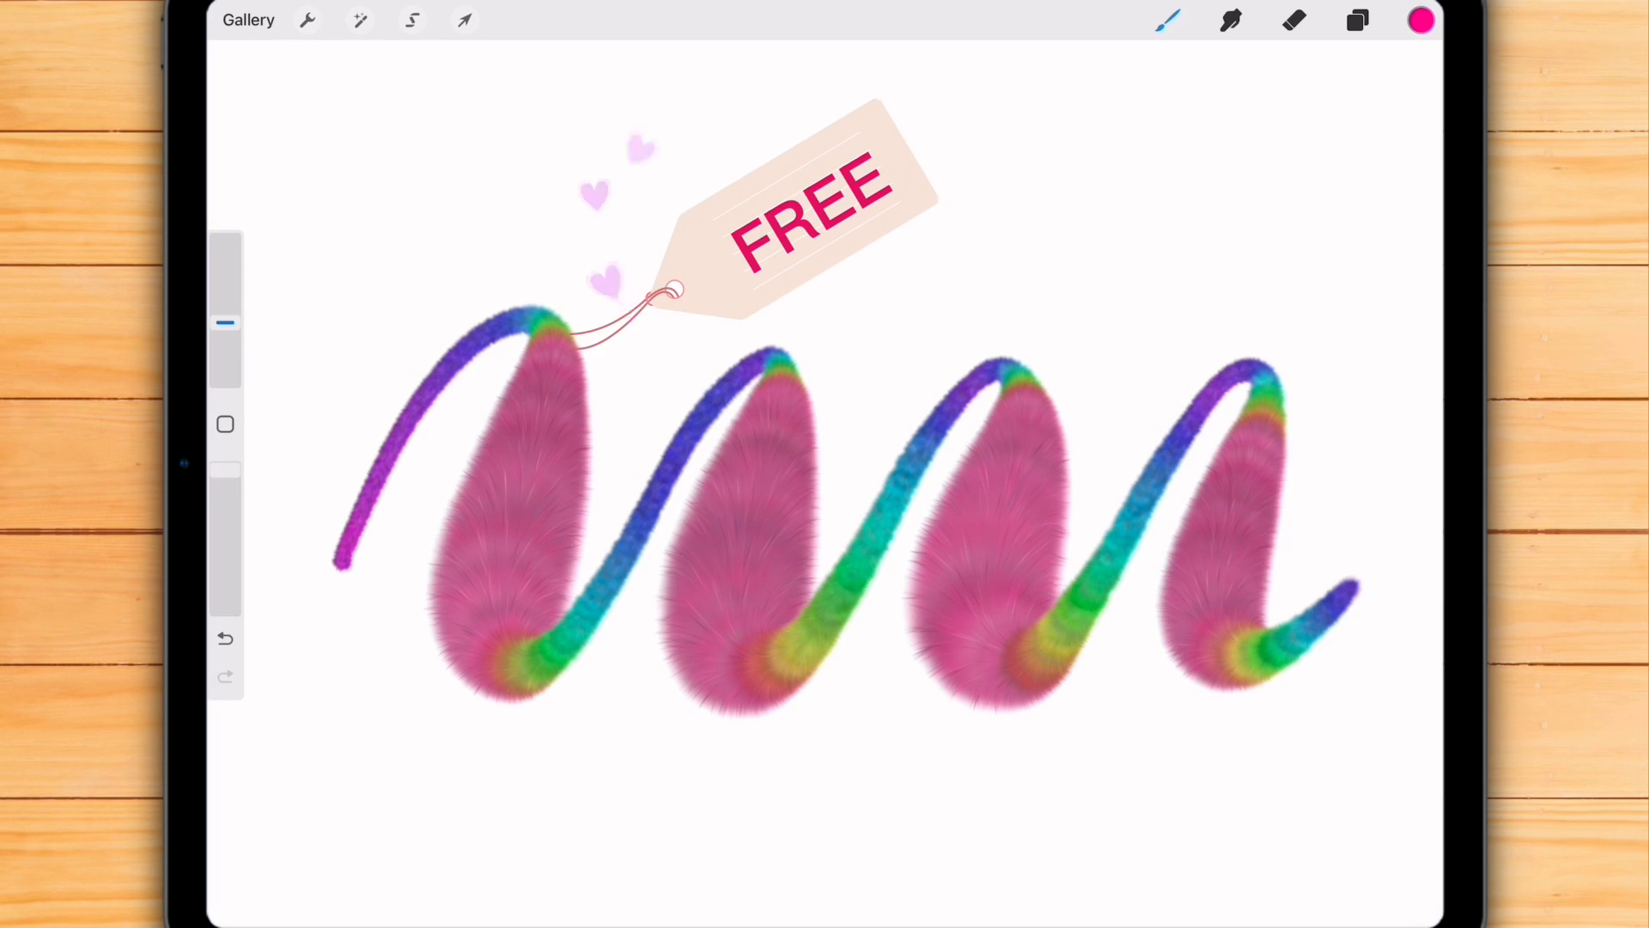
pyautogui.click(1168, 19)
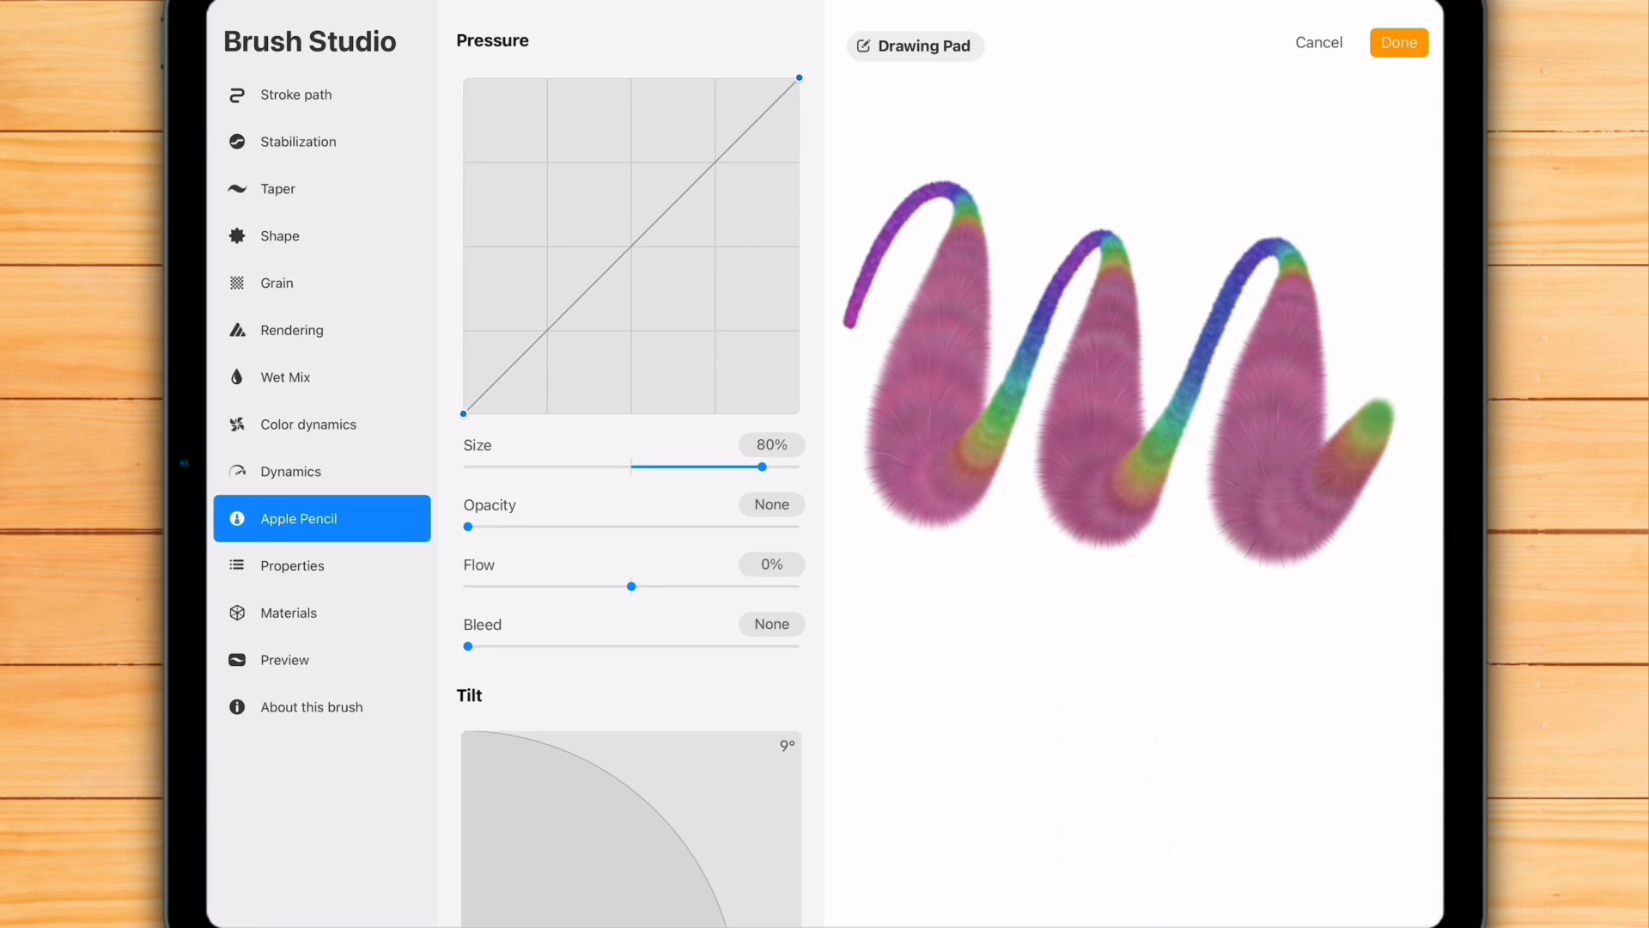
# Step: Reshape the fluffy brush's pressure curve through upward and downward bends
pyautogui.moveTo(799, 79); pyautogui.dragTo(663, 79)
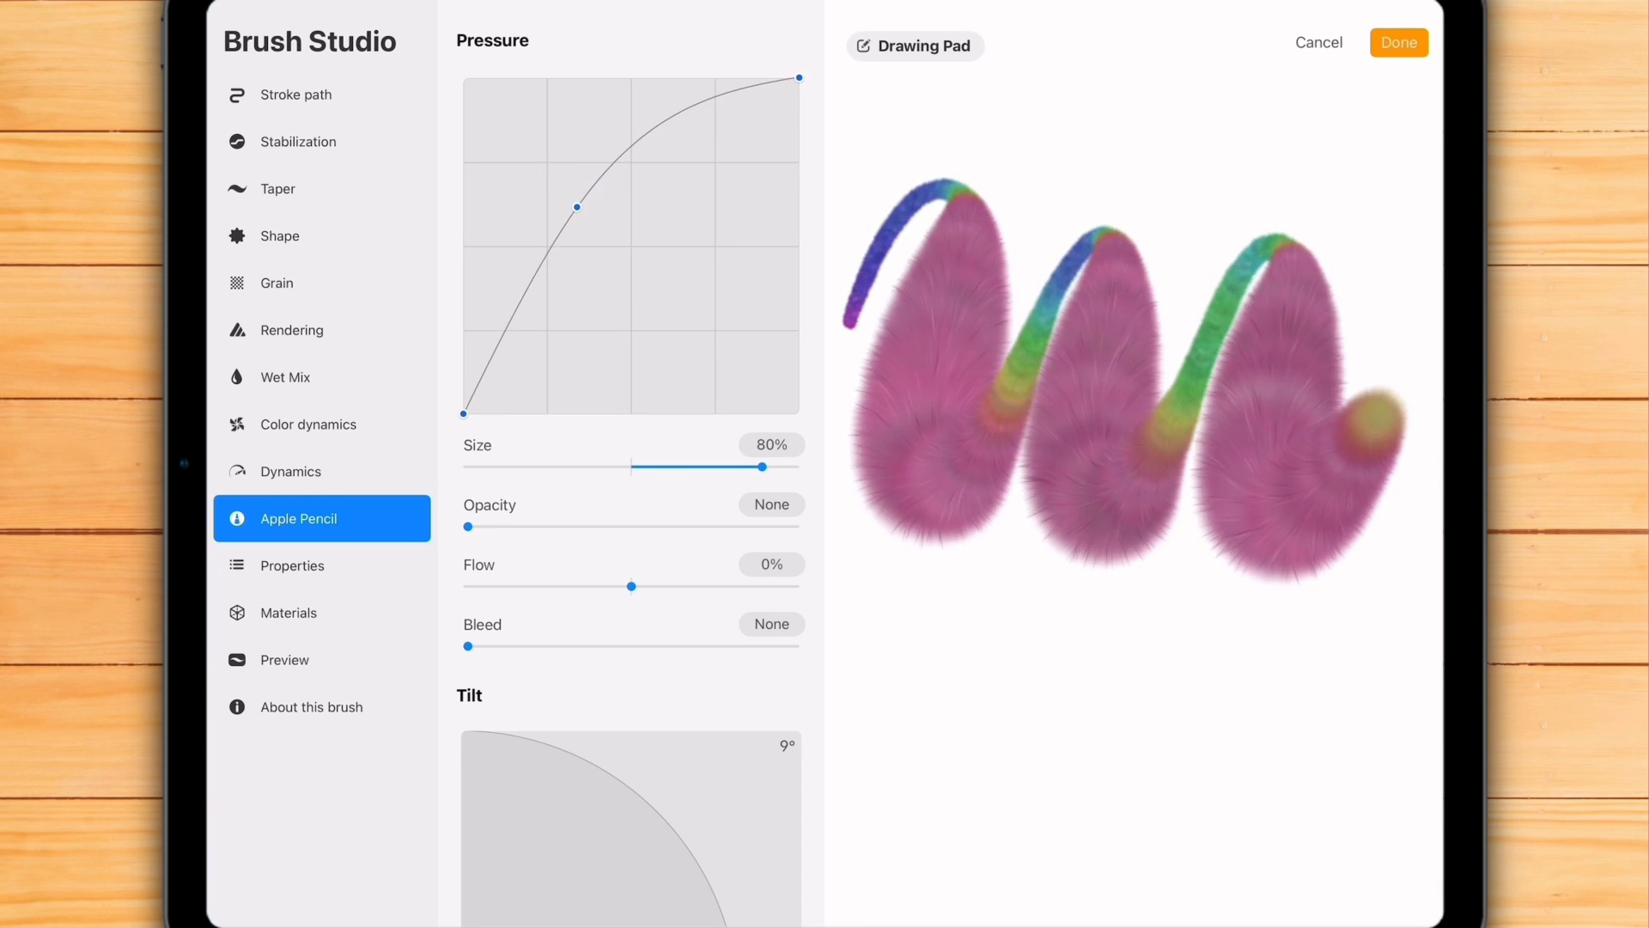
pyautogui.moveTo(579, 206); pyautogui.dragTo(598, 232)
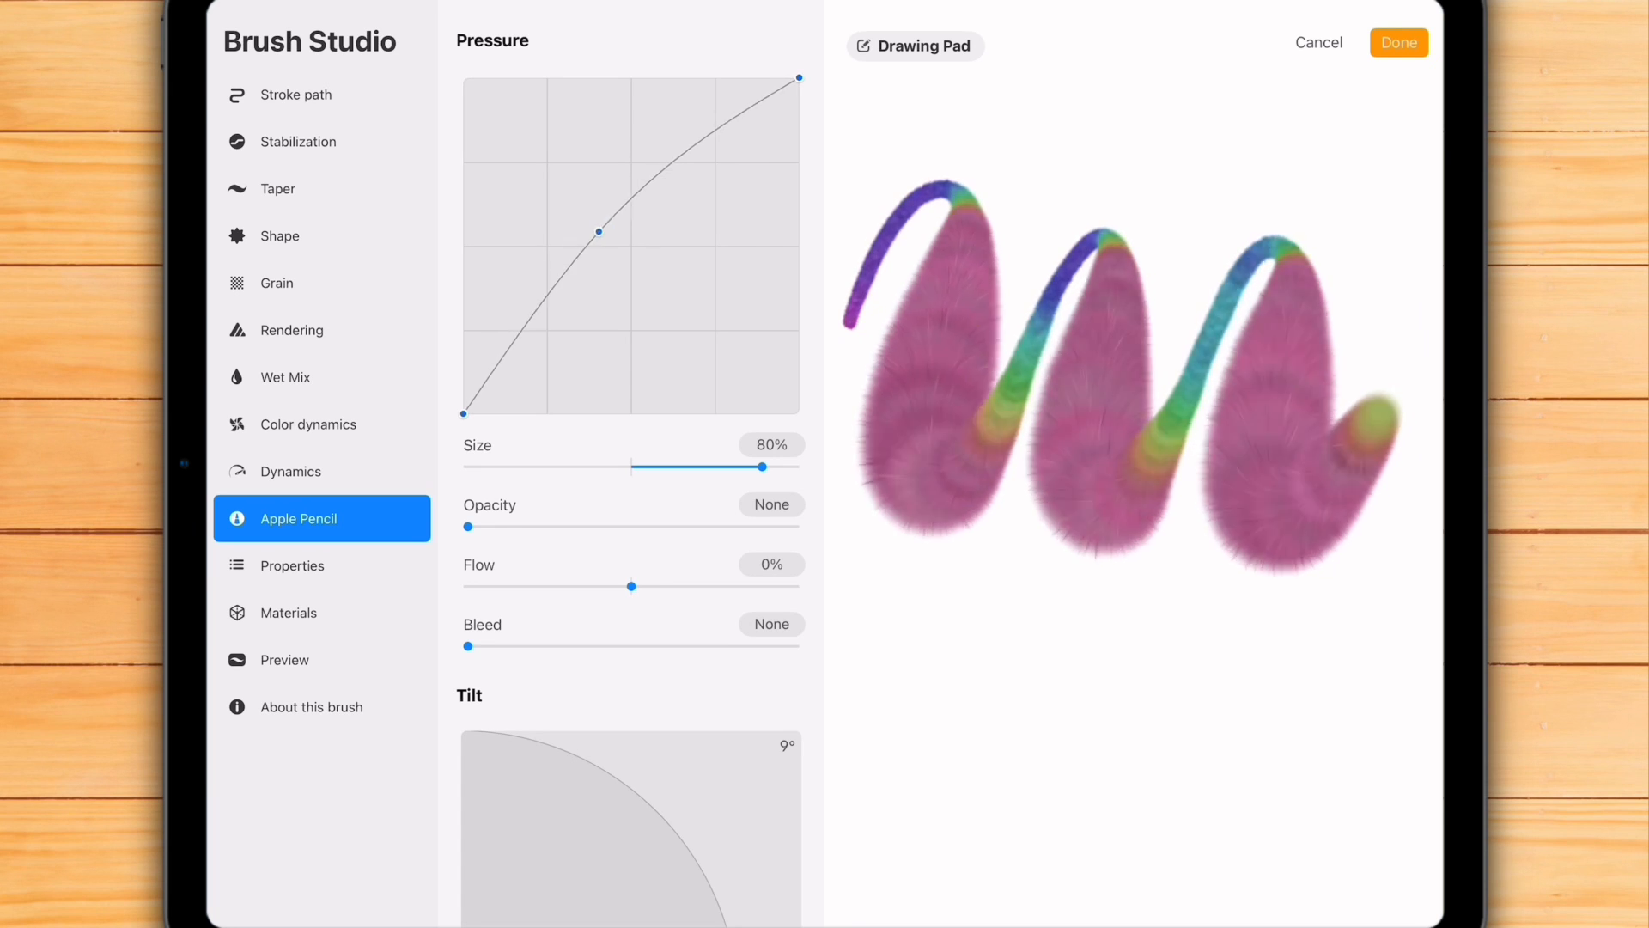
pyautogui.moveTo(600, 232); pyautogui.dragTo(668, 306)
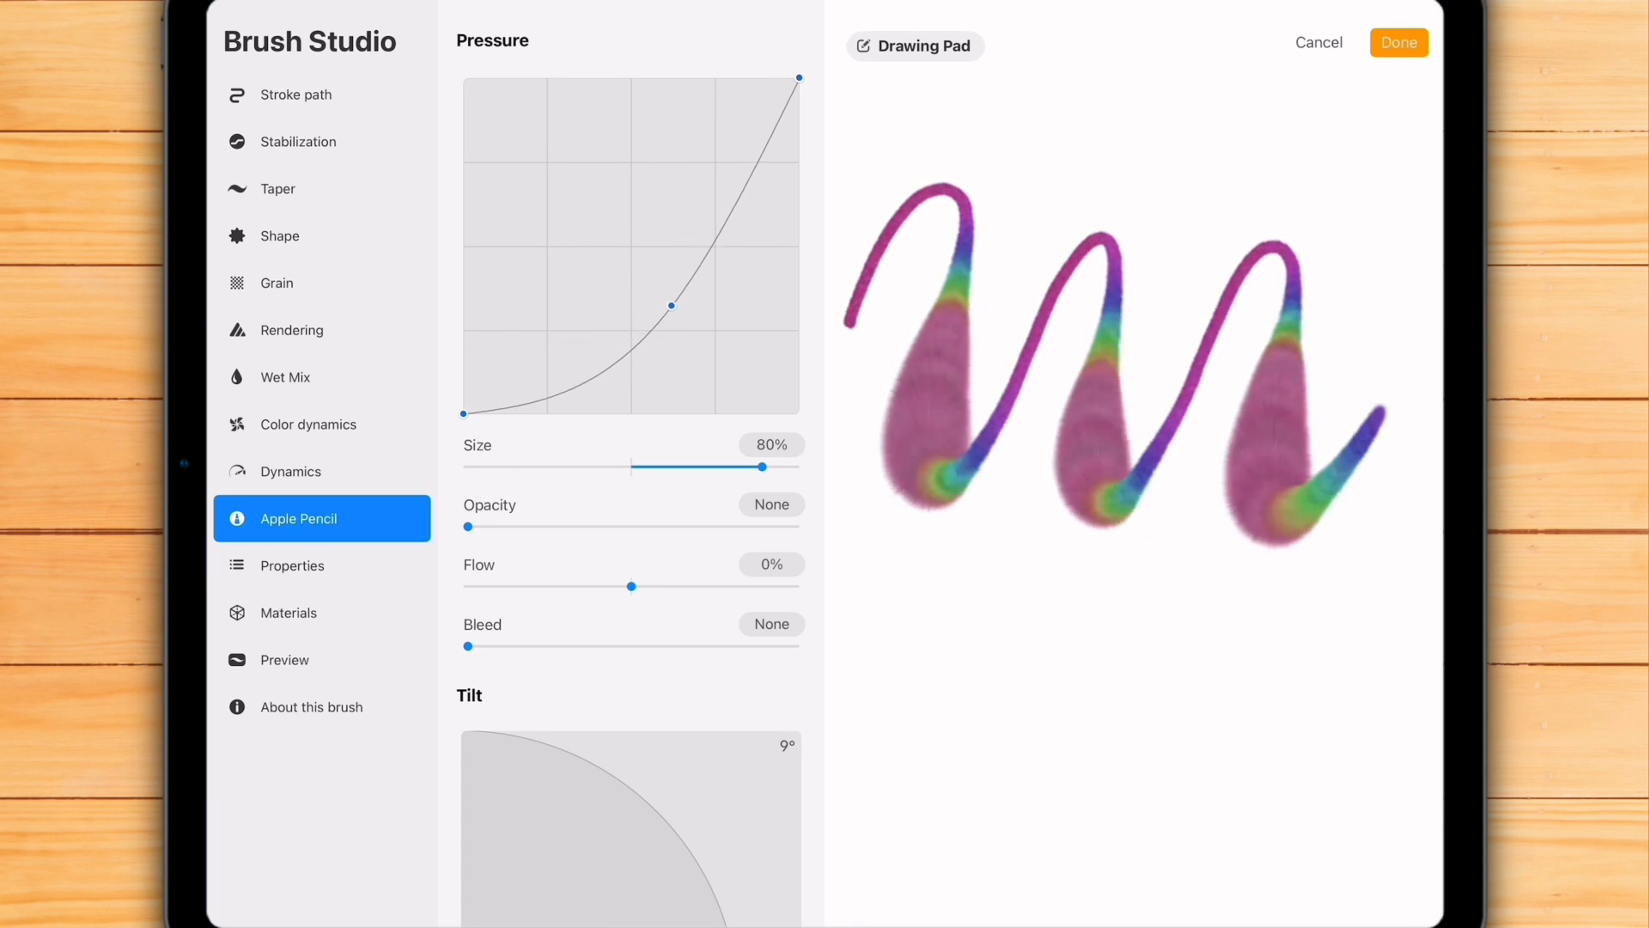
pyautogui.moveTo(670, 306); pyautogui.dragTo(679, 288)
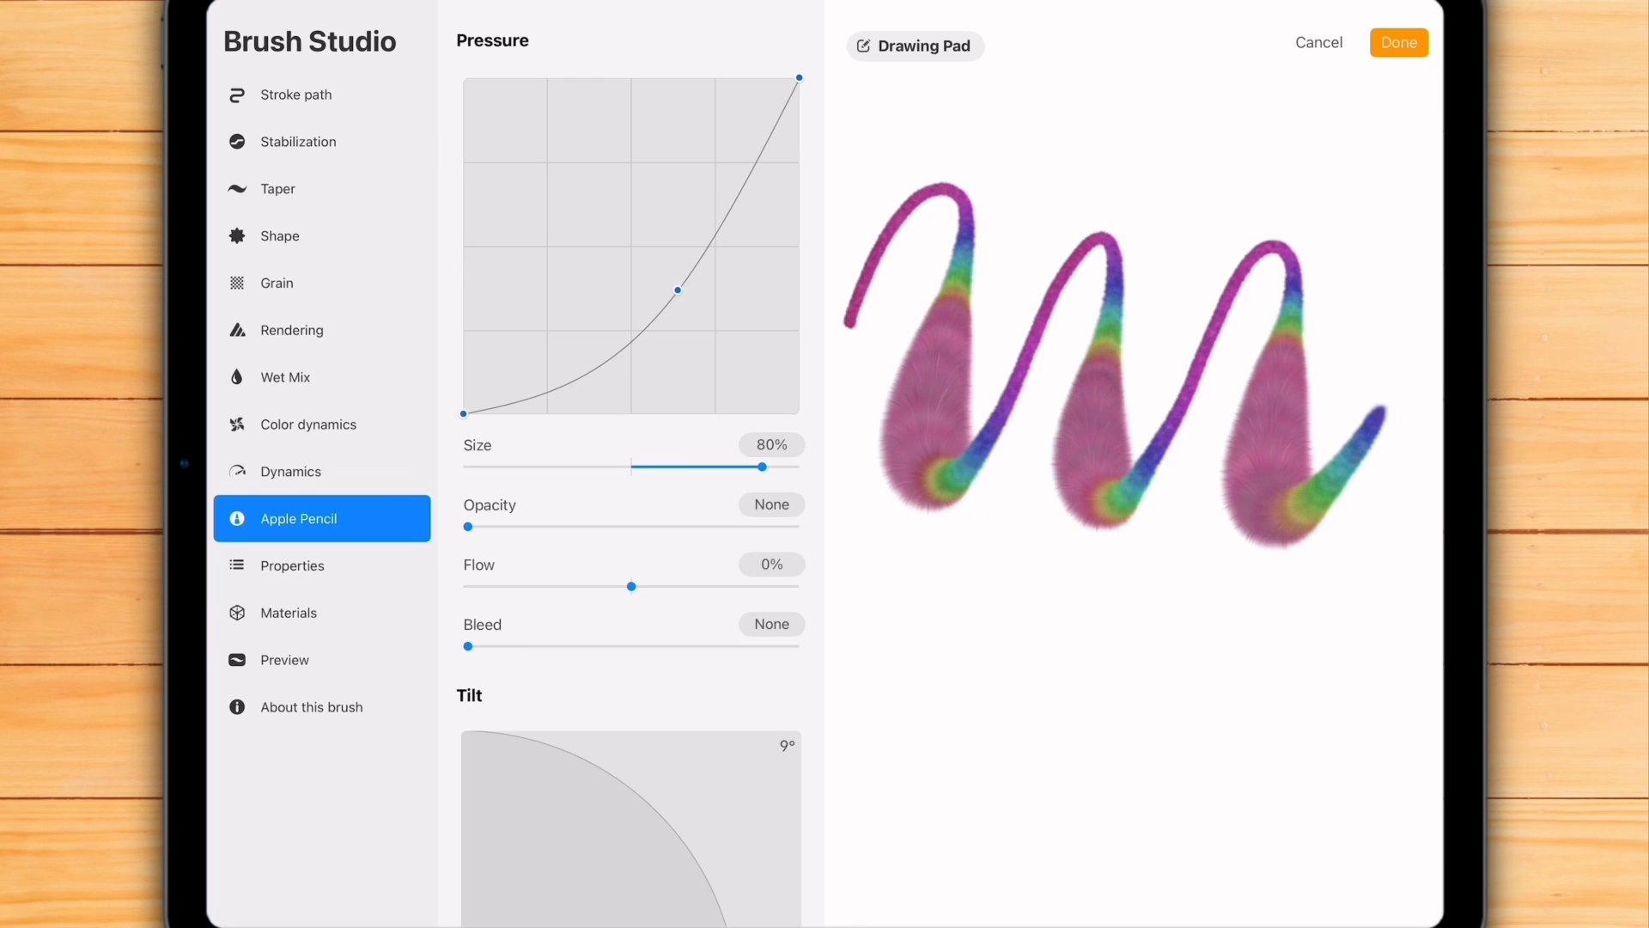
pyautogui.moveTo(678, 288); pyautogui.dragTo(691, 275)
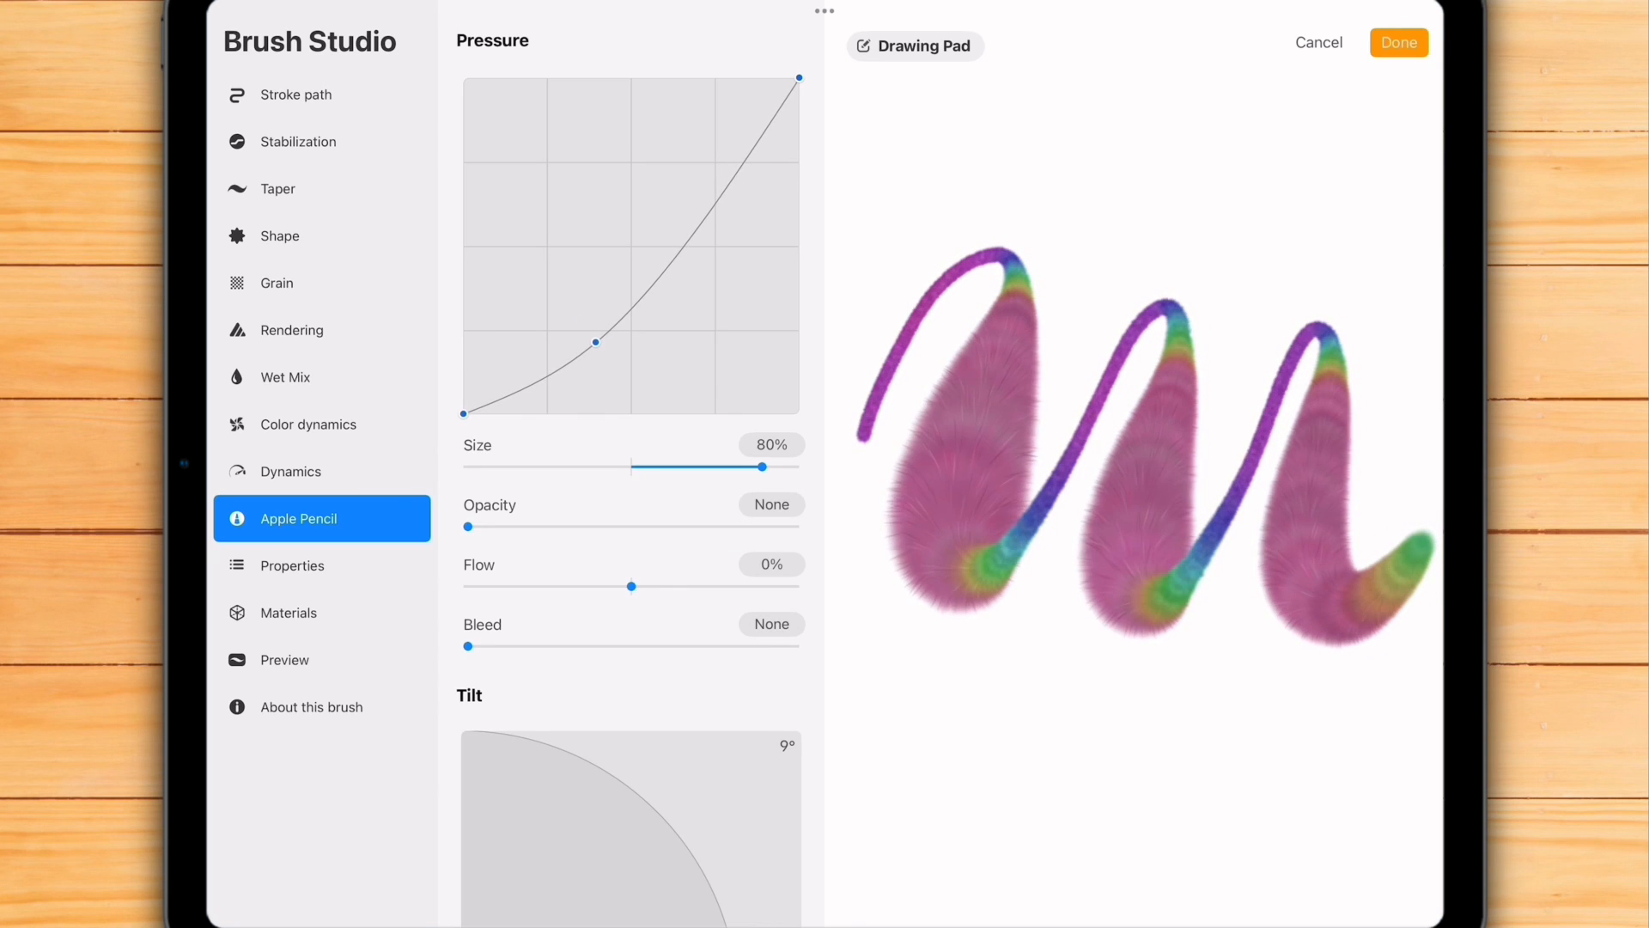
# Step: Bend the pressure curve into an S shape and return to the canvas to letter hello
pyautogui.moveTo(598, 342); pyautogui.dragTo(653, 213)
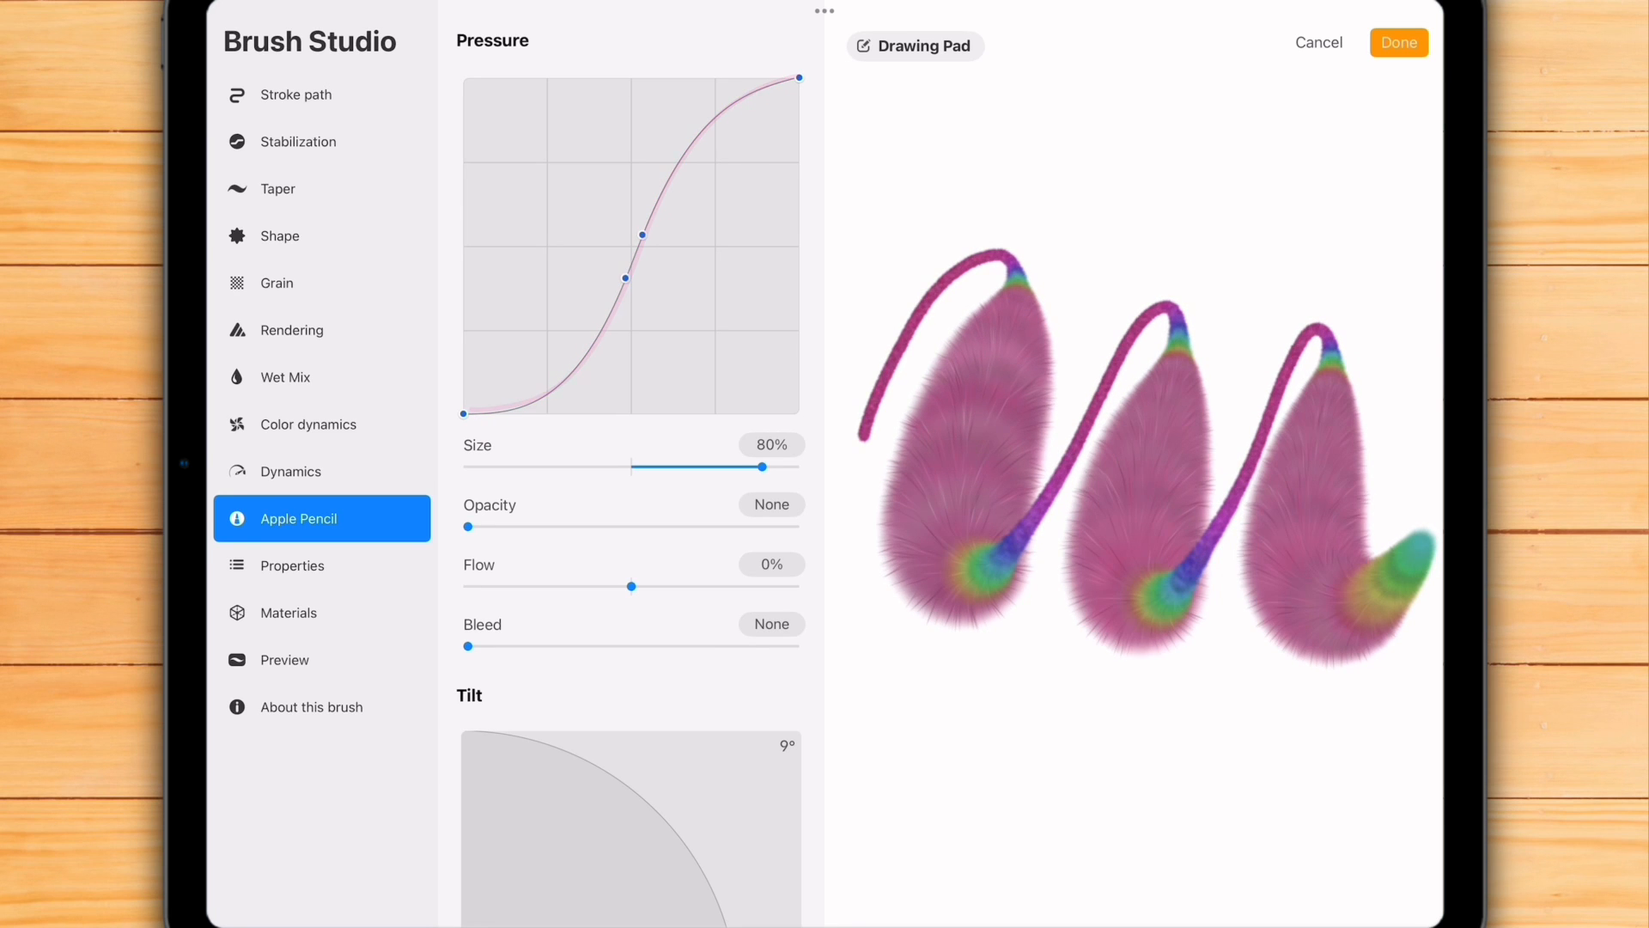
pyautogui.click(1398, 41)
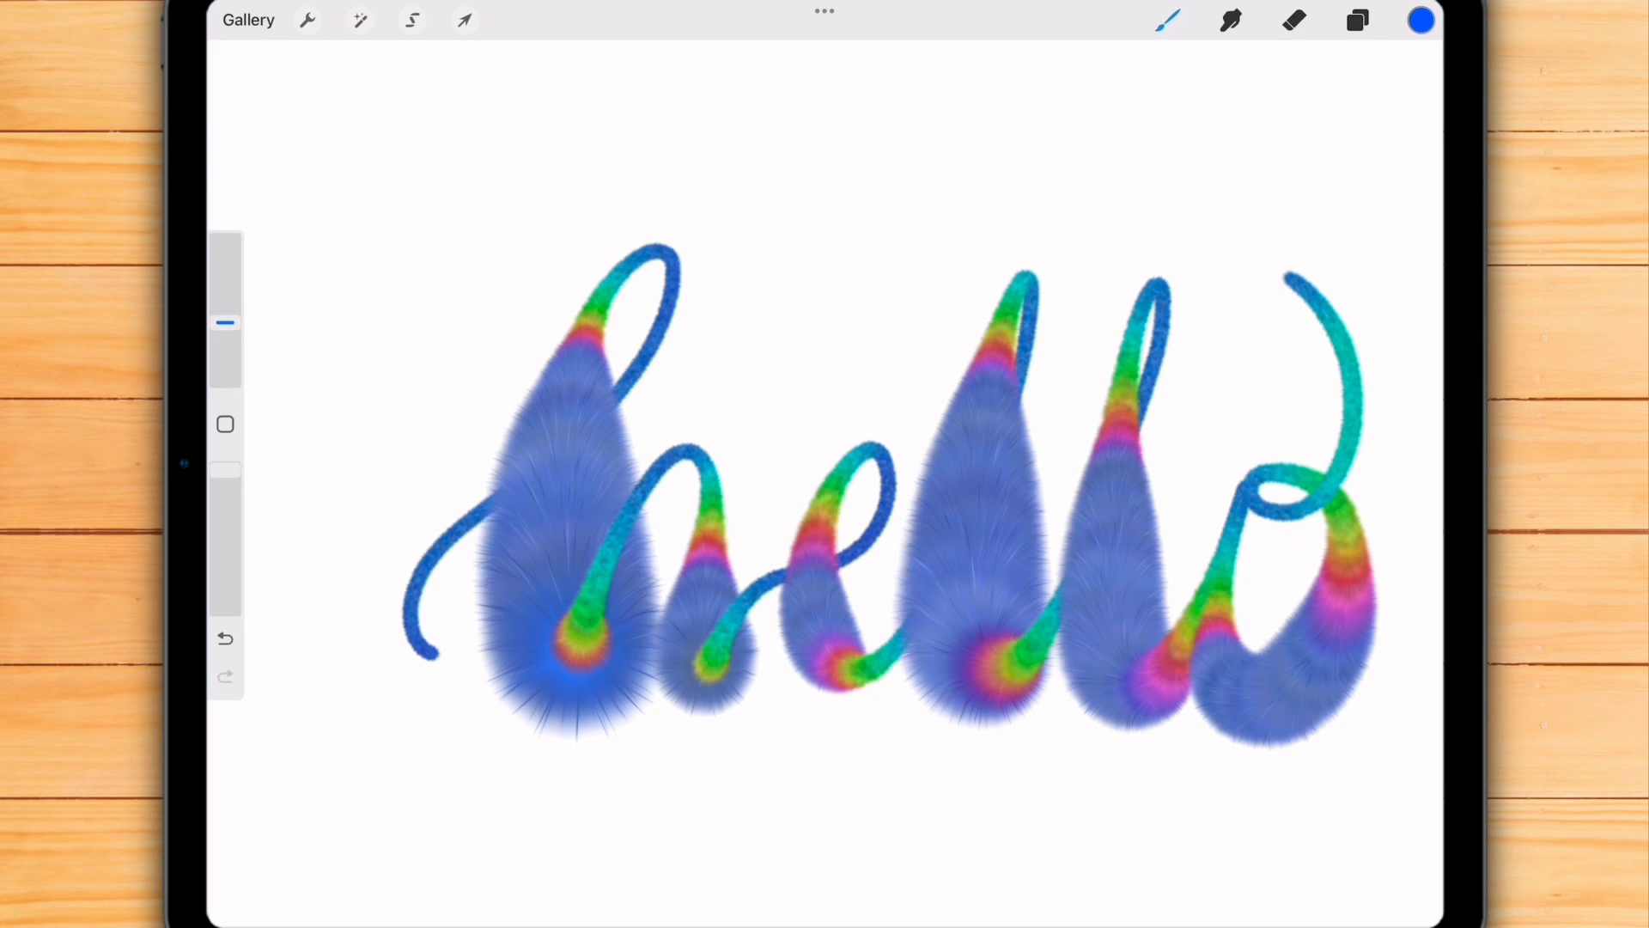
# Step: Clear the canvas and flatten the middle of the fluffy brush's pressure curve into an S-curve
pyautogui.click(224, 639)
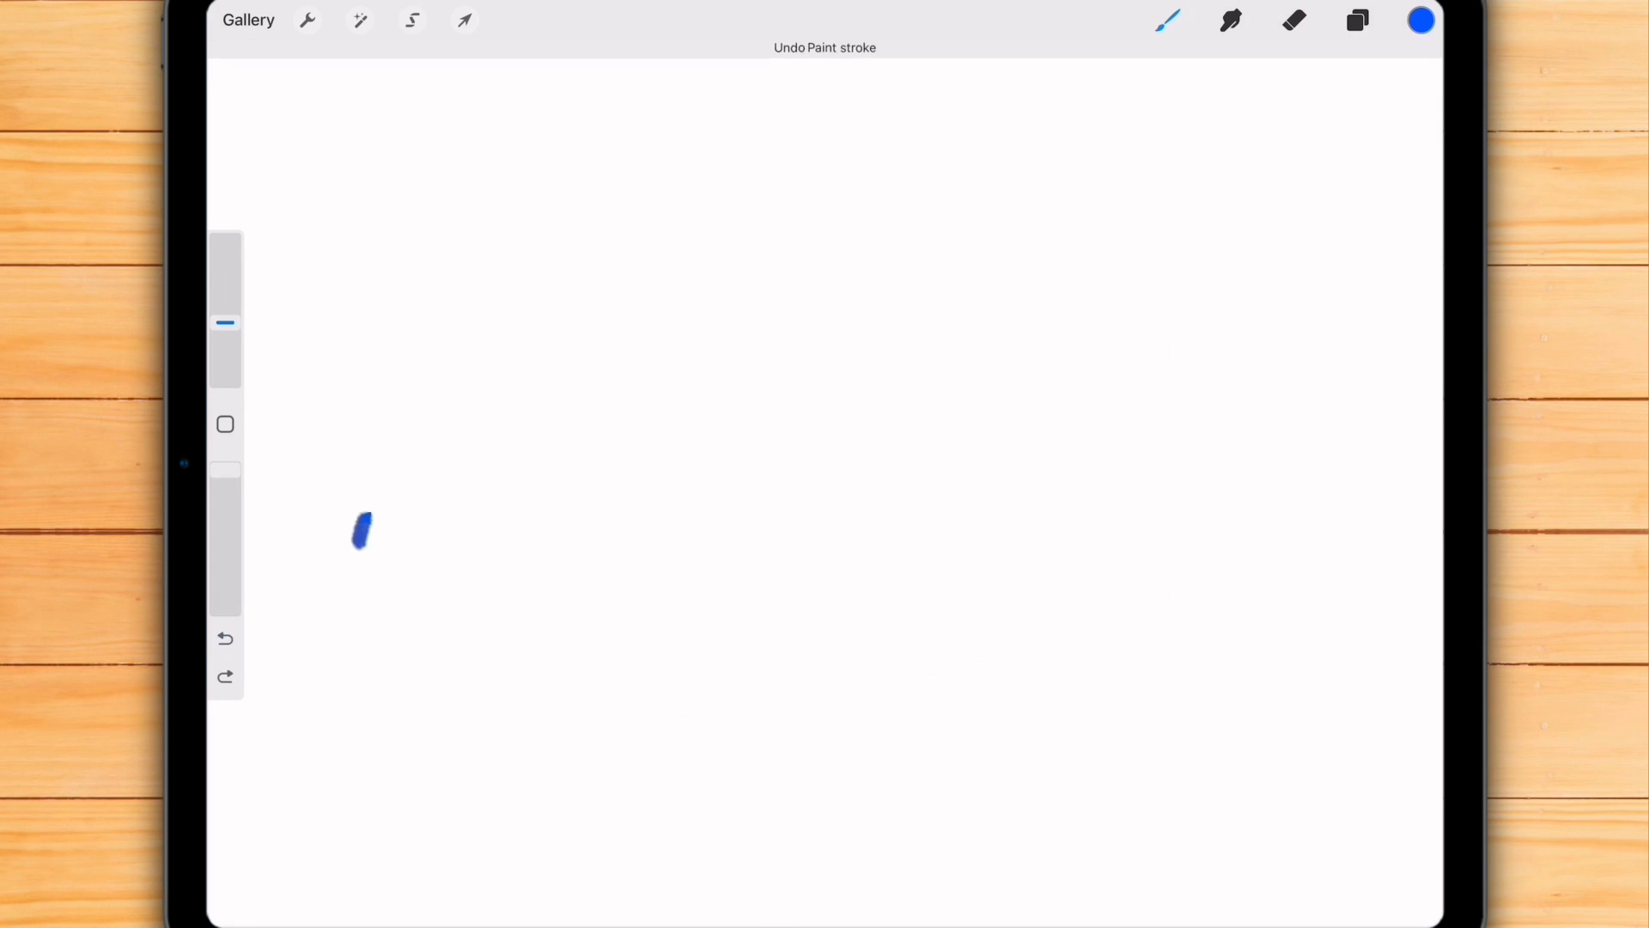
pyautogui.moveTo(361, 530); pyautogui.dragTo(1072, 694)
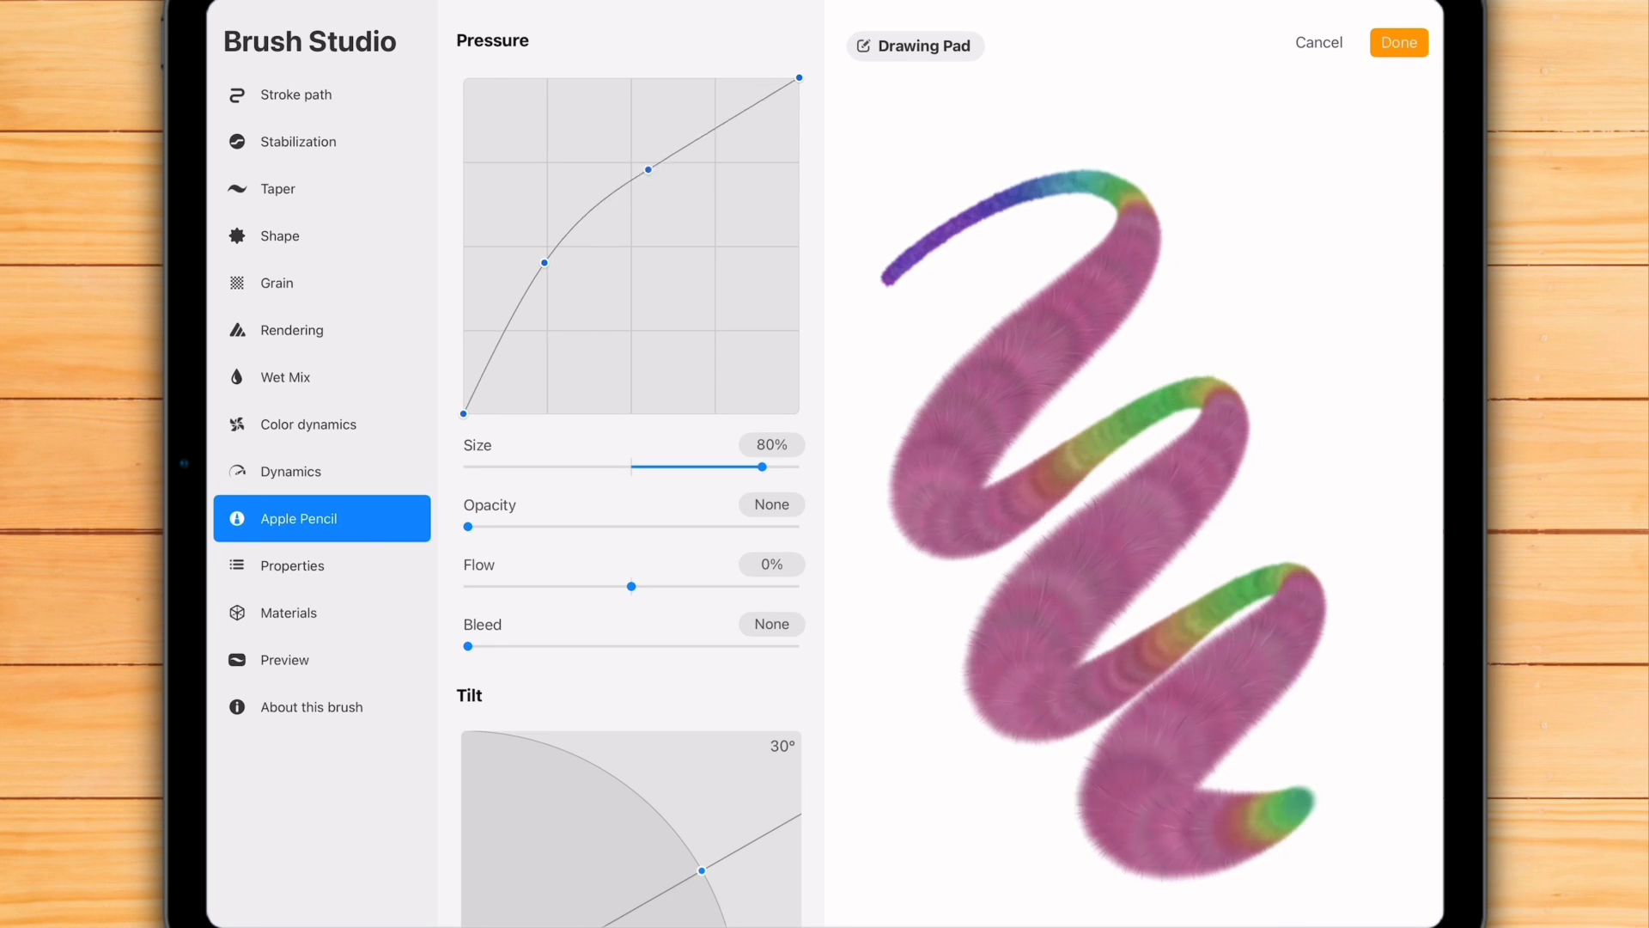
pyautogui.moveTo(649, 170); pyautogui.dragTo(720, 220)
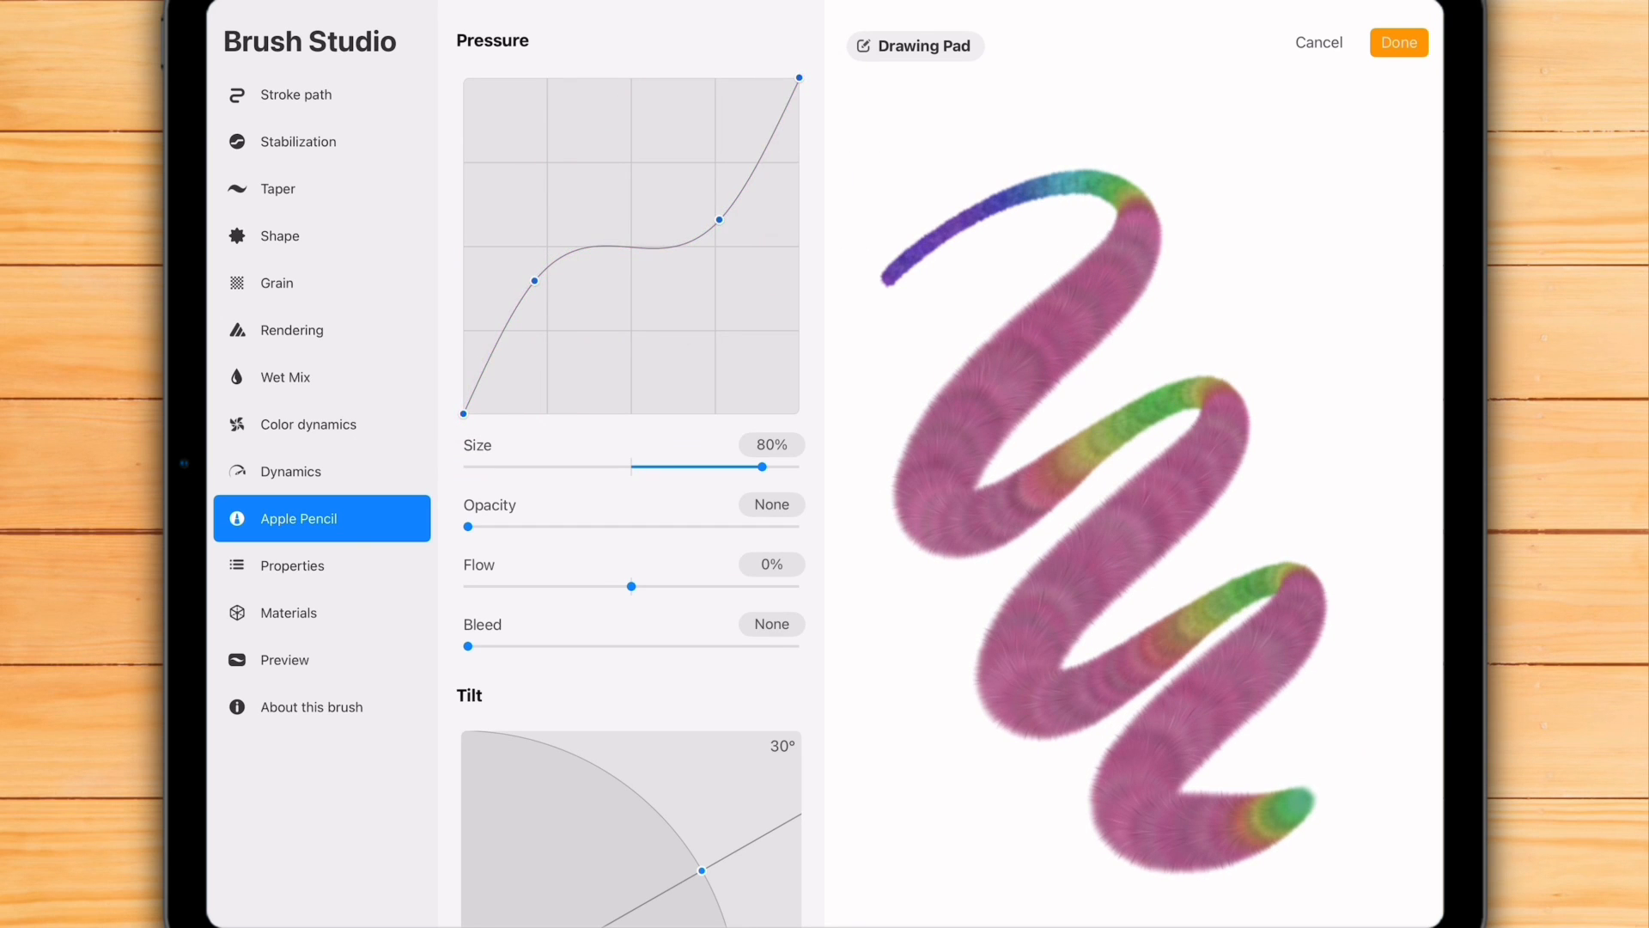
pyautogui.click(1398, 41)
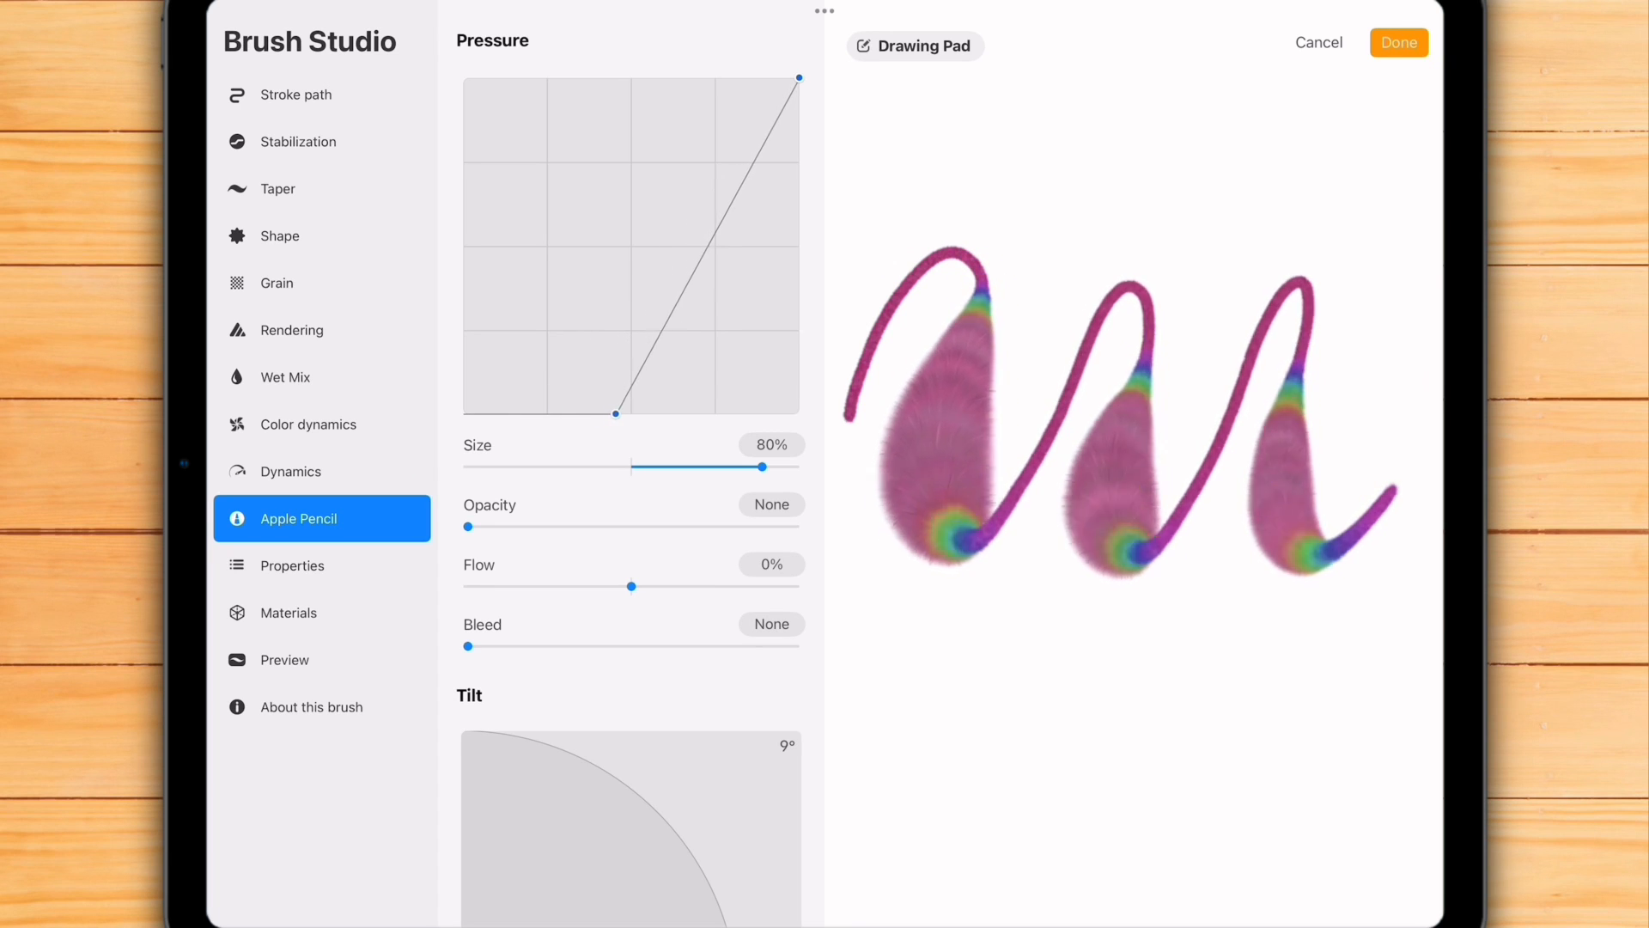
# Step: Shift the curve's start point right so strokes stay thin until pressed hard
pyautogui.moveTo(615, 414); pyautogui.dragTo(629, 414)
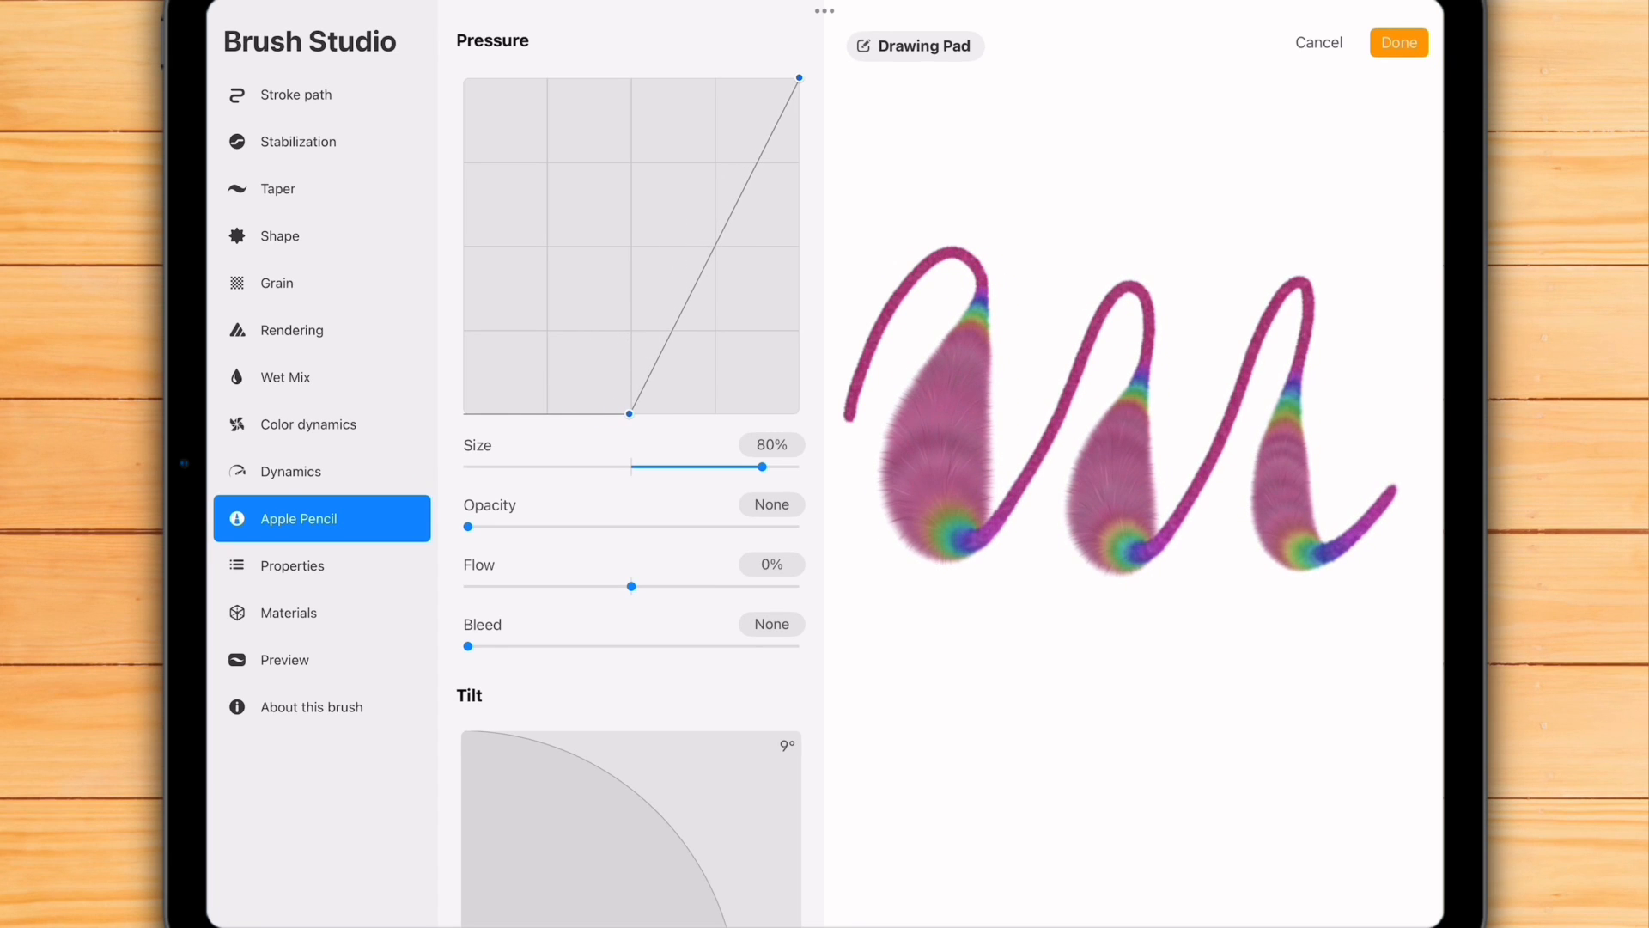
pyautogui.click(1398, 41)
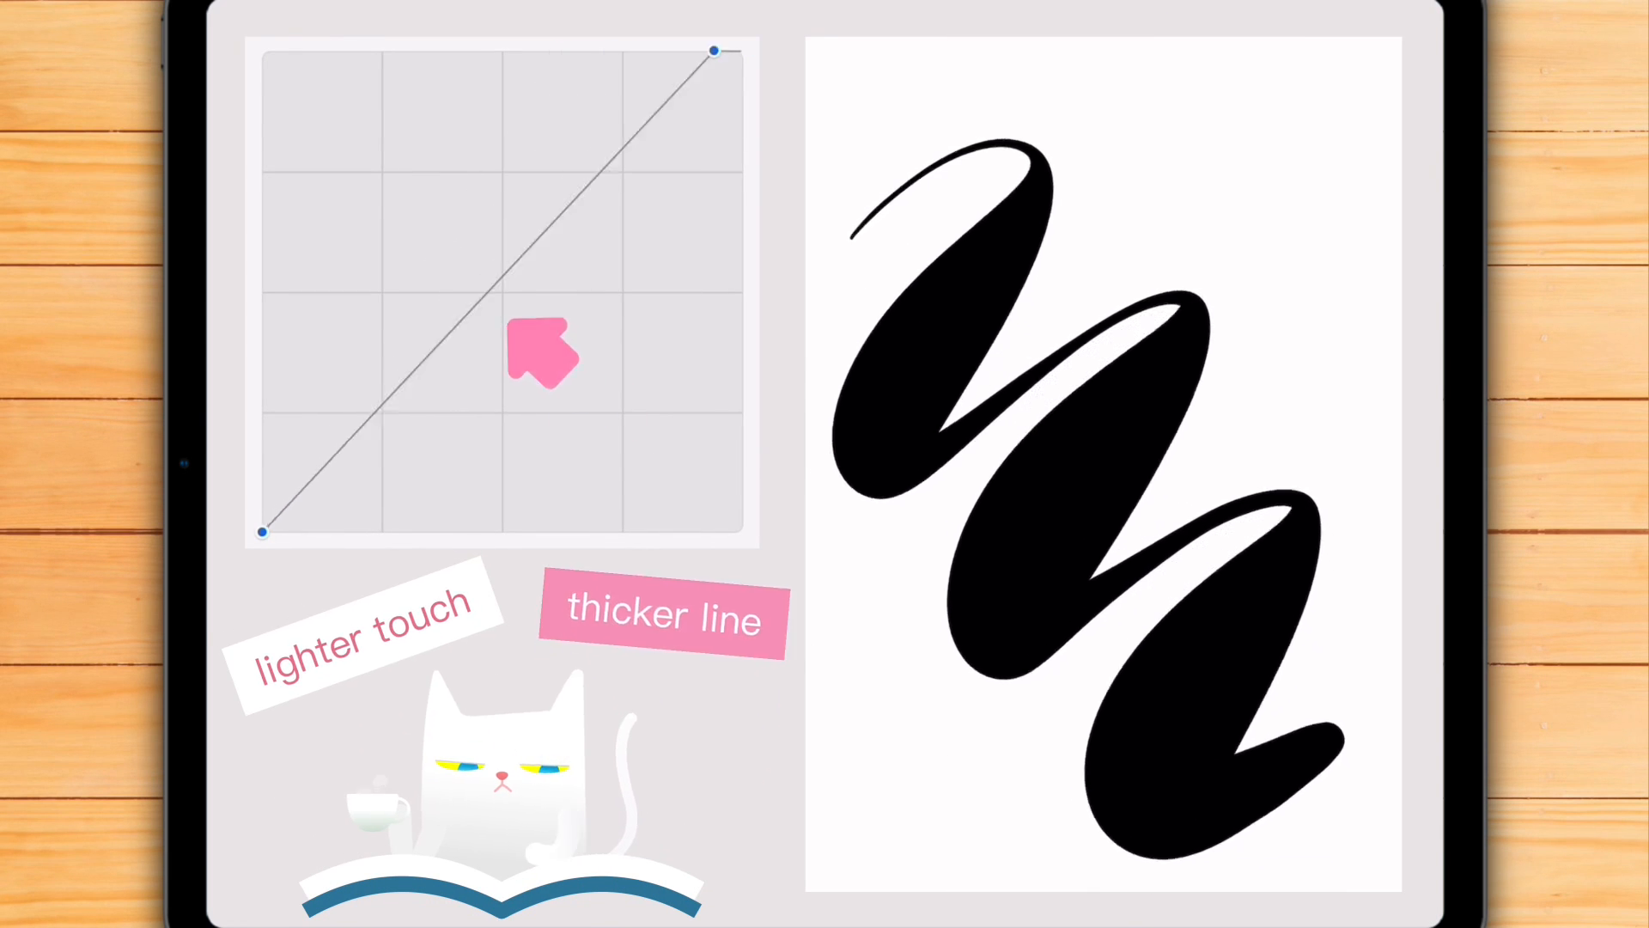
pyautogui.moveTo(542, 353); pyautogui.dragTo(445, 225)
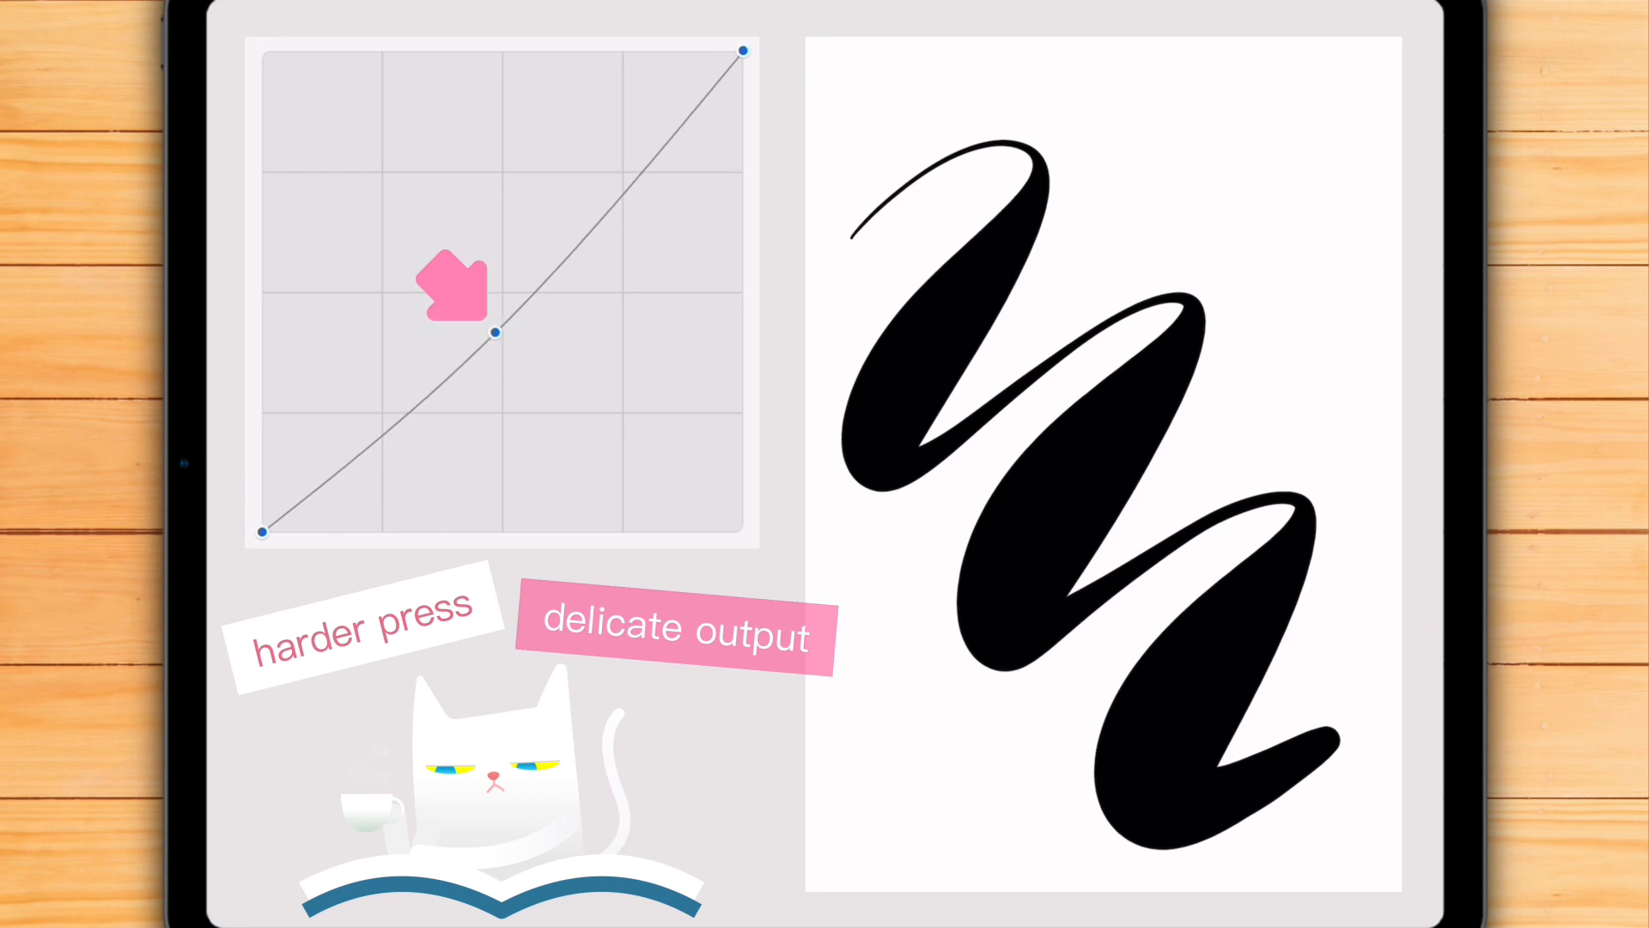
pyautogui.moveTo(495, 331); pyautogui.dragTo(523, 363)
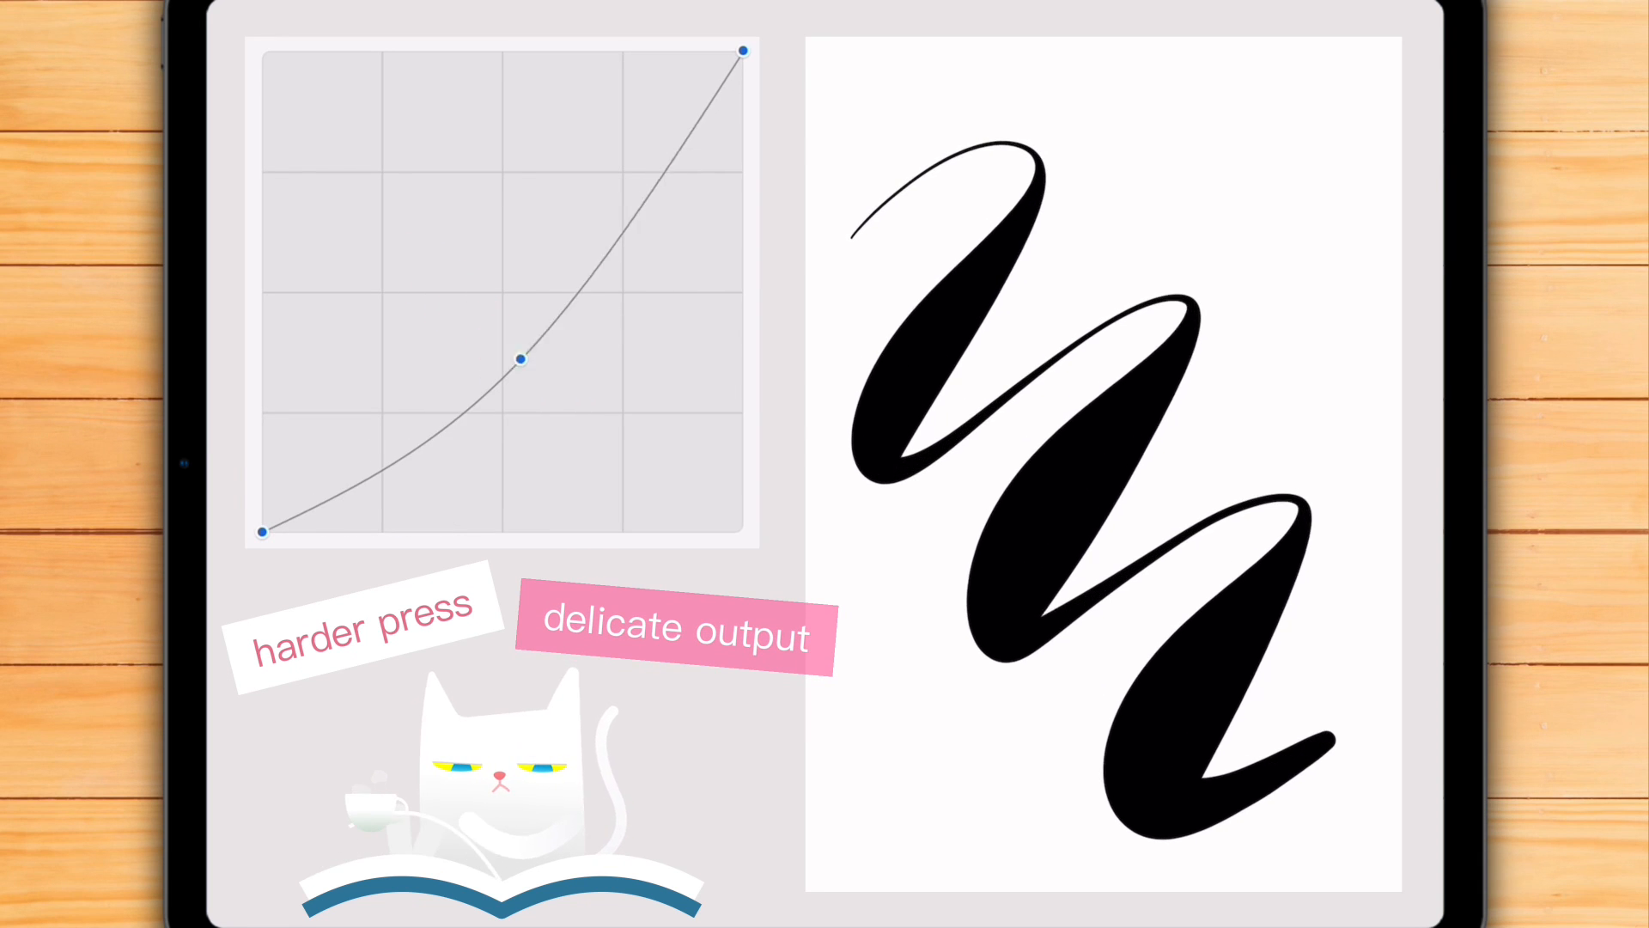
pyautogui.moveTo(519, 362); pyautogui.dragTo(519, 305)
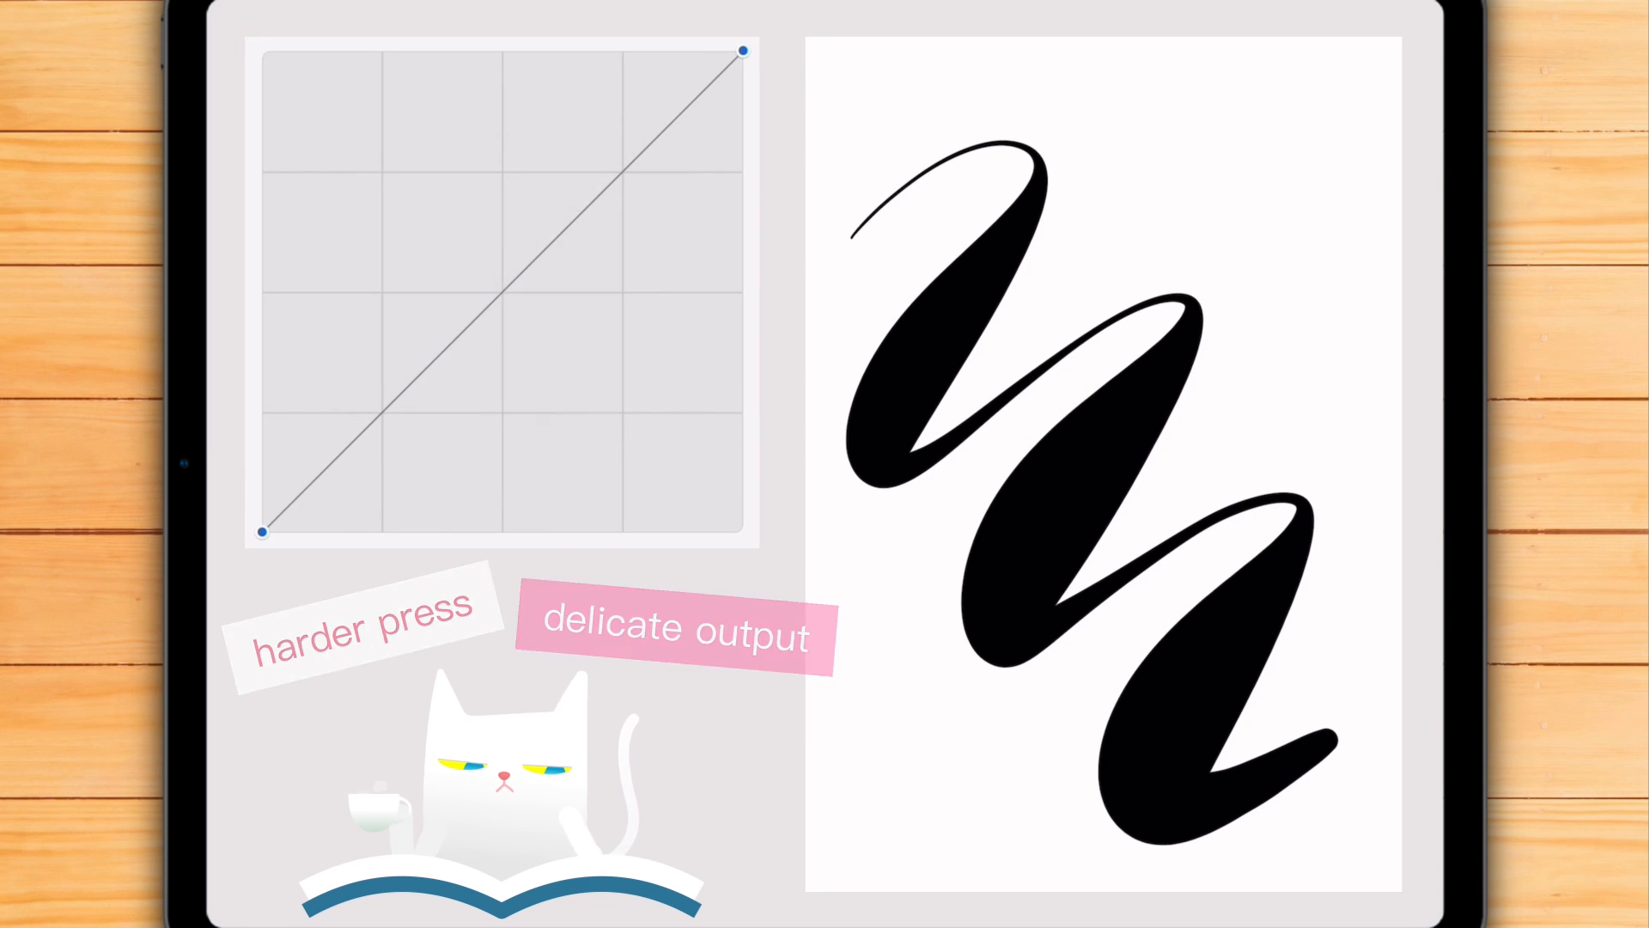
pyautogui.moveTo(505, 291); pyautogui.dragTo(471, 391)
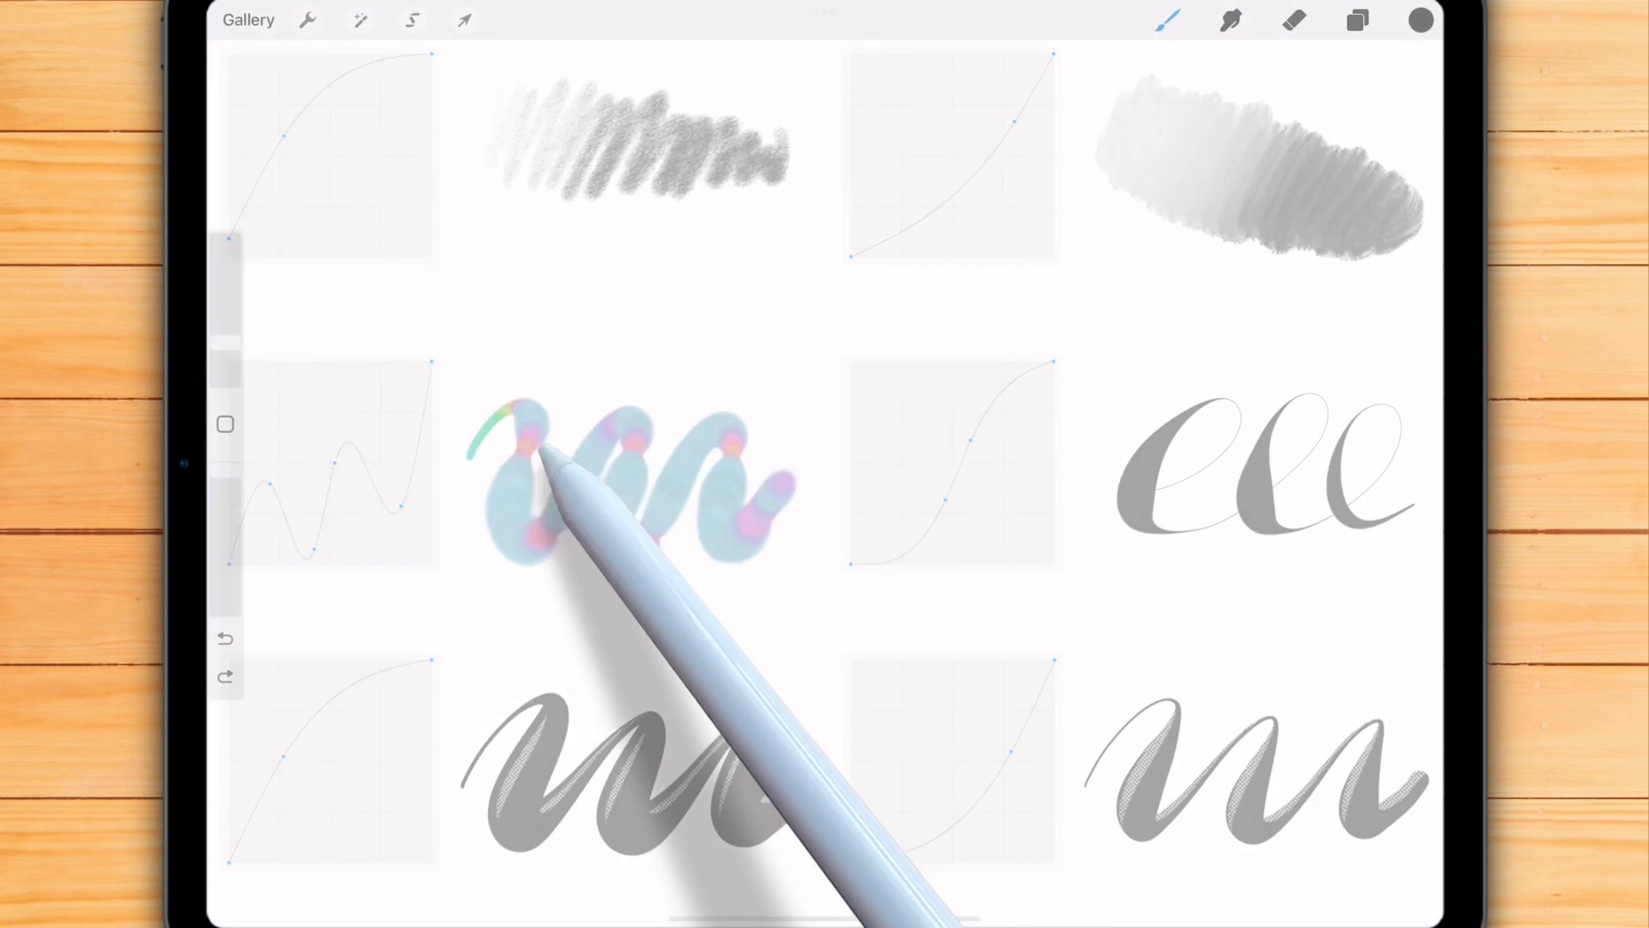
# Step: Reshape the global App Pressure Sensitivity curve in Preferences, then reset it to a straight line
pyautogui.click(306, 20)
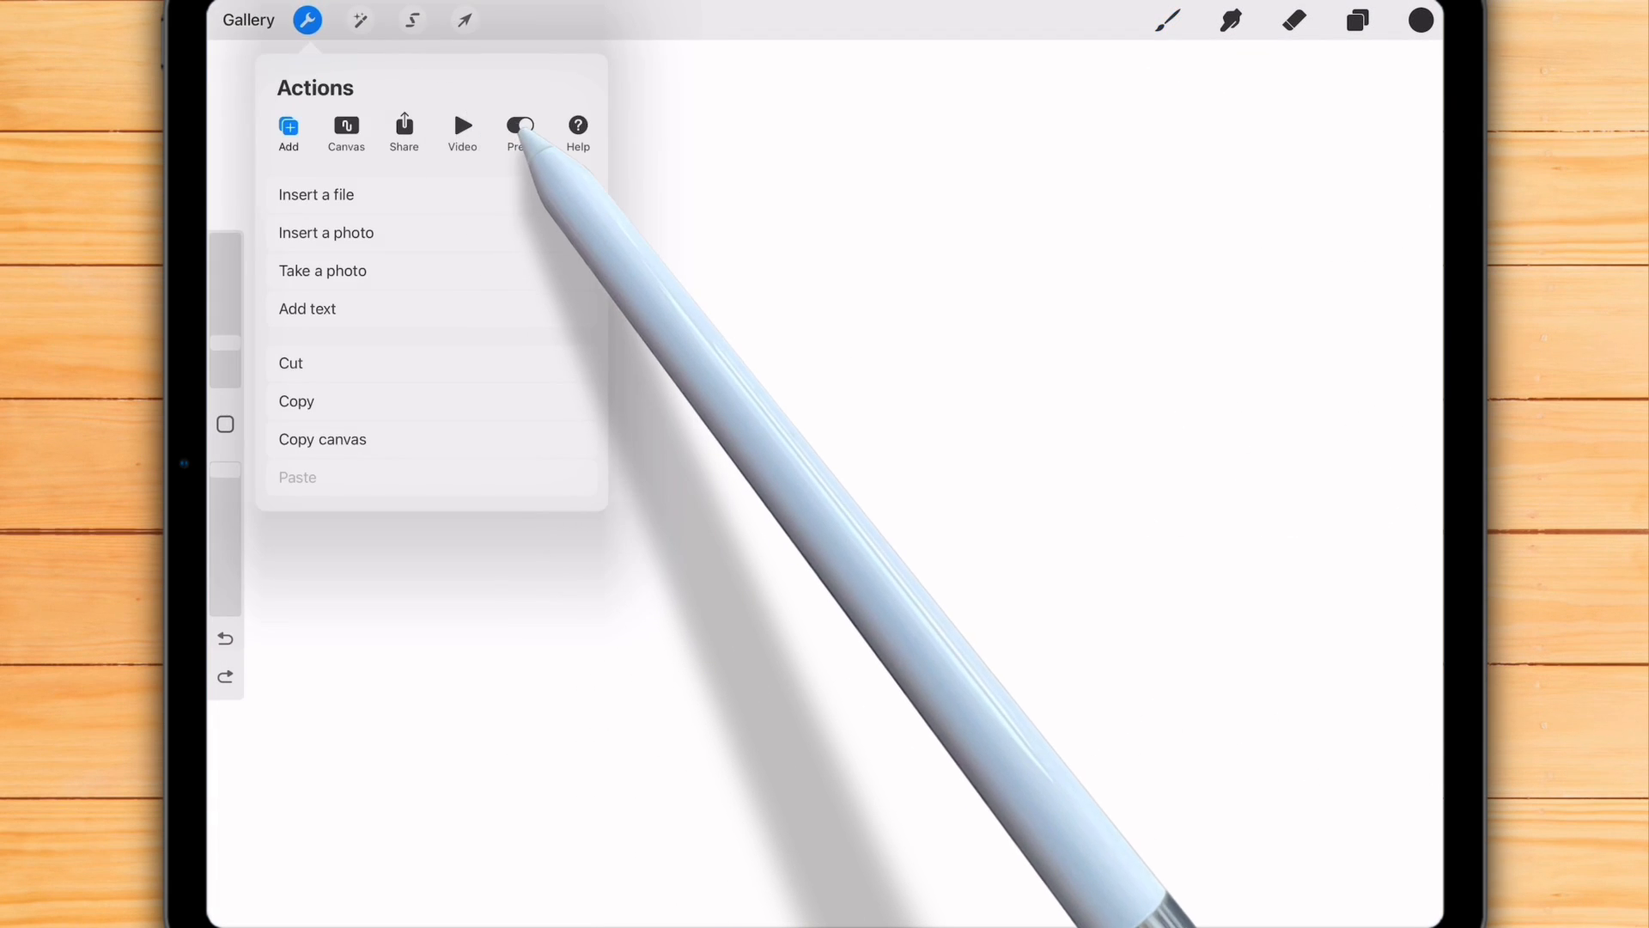
pyautogui.click(519, 125)
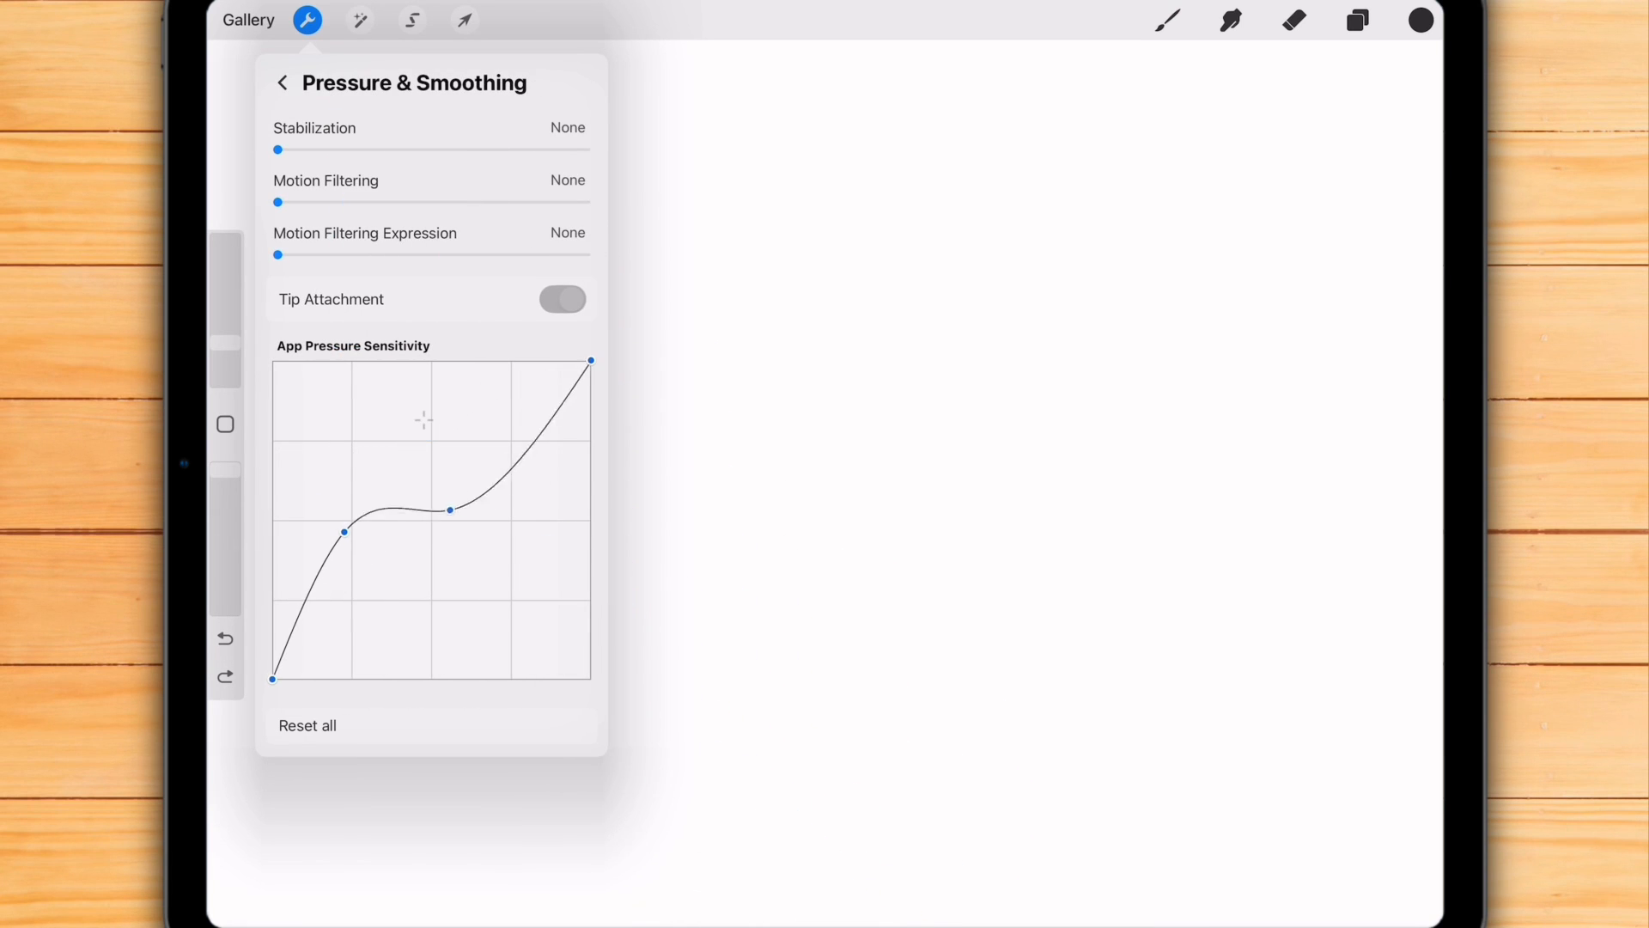
pyautogui.moveTo(343, 533); pyautogui.dragTo(375, 577)
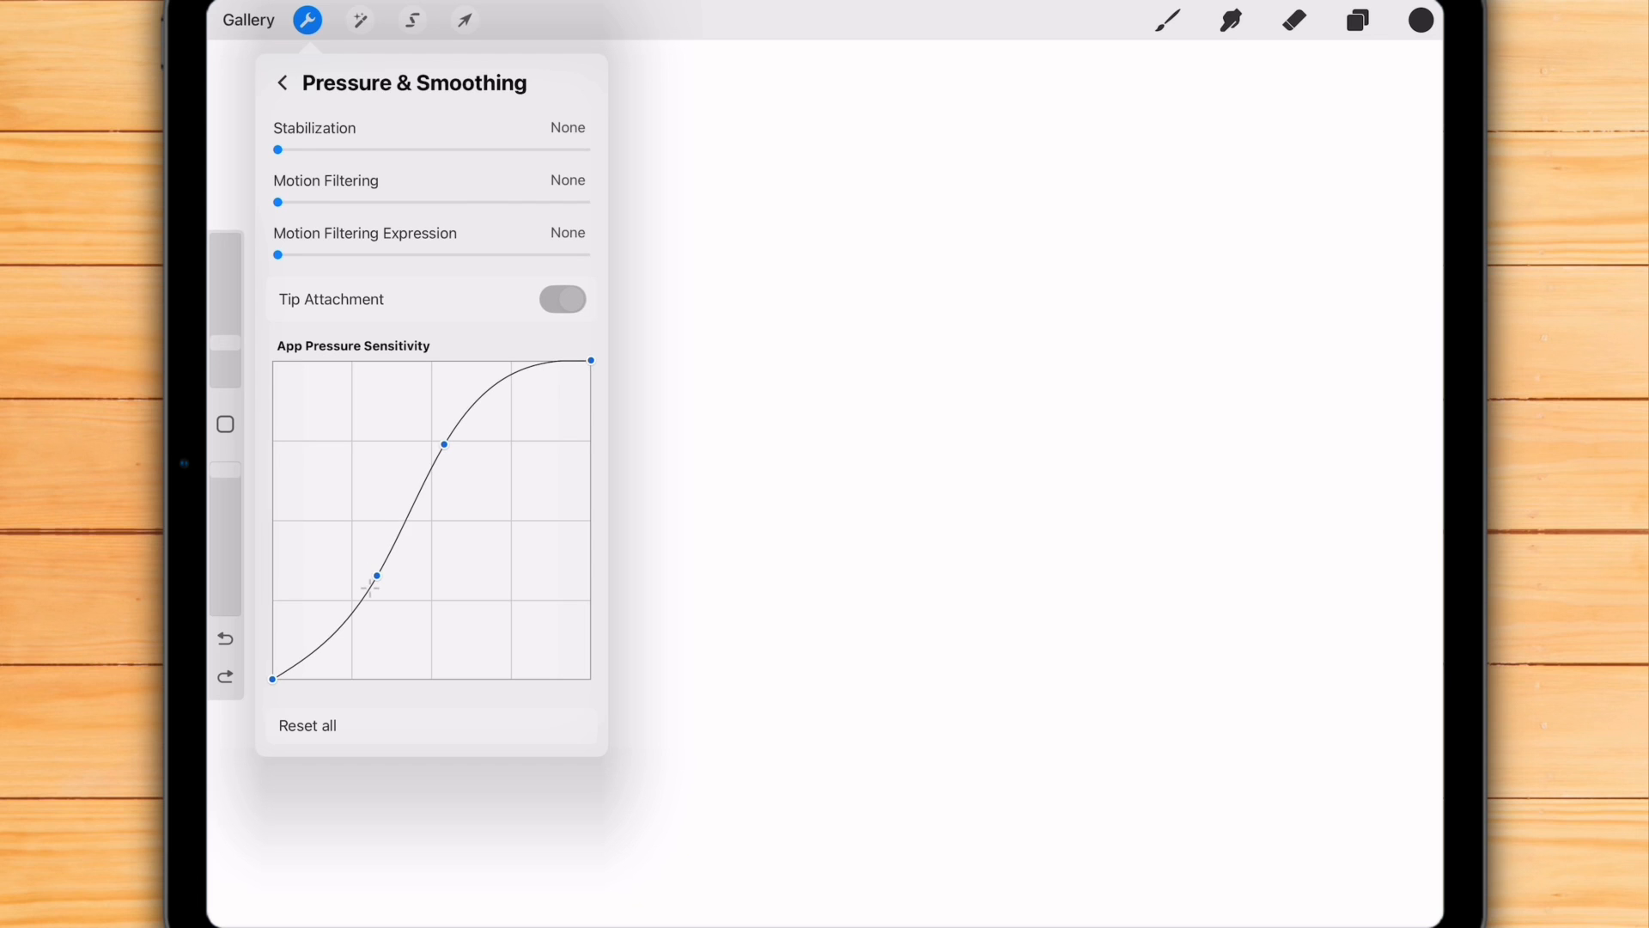
pyautogui.click(1168, 19)
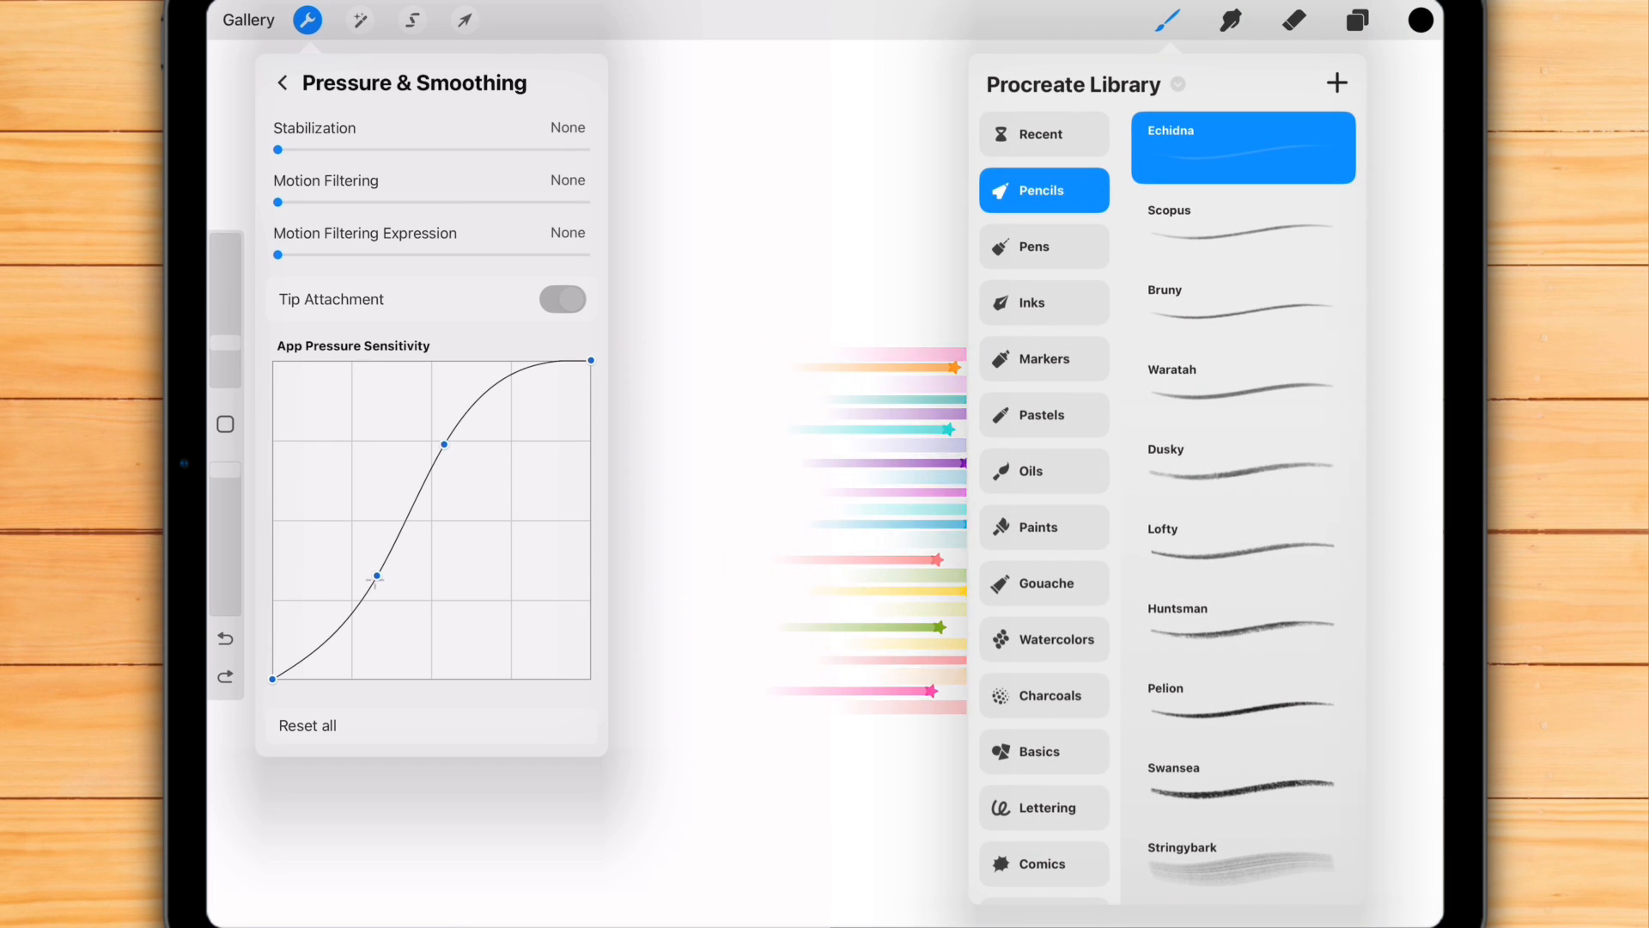
pyautogui.click(374, 577)
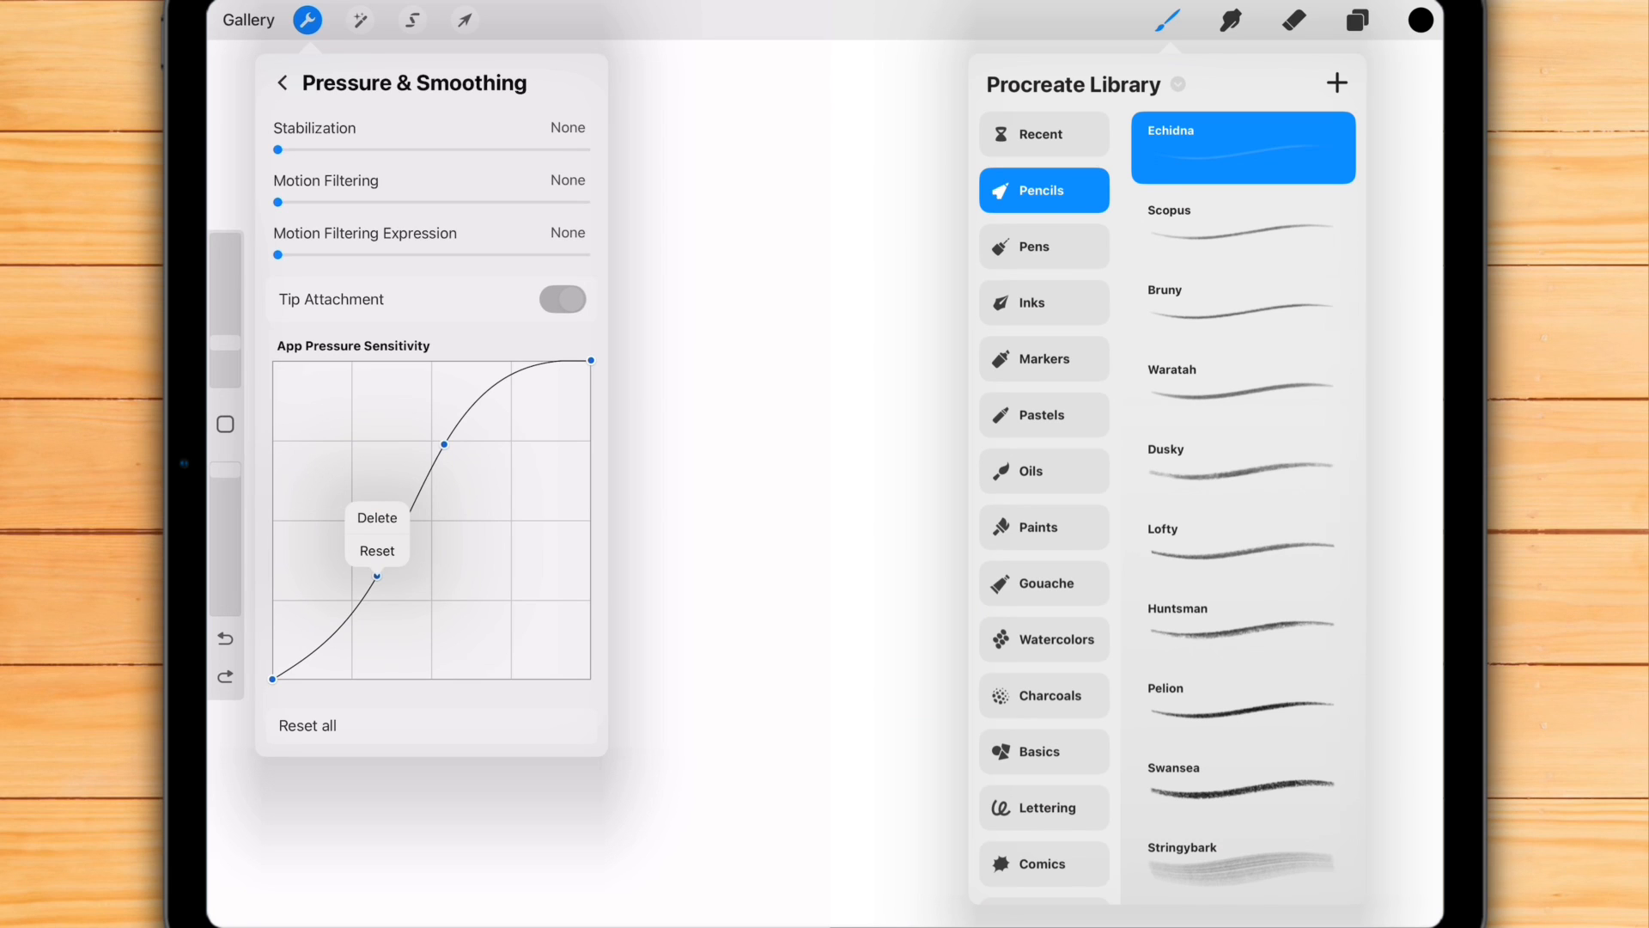
pyautogui.click(376, 552)
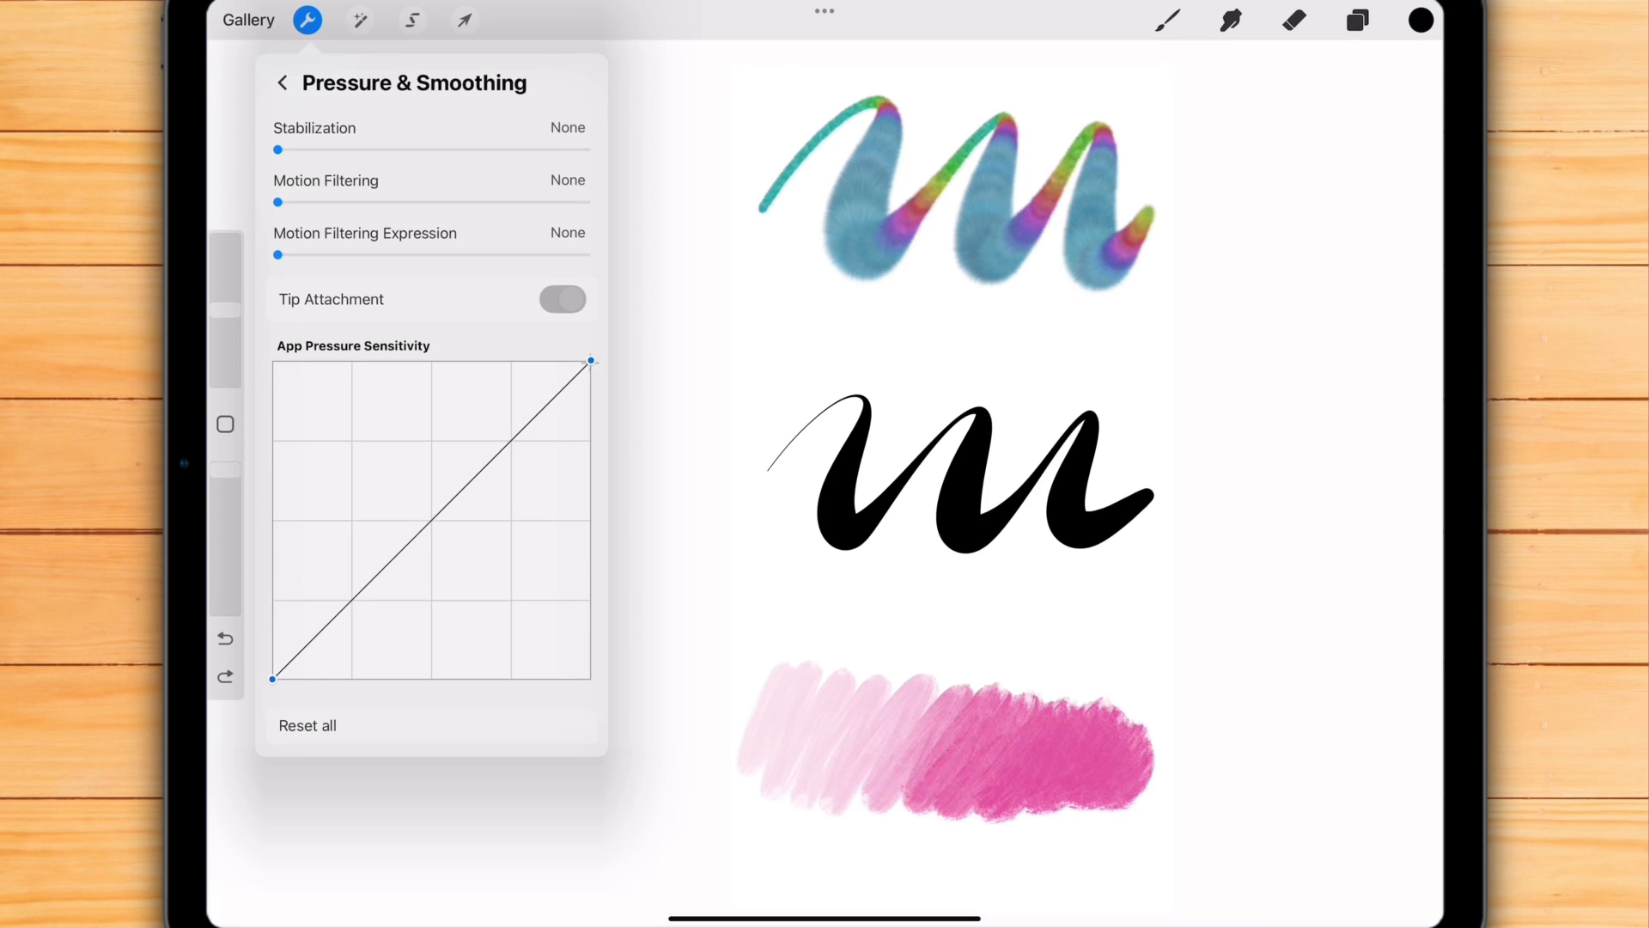
# Step: Move the top point left and back twice, then bow the curve upward for a lighter touch
pyautogui.moveTo(591, 361); pyautogui.dragTo(467, 361)
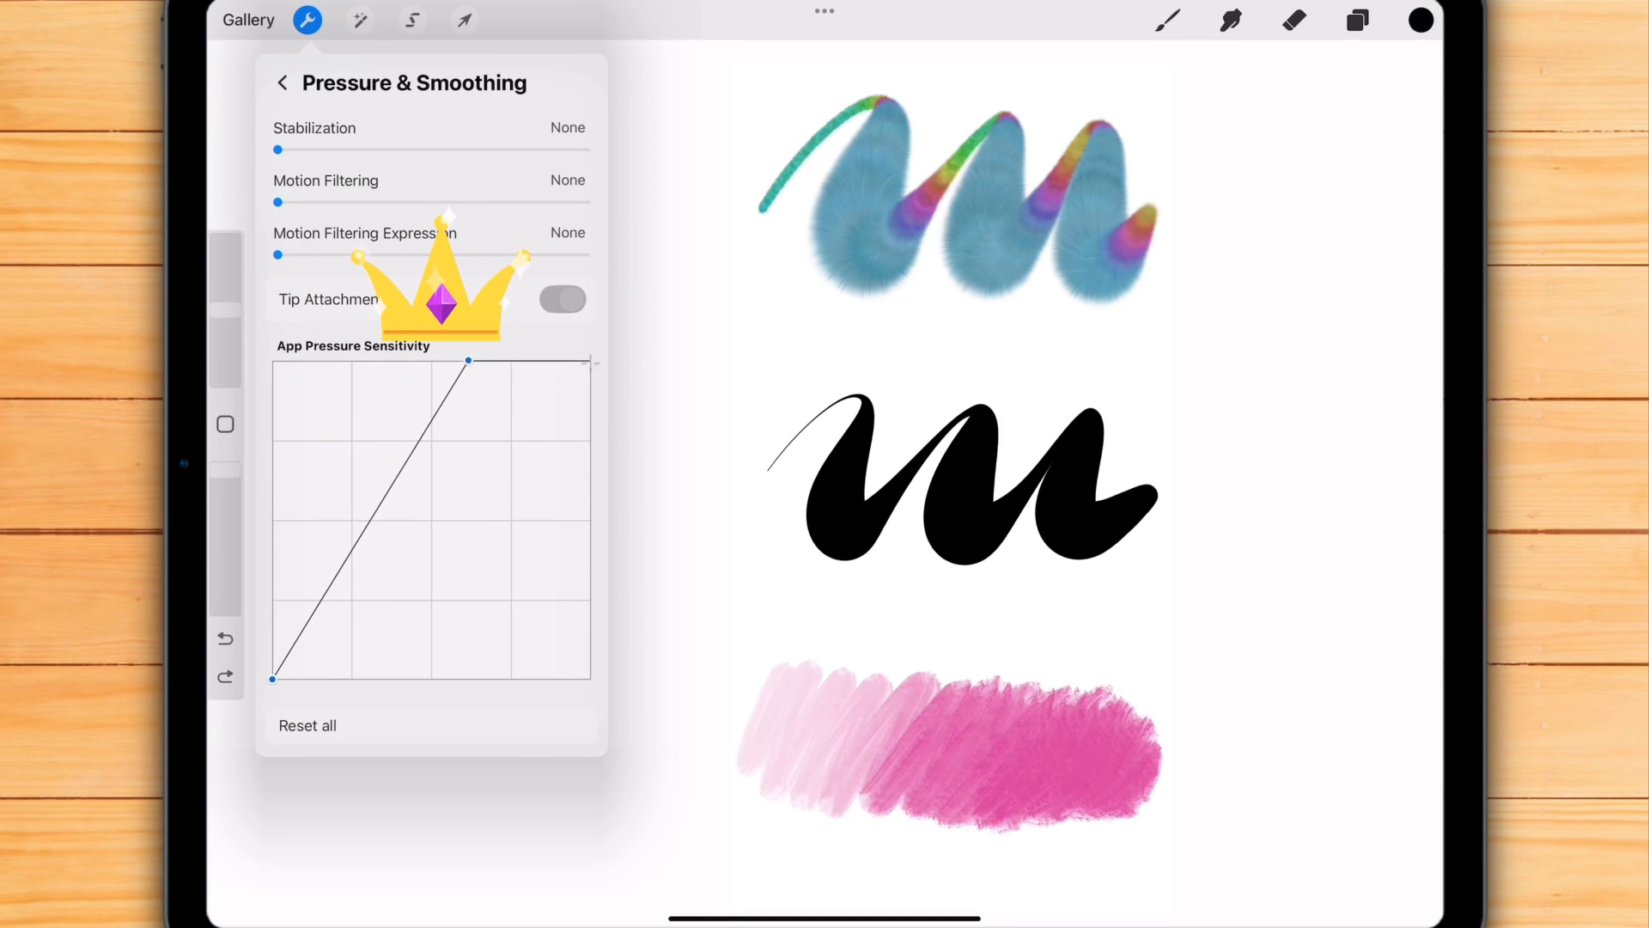
pyautogui.moveTo(467, 361); pyautogui.dragTo(516, 361)
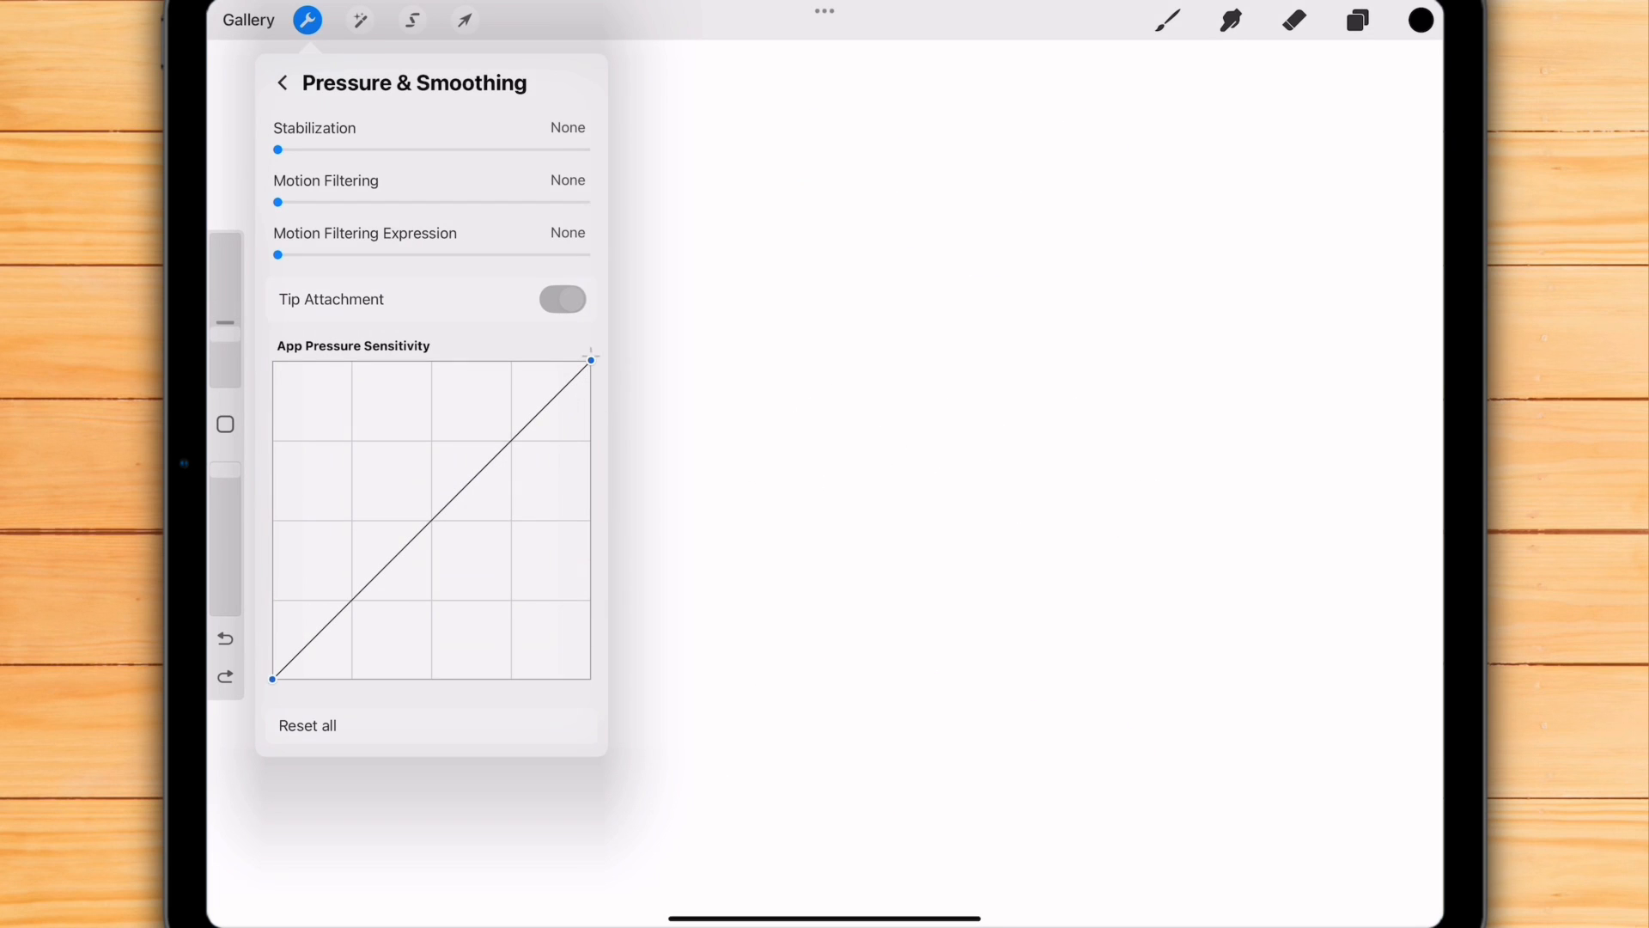
pyautogui.moveTo(589, 359); pyautogui.dragTo(476, 363)
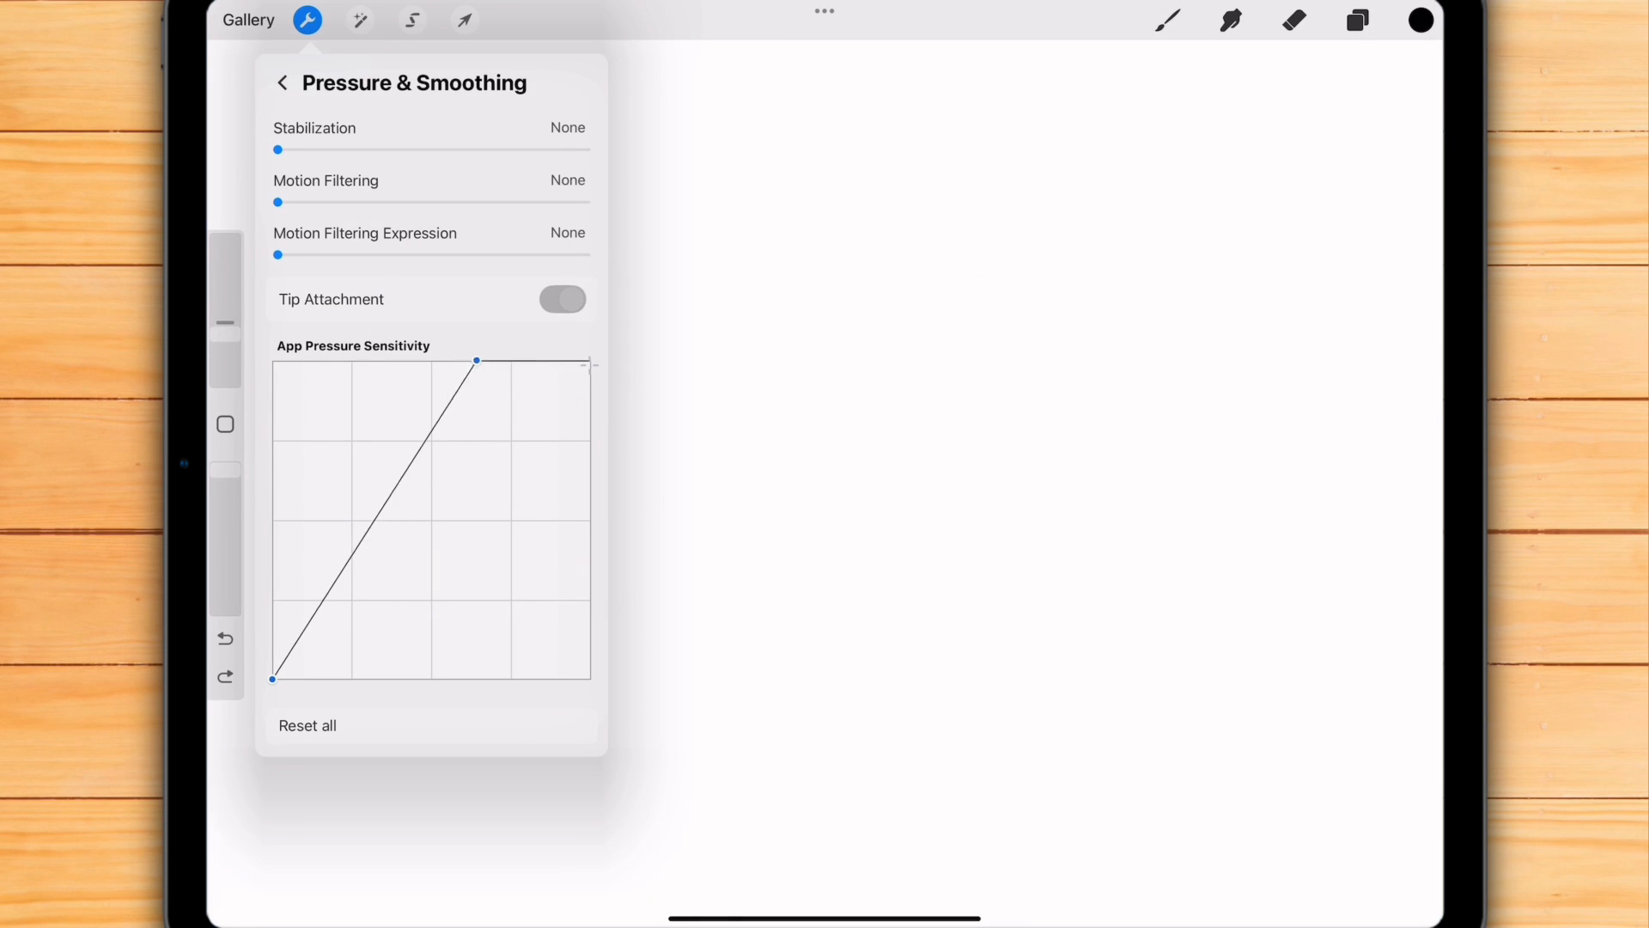
pyautogui.moveTo(475, 361); pyautogui.dragTo(589, 361)
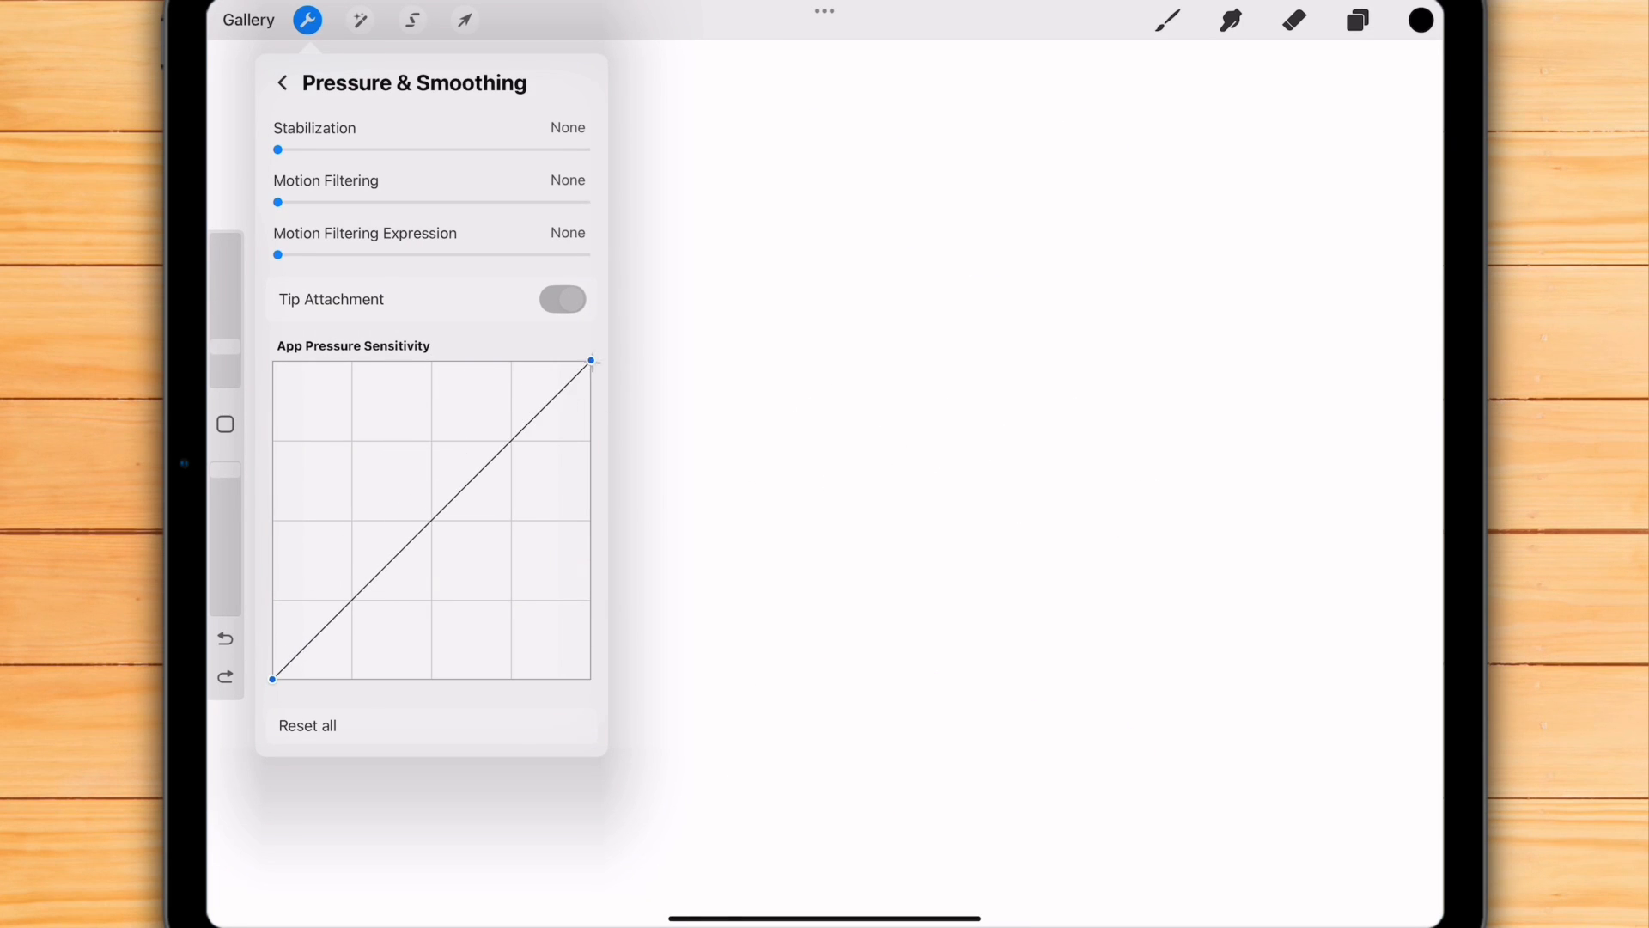
pyautogui.moveTo(590, 359); pyautogui.dragTo(495, 359)
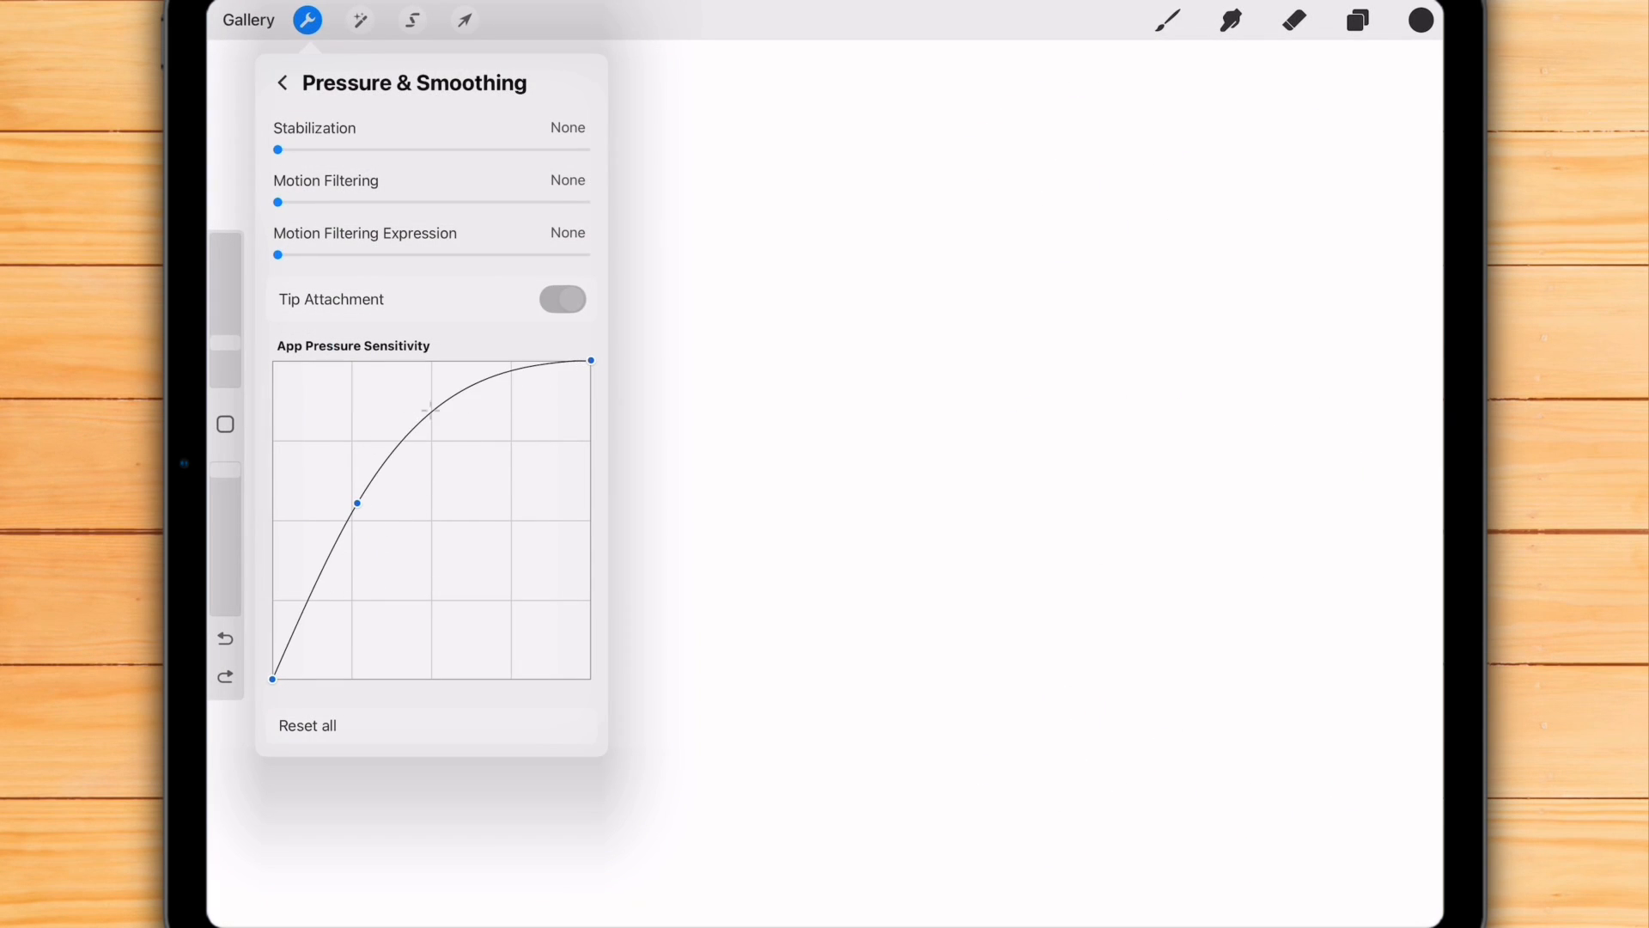
# Step: Reset all Pressure & Smoothing settings to their defaults and confirm
pyautogui.click(308, 726)
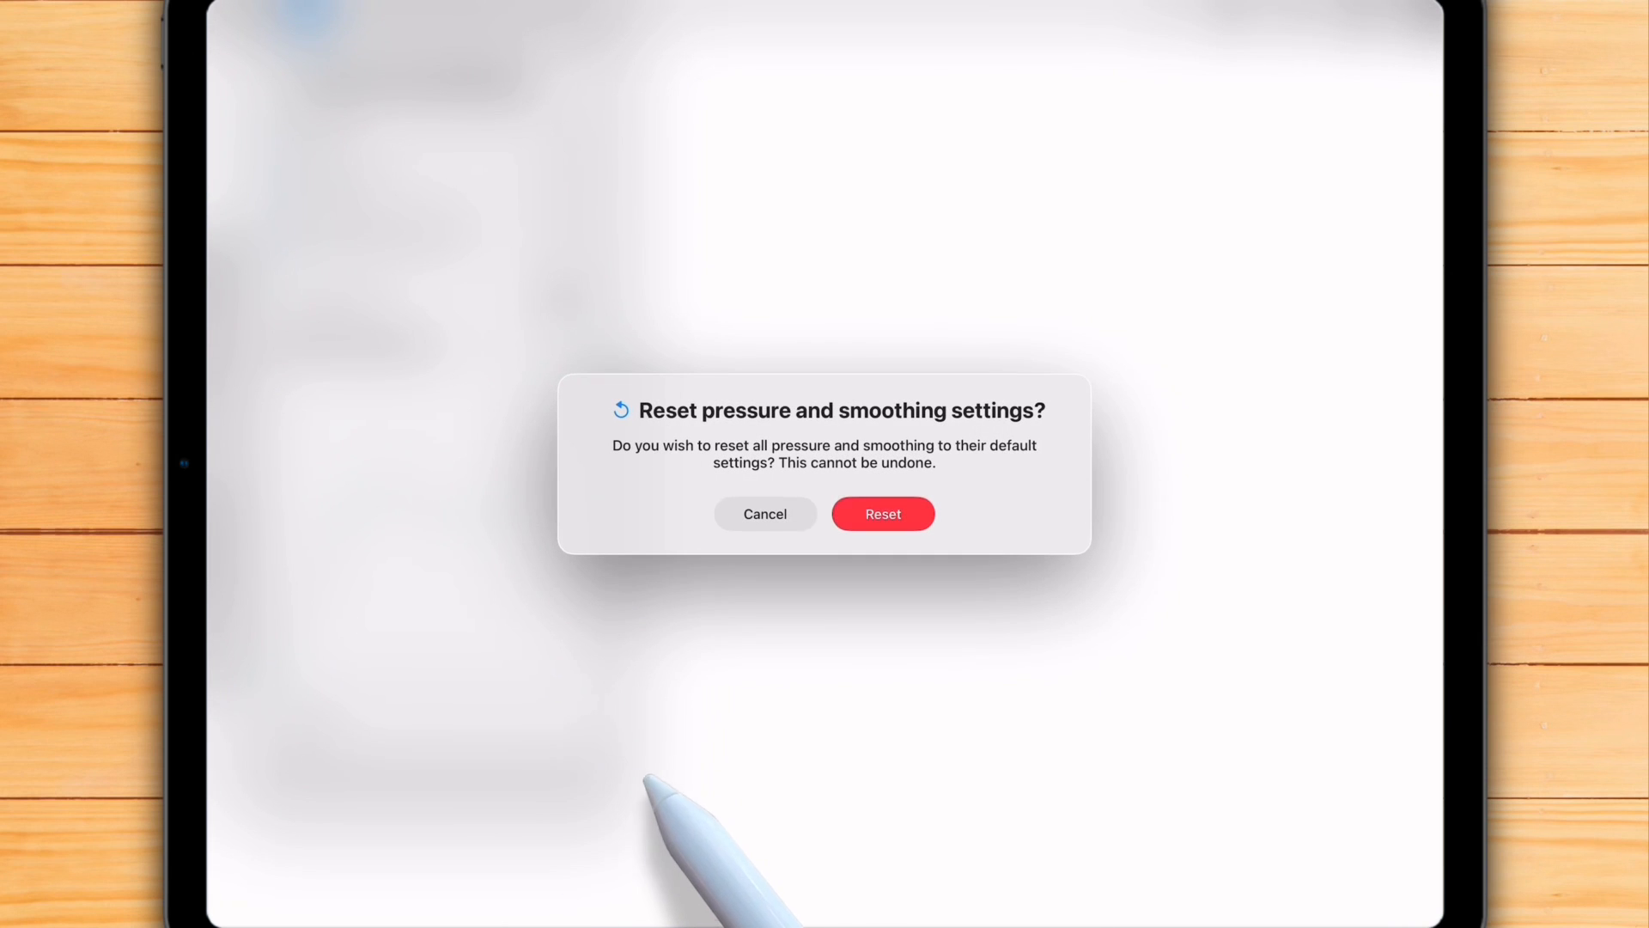
pyautogui.click(883, 513)
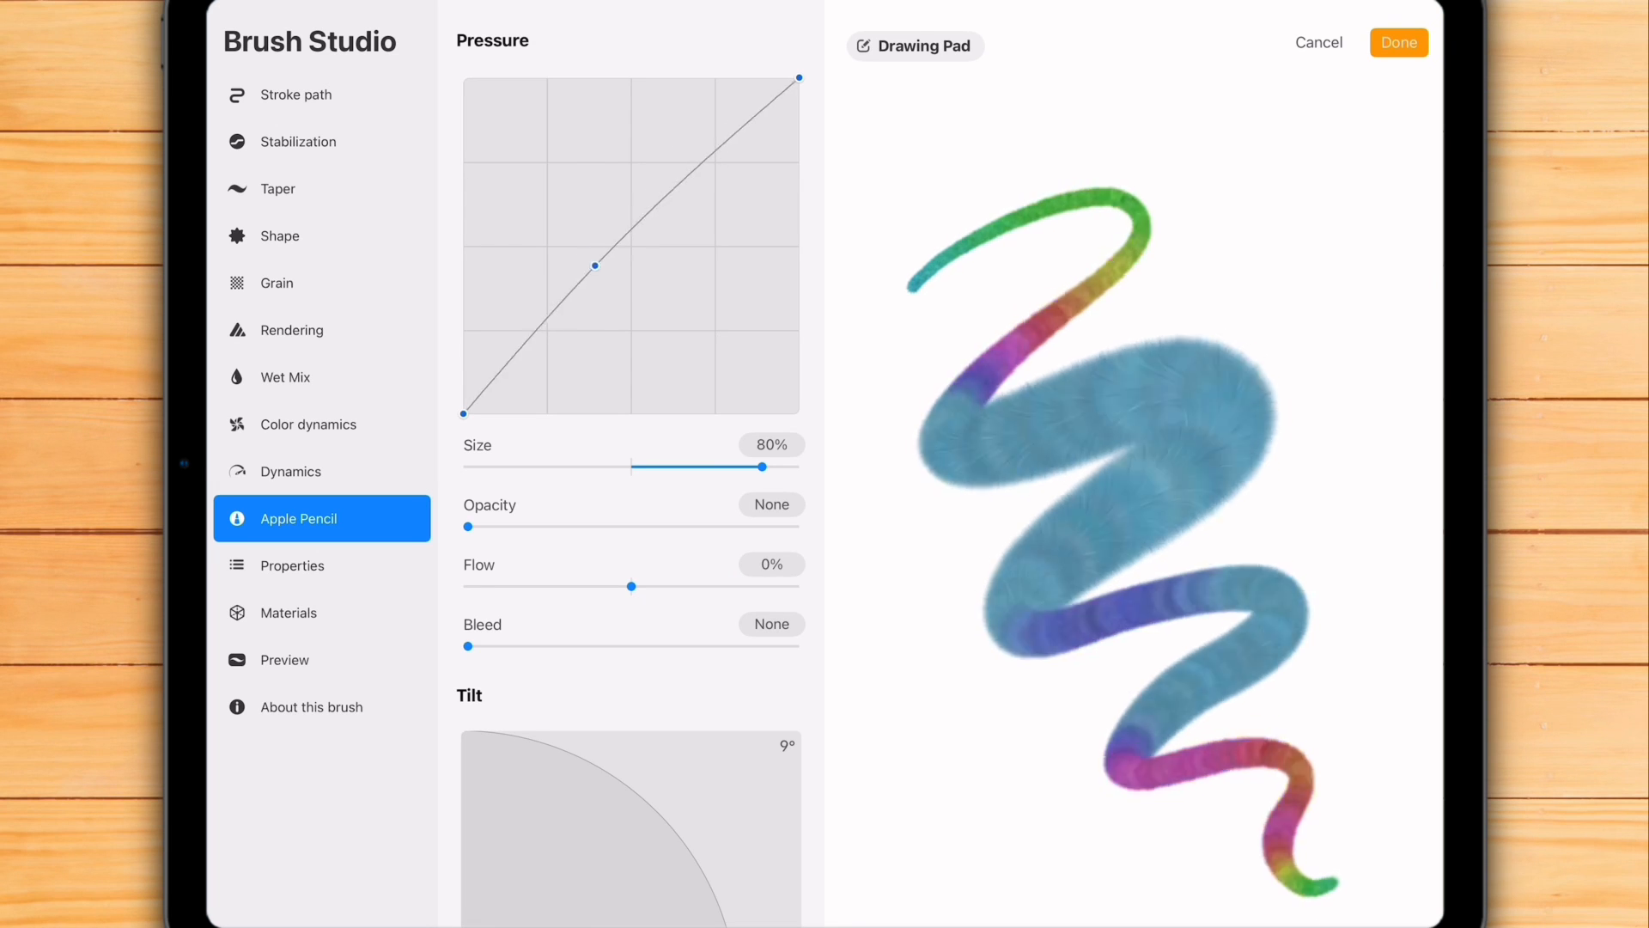
# Step: Make the fluffy brush's curve start above zero, dip, then climb steeply to full size
pyautogui.moveTo(598, 263); pyautogui.dragTo(653, 343)
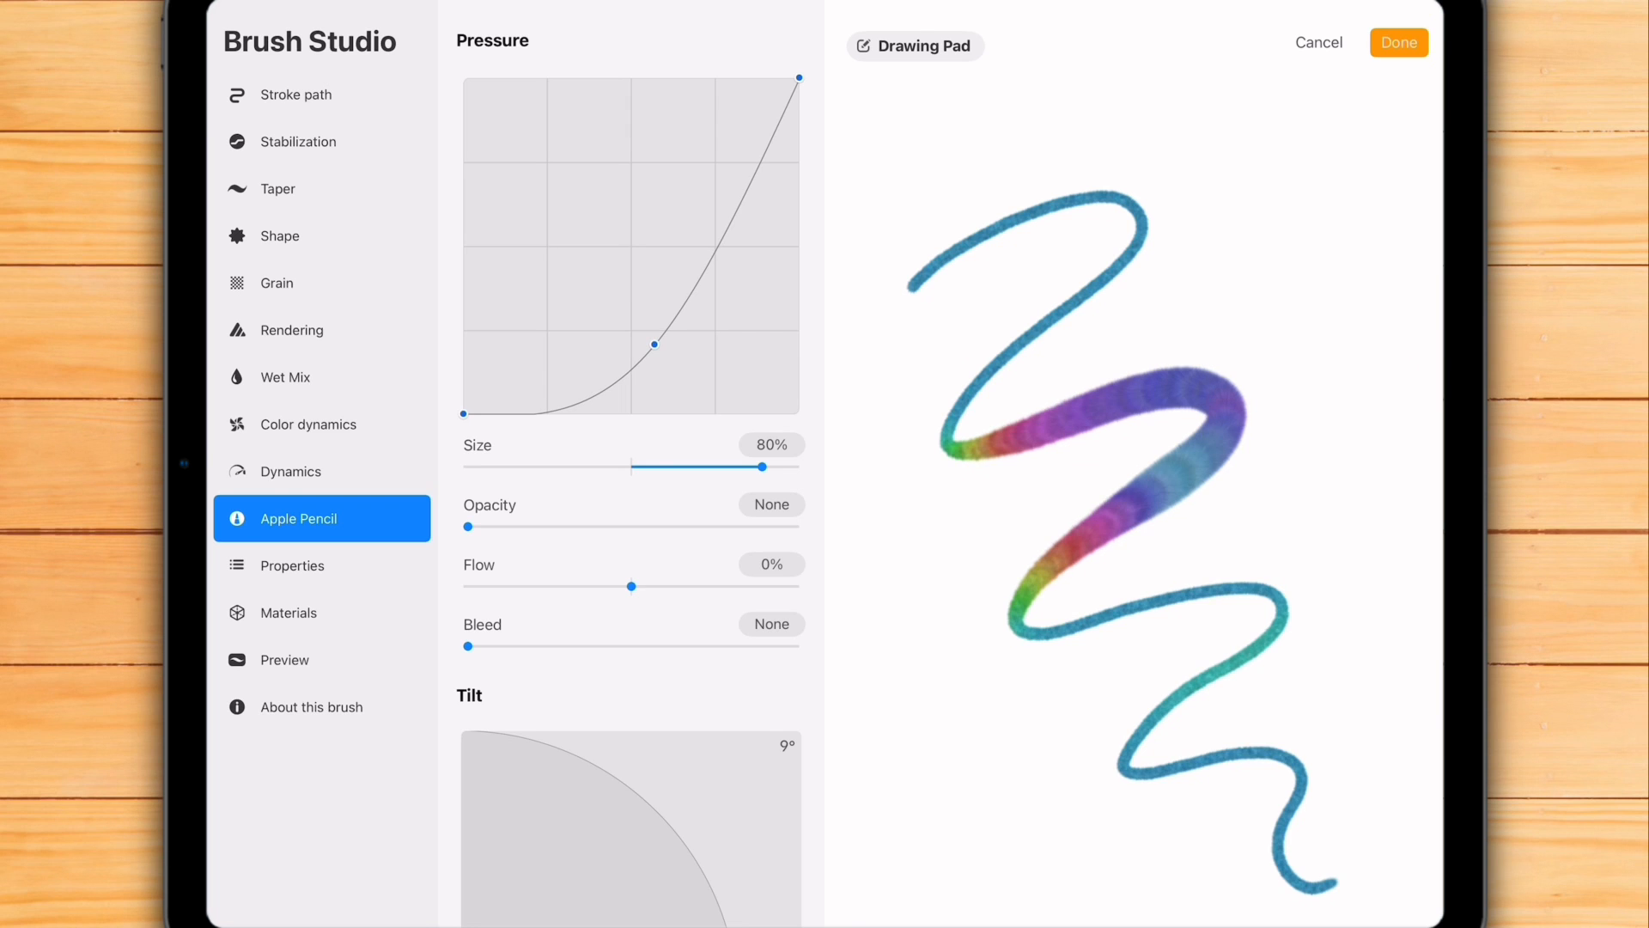
pyautogui.moveTo(655, 344); pyautogui.dragTo(632, 280)
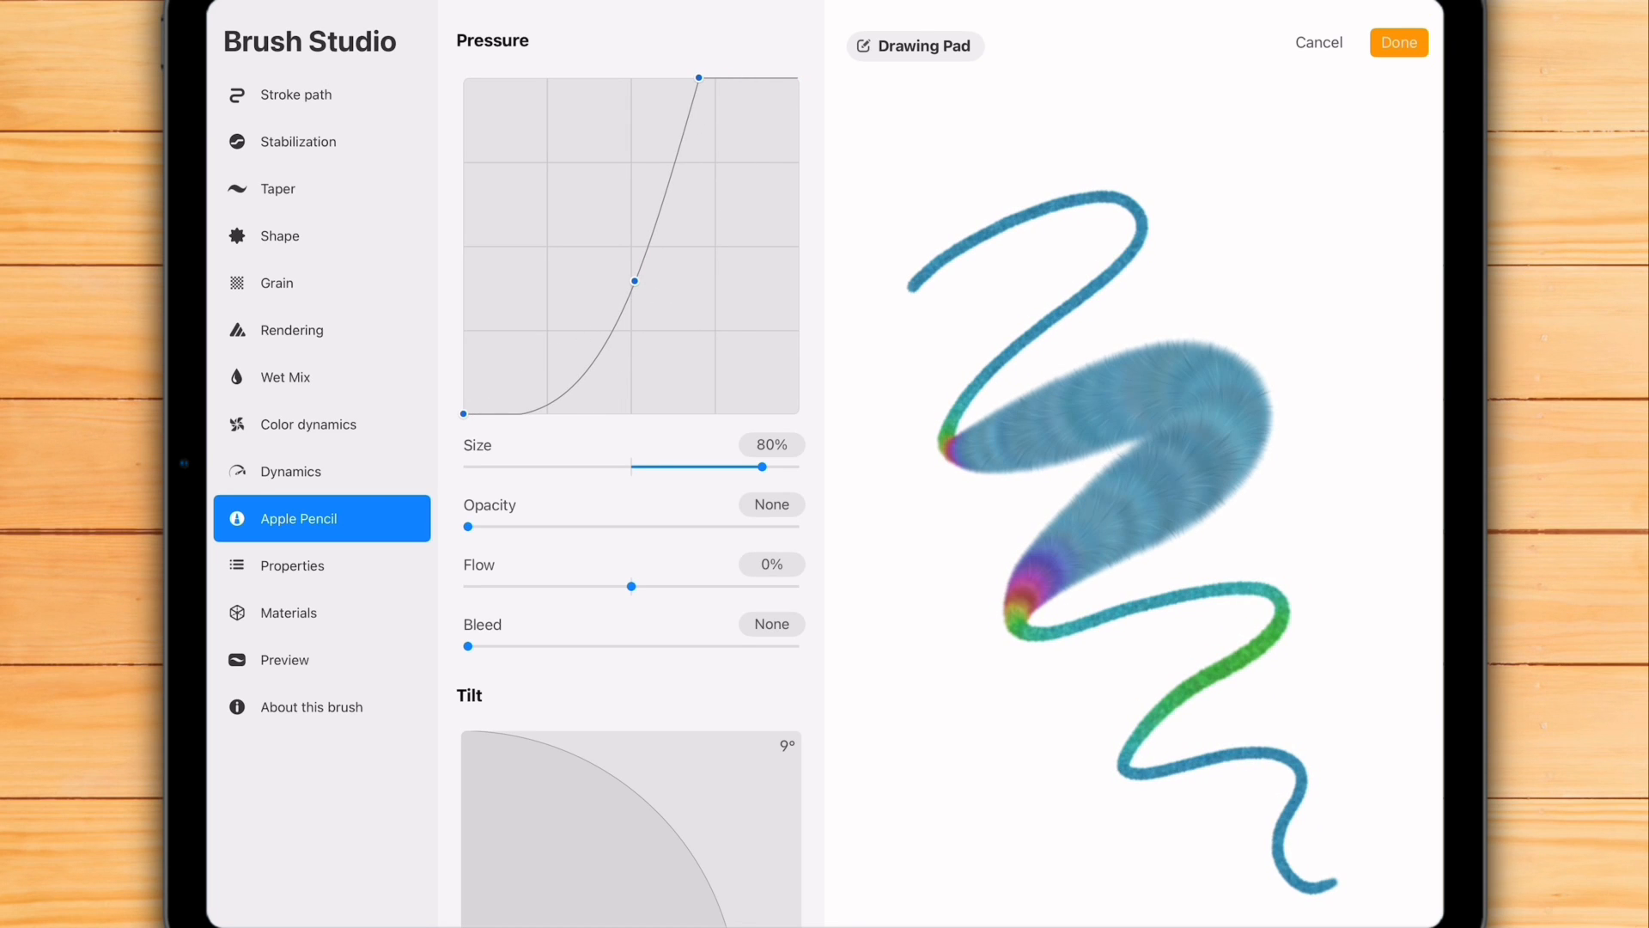
pyautogui.moveTo(464, 411); pyautogui.dragTo(476, 311)
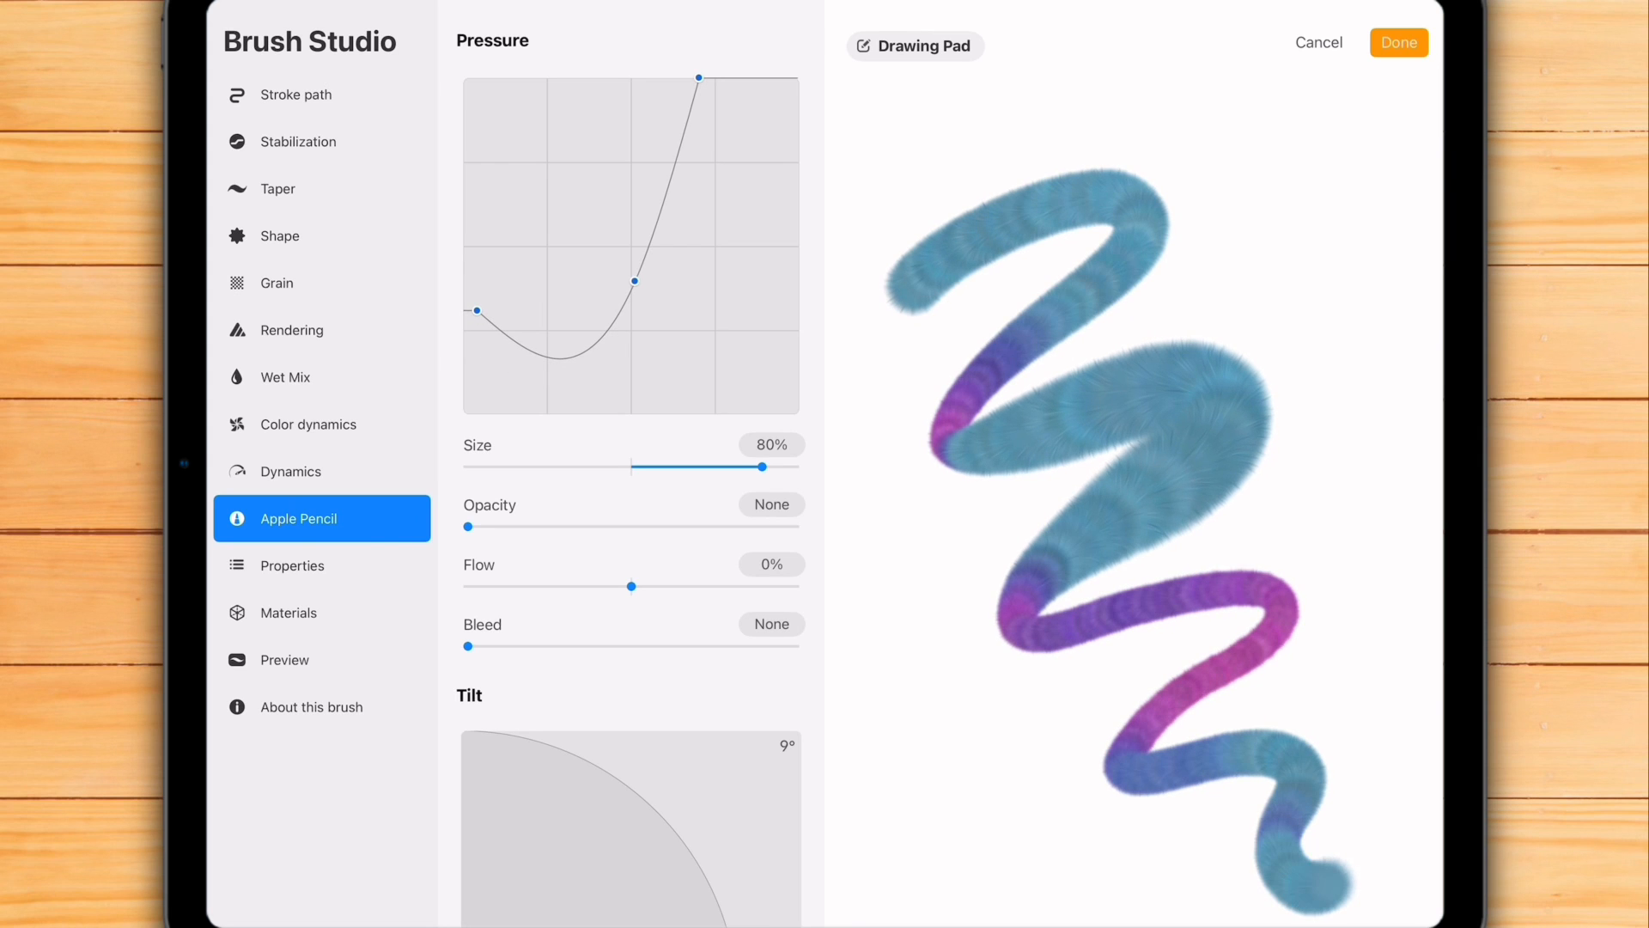
pyautogui.moveTo(634, 280); pyautogui.dragTo(649, 239)
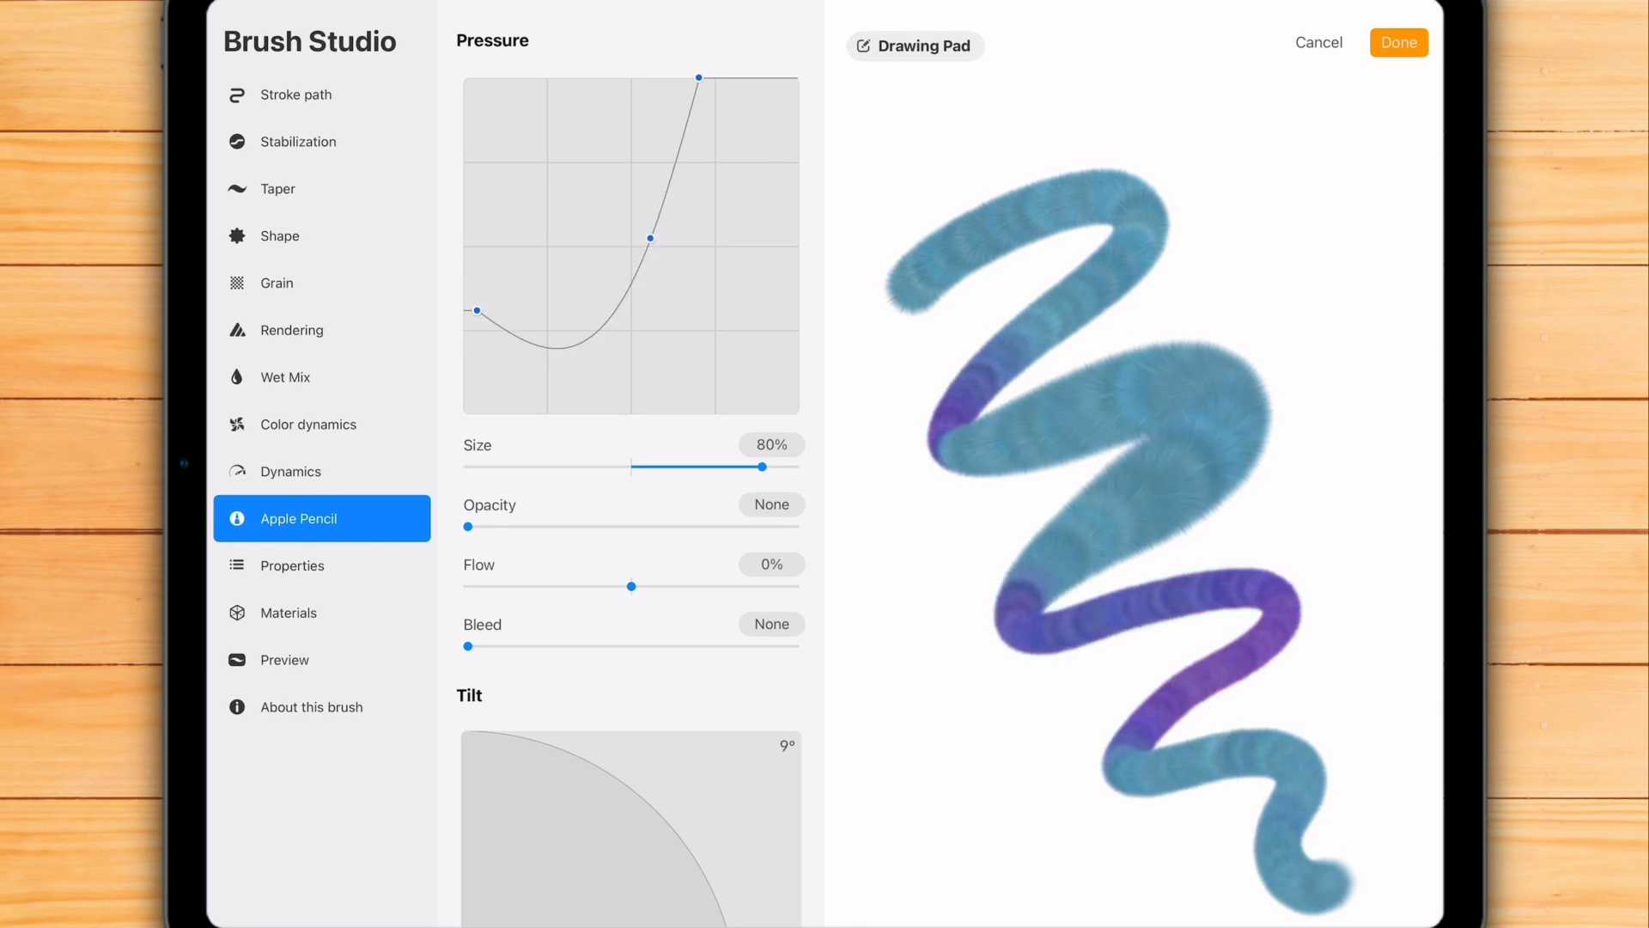